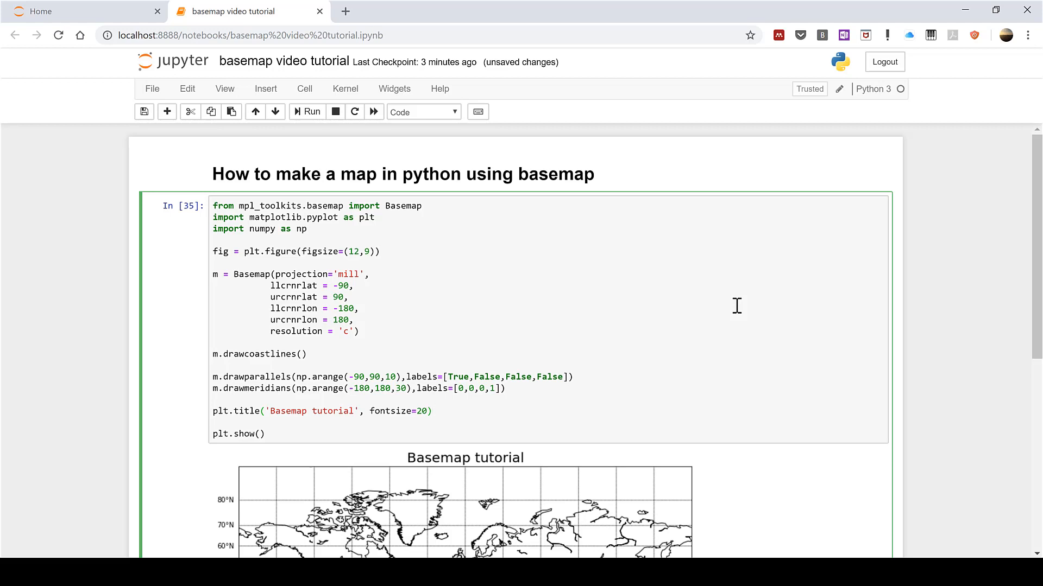
# Insert an m.scatter() call on the line after the plot title.
pyautogui.click(432, 411)
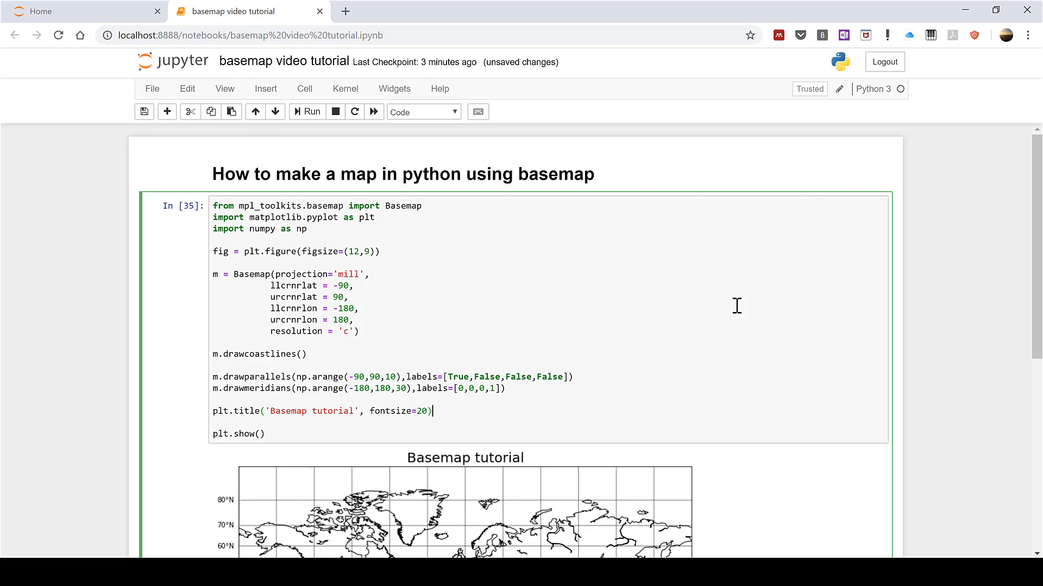
pyautogui.scroll(-3)
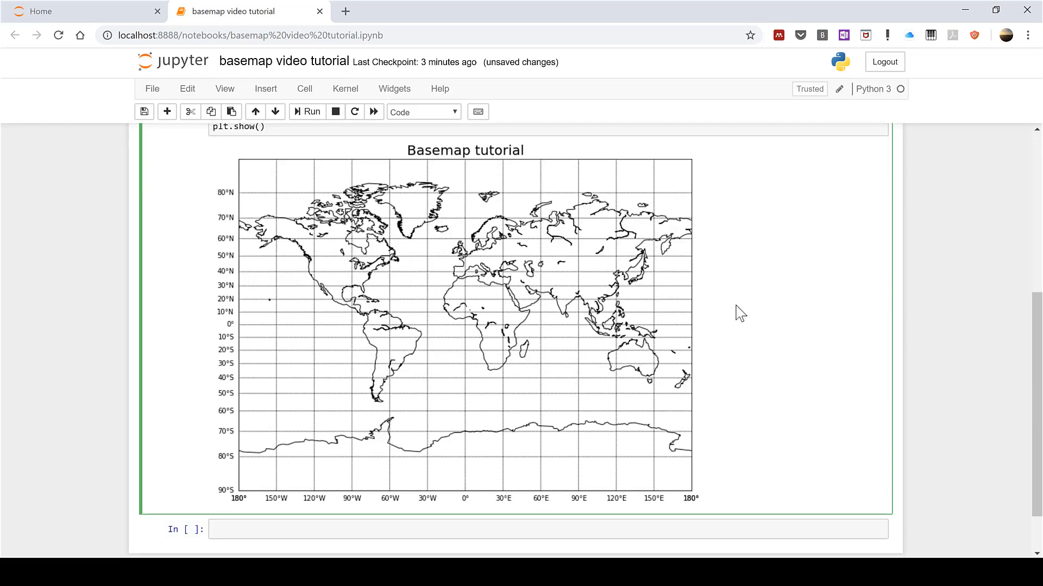
pyautogui.scroll(-3)
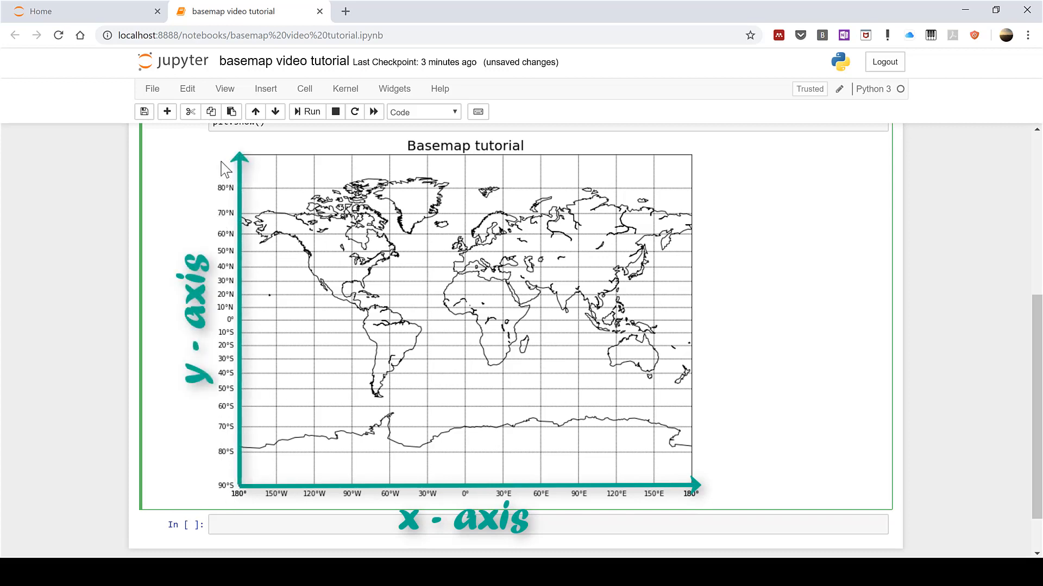
pyautogui.moveTo(226, 510)
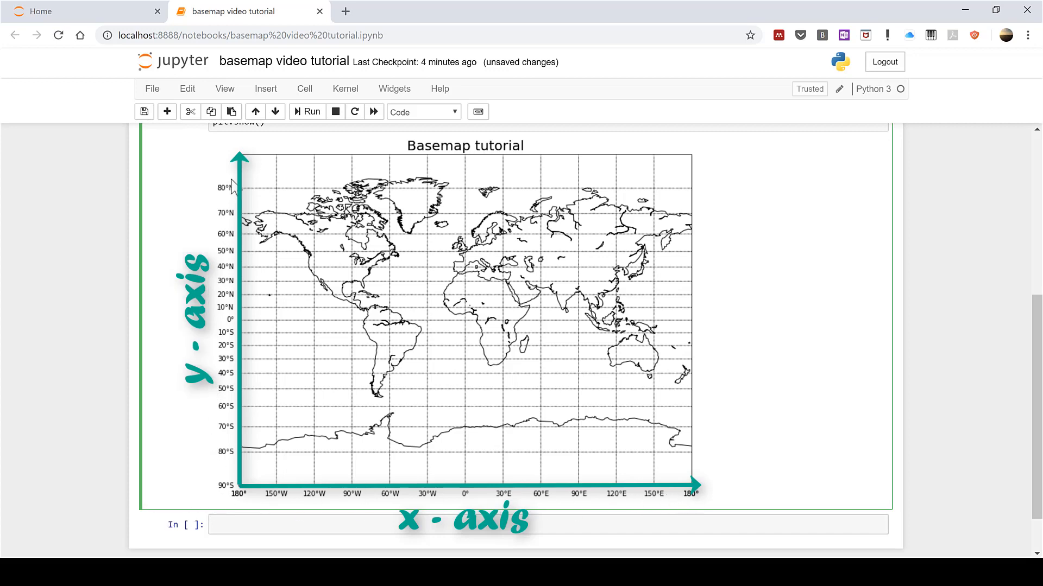
pyautogui.moveTo(229, 163)
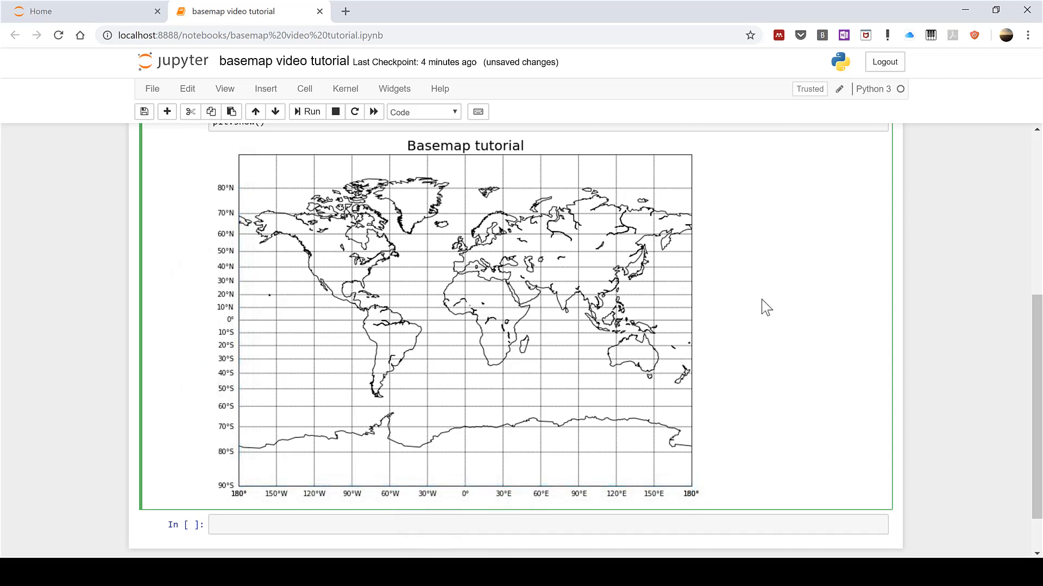
pyautogui.moveTo(770, 267)
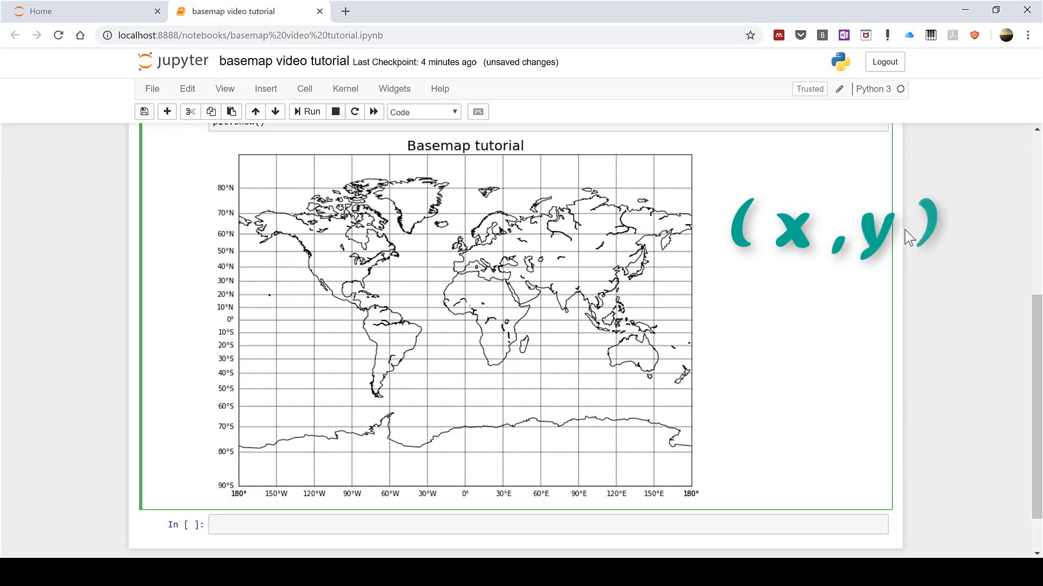
pyautogui.moveTo(949, 252)
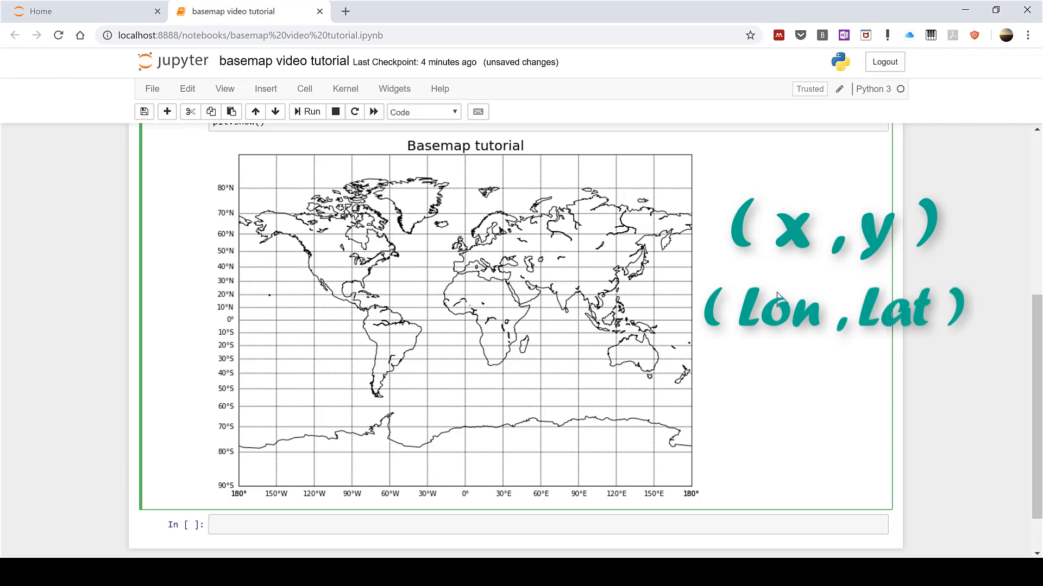
pyautogui.moveTo(954, 309)
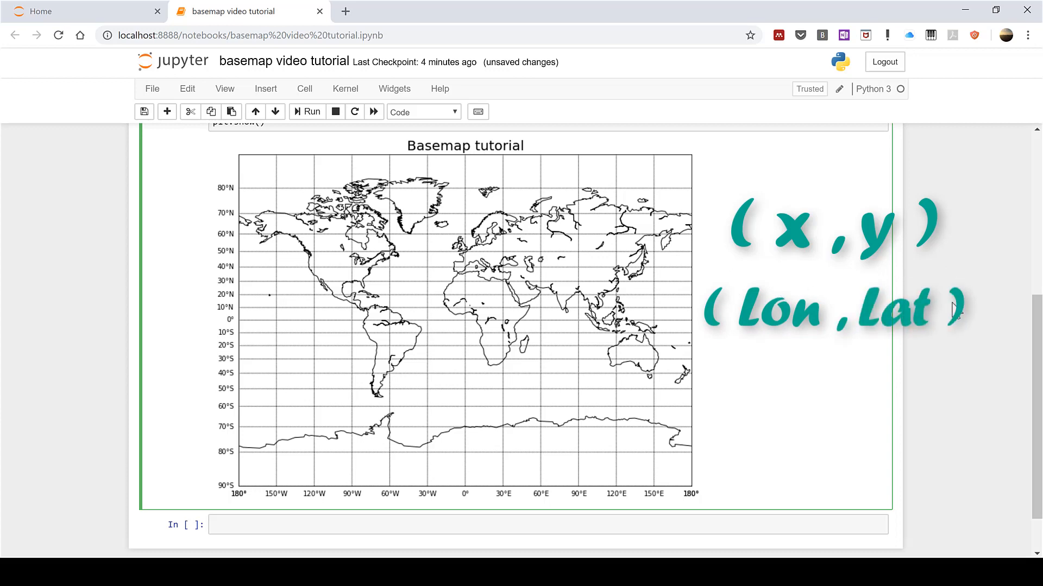
pyautogui.moveTo(943, 341)
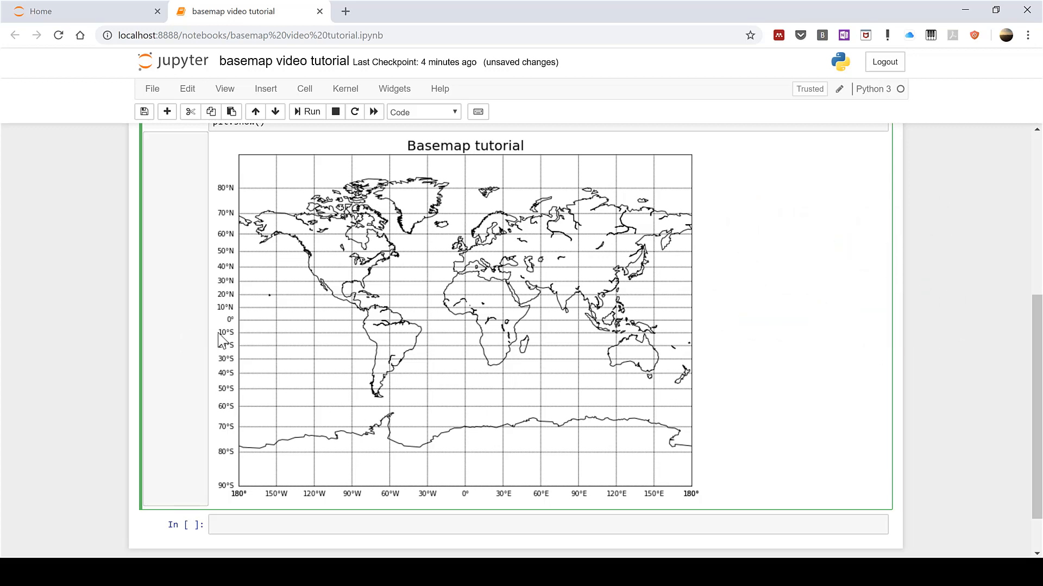
pyautogui.moveTo(226, 505)
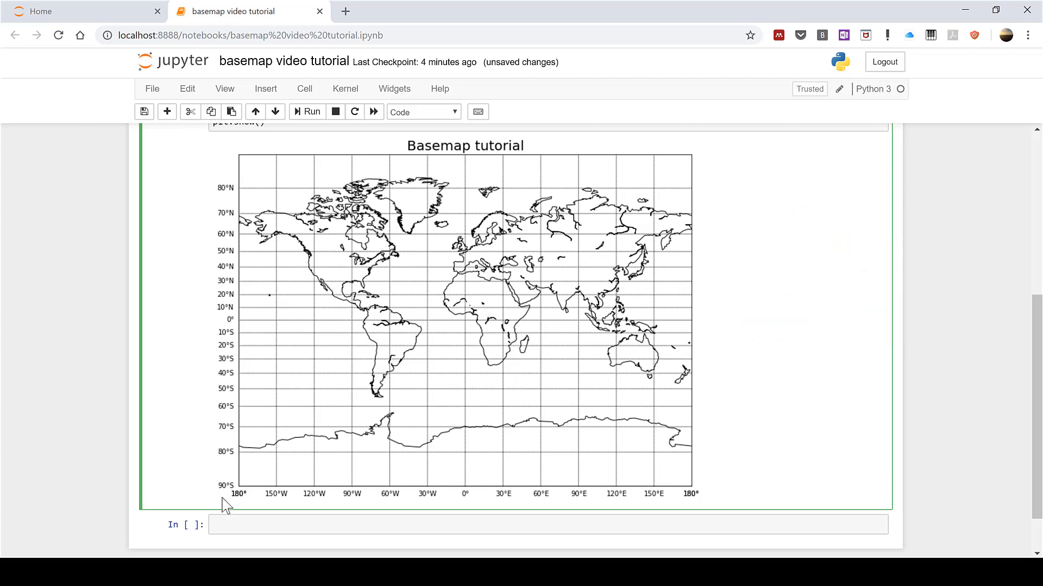
pyautogui.moveTo(433, 513)
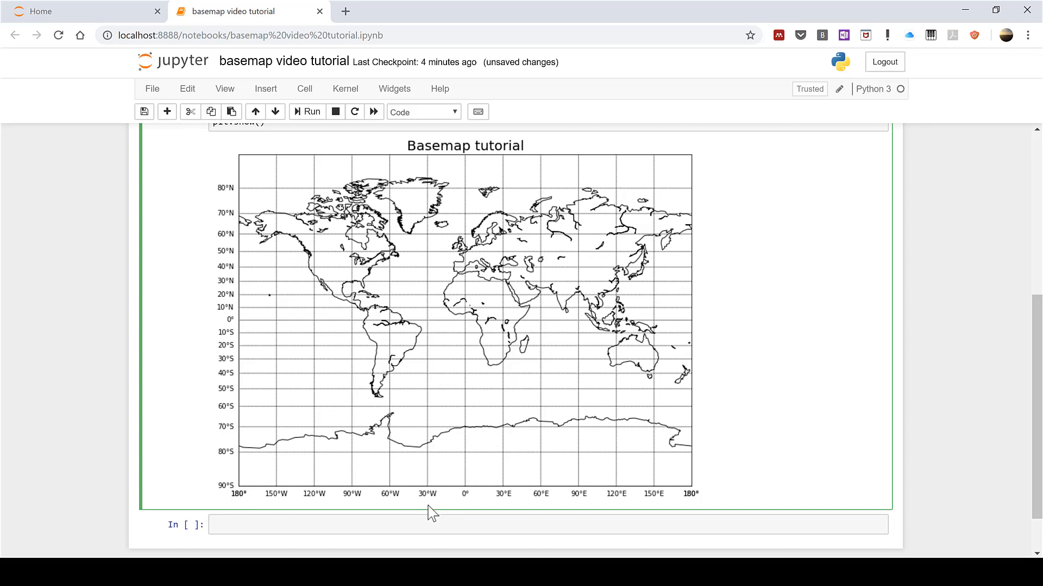
pyautogui.scroll(3)
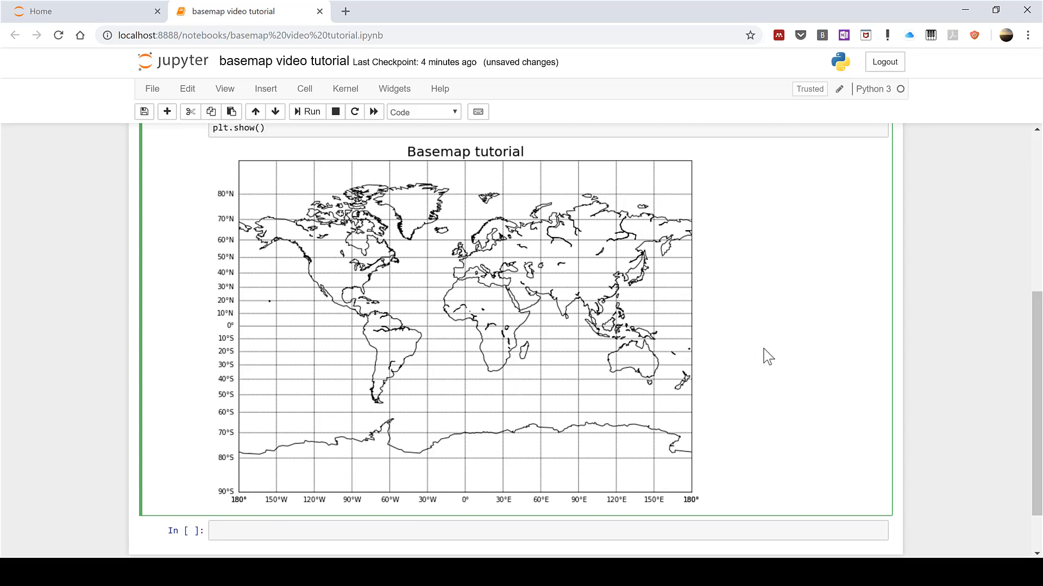
pyautogui.scroll(3)
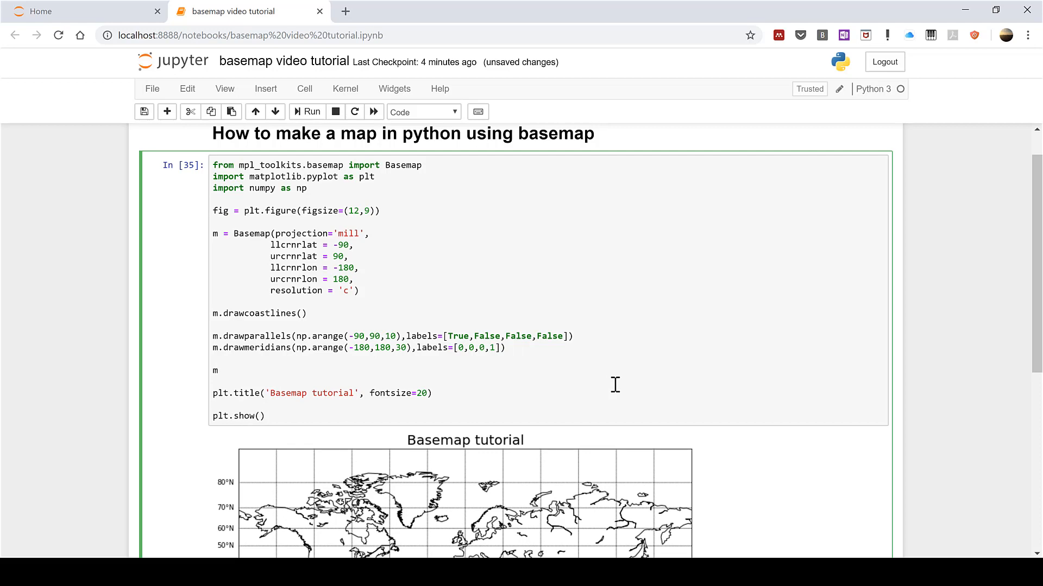
pyautogui.write('.scatter')
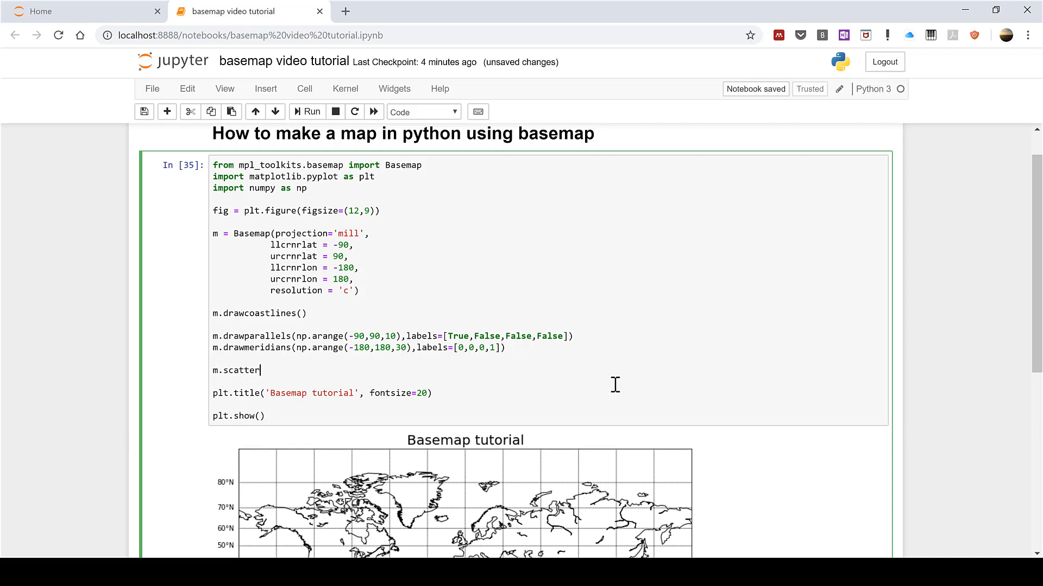
pyautogui.write('()')
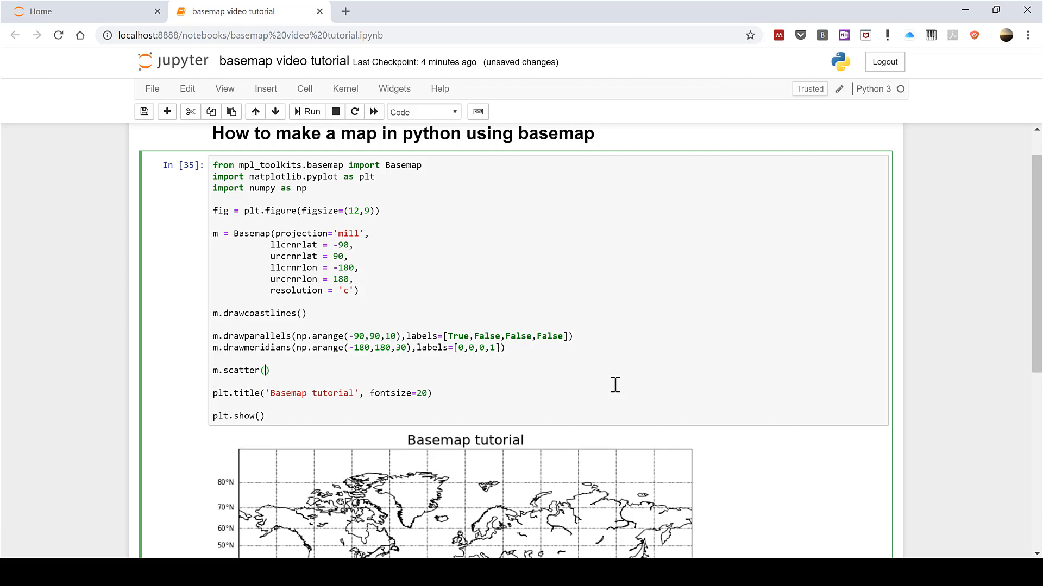
# Fill in -135, 75 with latlon=True and rerun the cell to draw the point.
pyautogui.write('-1')
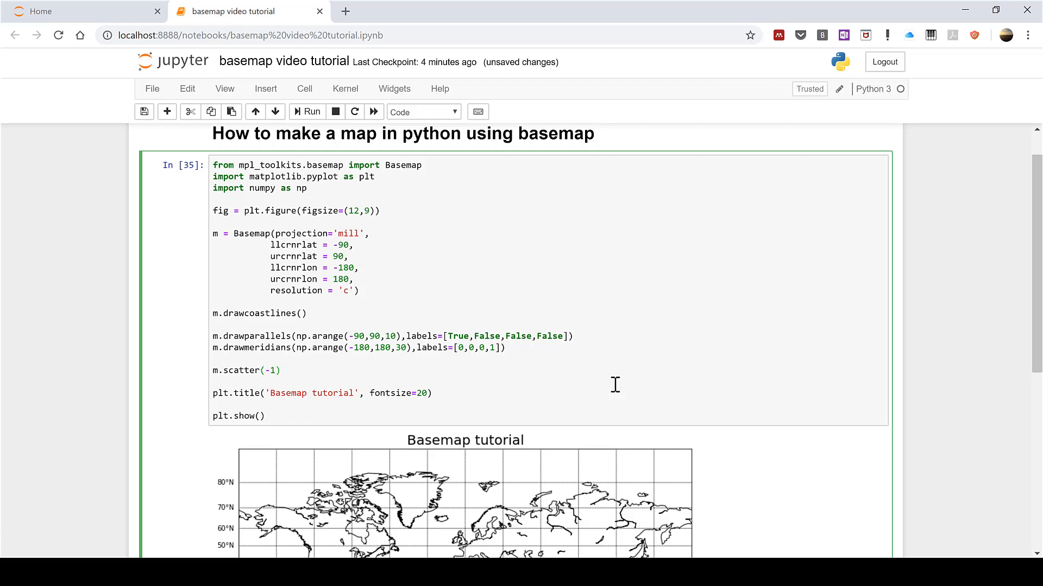
pyautogui.write('35,')
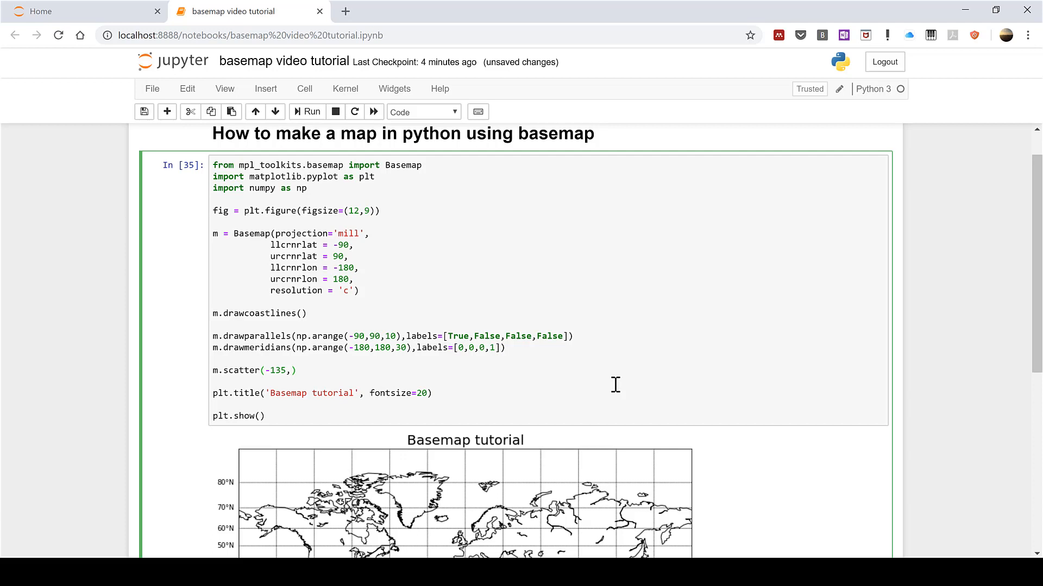
pyautogui.write('75,')
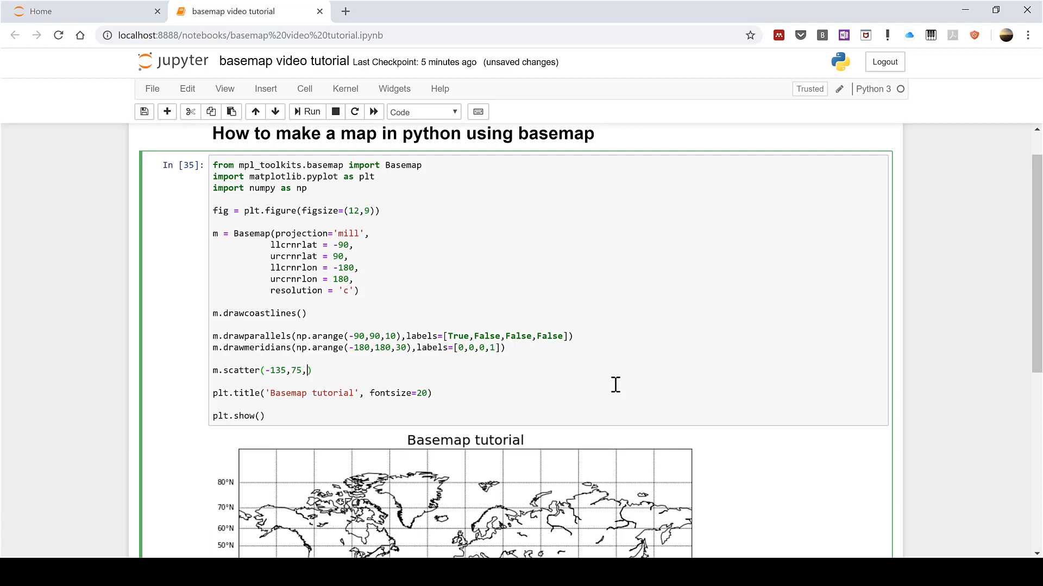
pyautogui.write('latlon=T')
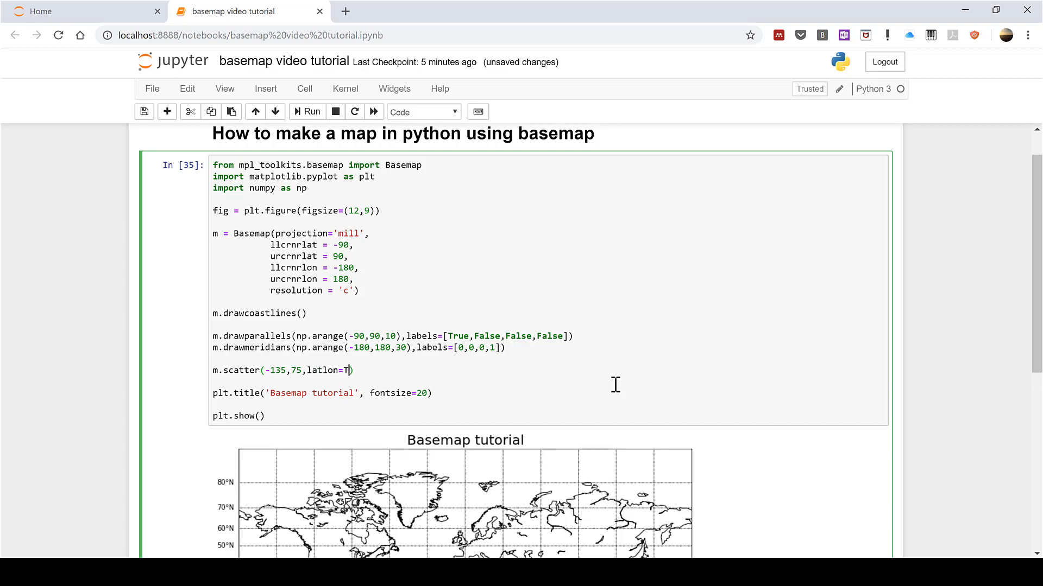
pyautogui.write('rue')
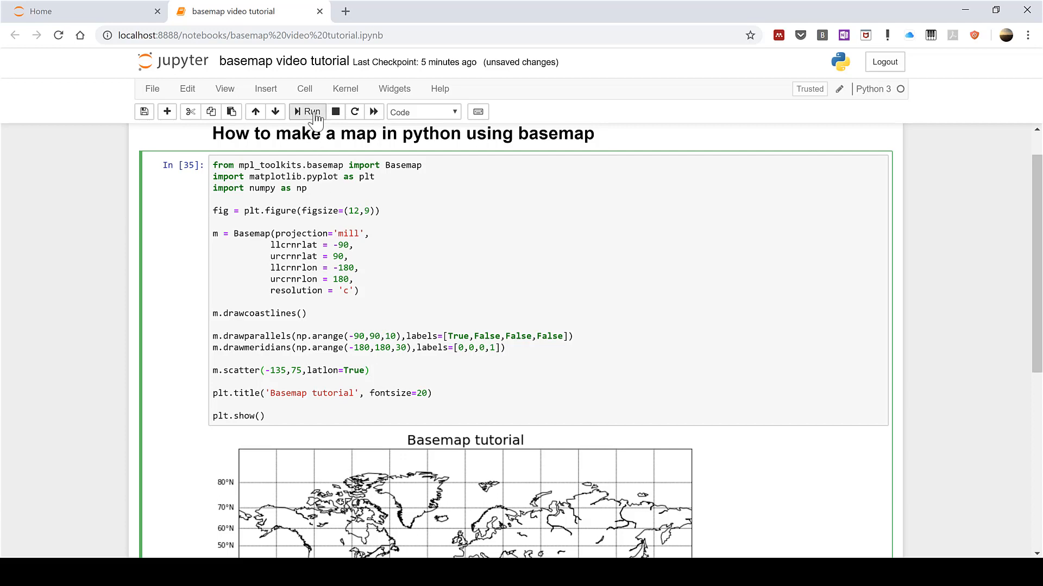
pyautogui.click(307, 111)
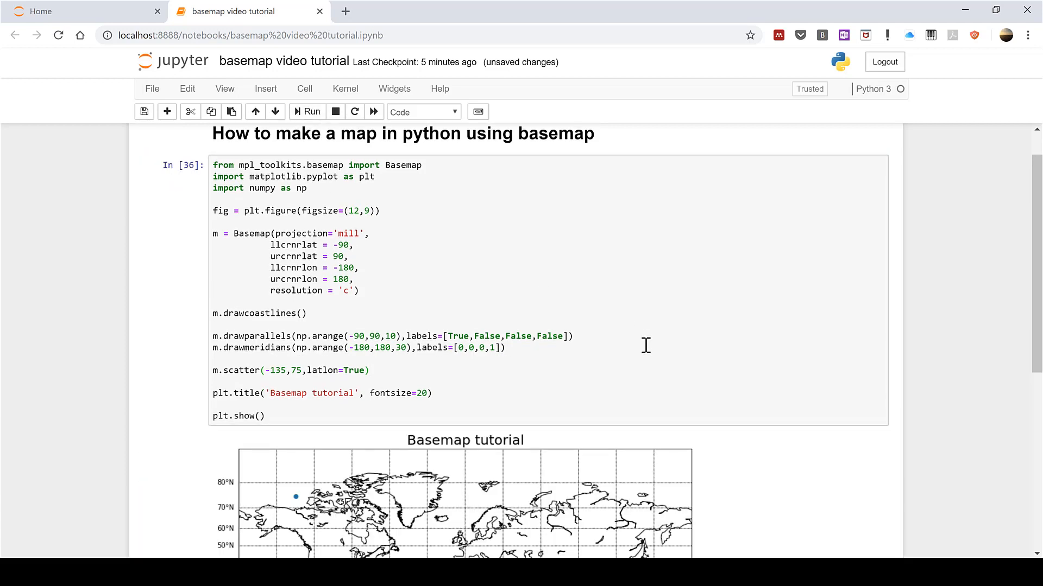
pyautogui.scroll(-3)
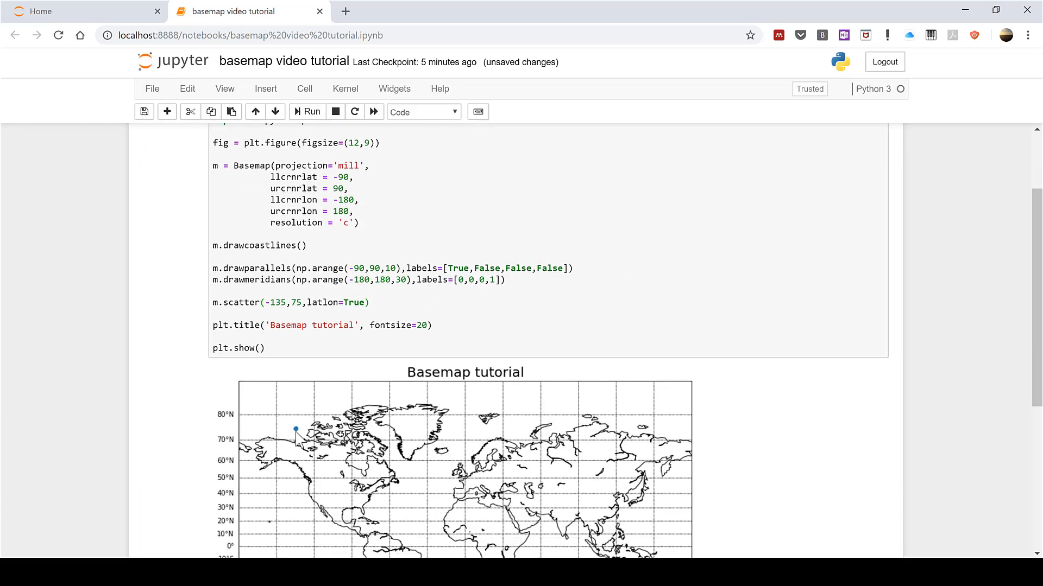
pyautogui.moveTo(663, 349)
pyautogui.write(', ')
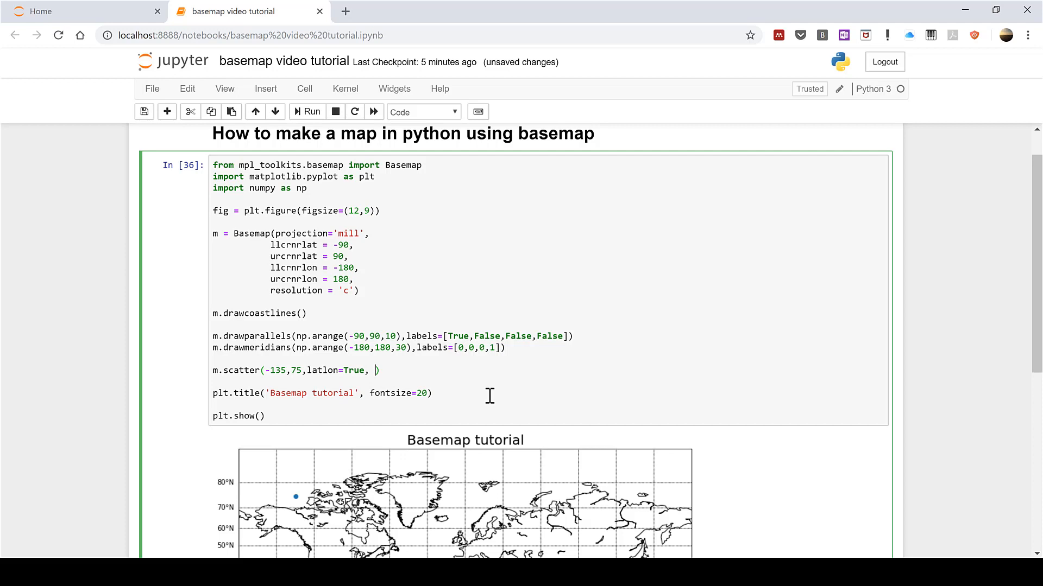
# Enlarge the marker to s=5000 and colour it red, rerunning after each change.
pyautogui.write('s=50')
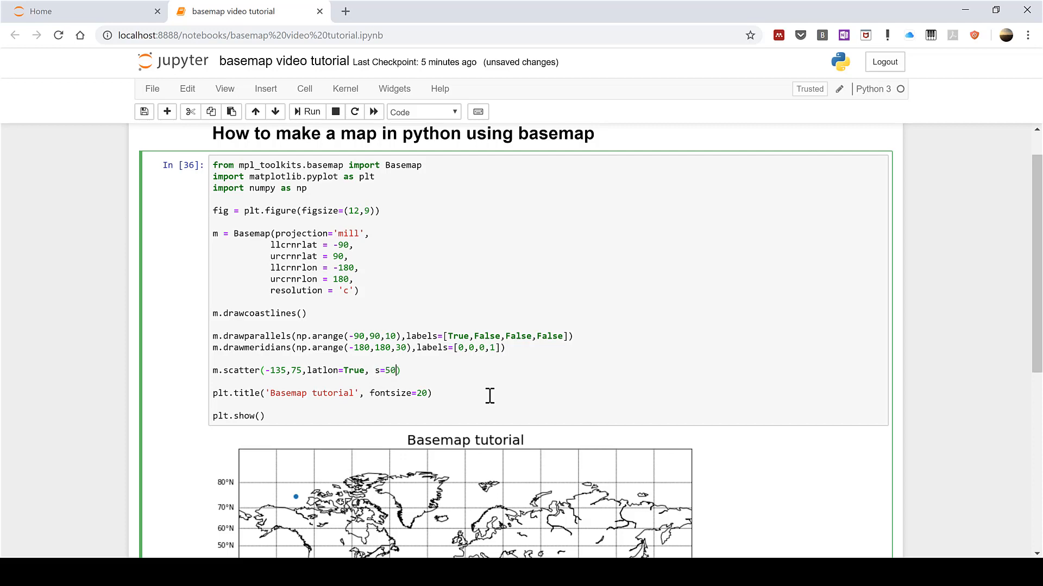
pyautogui.write('00')
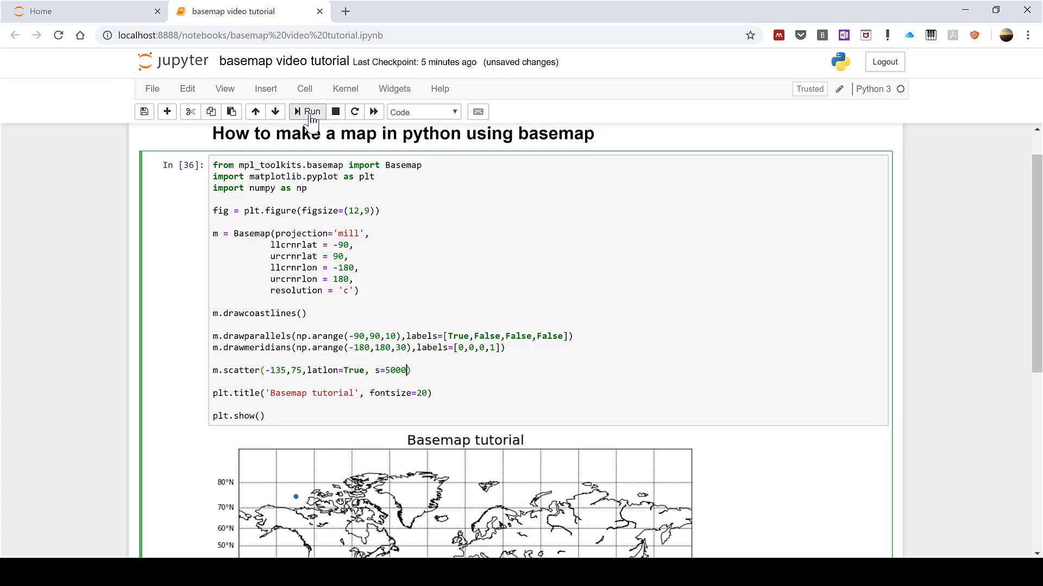
pyautogui.click(306, 110)
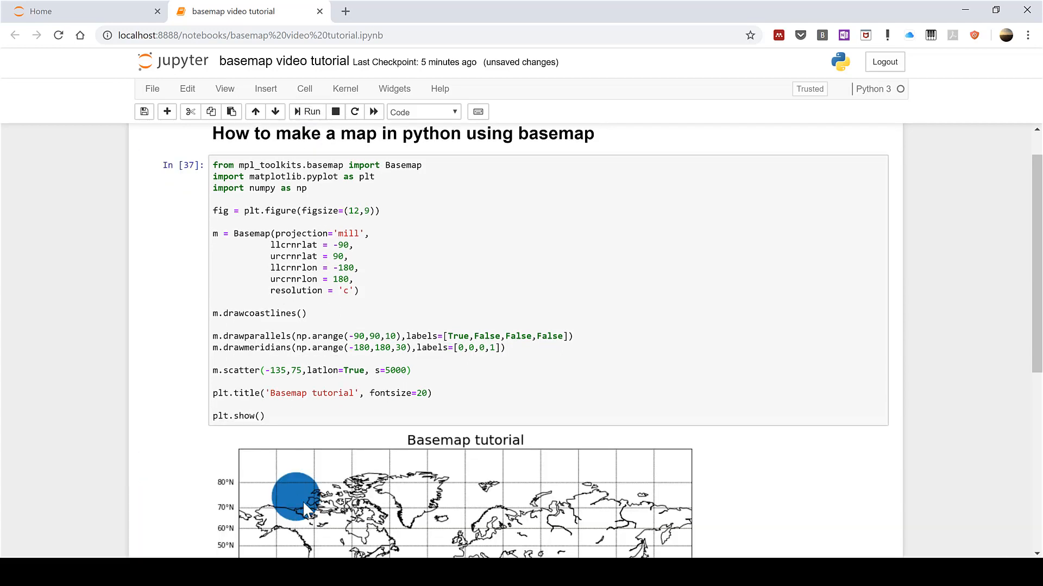
pyautogui.click(410, 370)
pyautogui.write(', ')
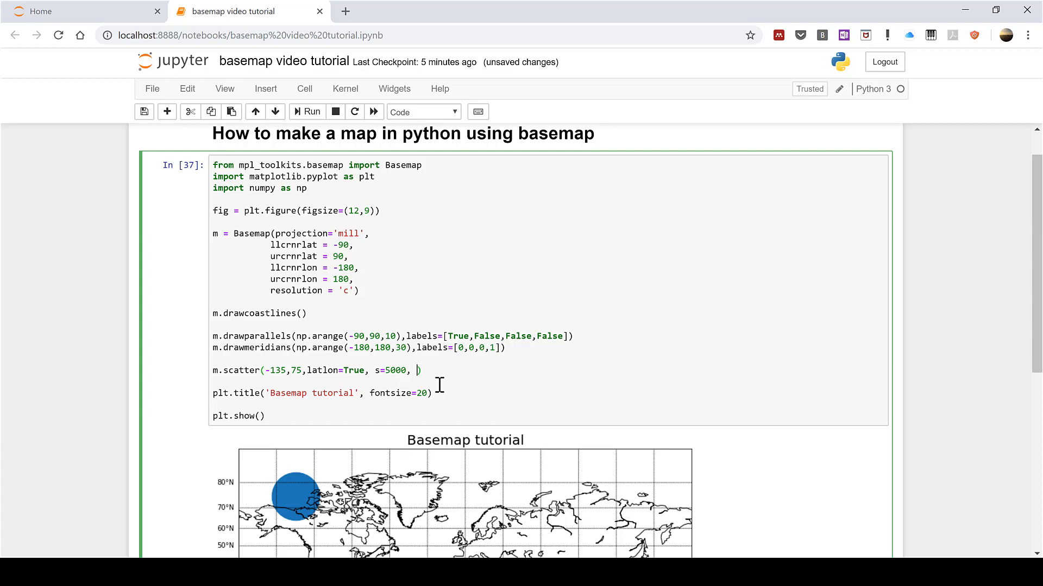
pyautogui.write("c='red")
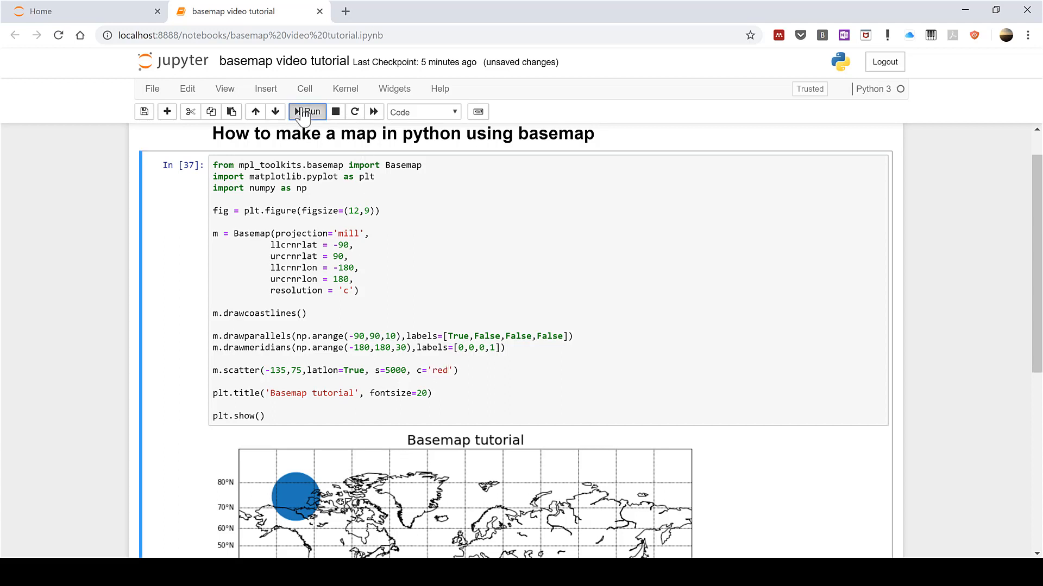
pyautogui.click(307, 110)
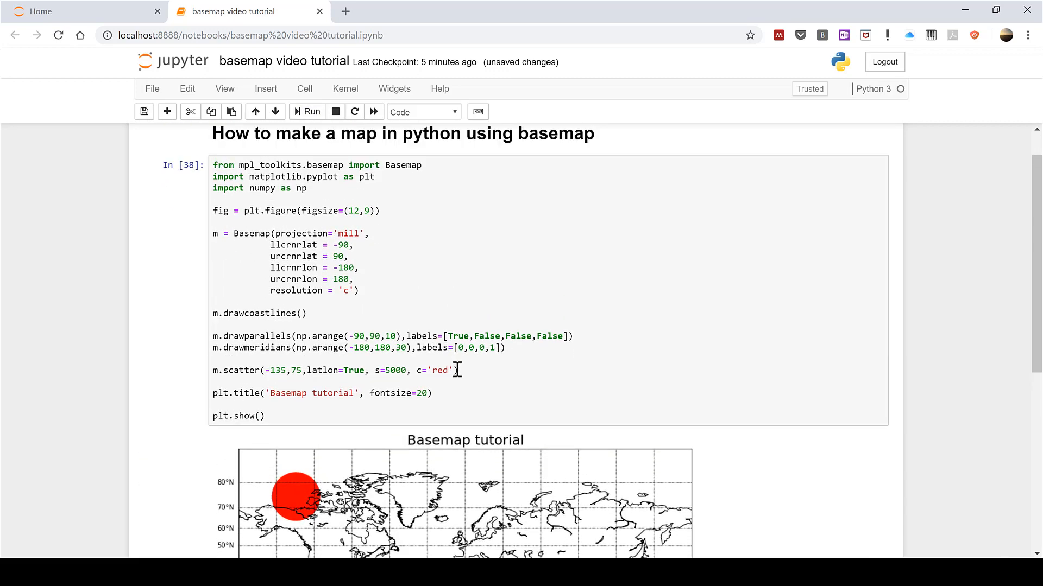
# Add marker='^' to the scatter call and rerun to show a triangle.
pyautogui.write(',')
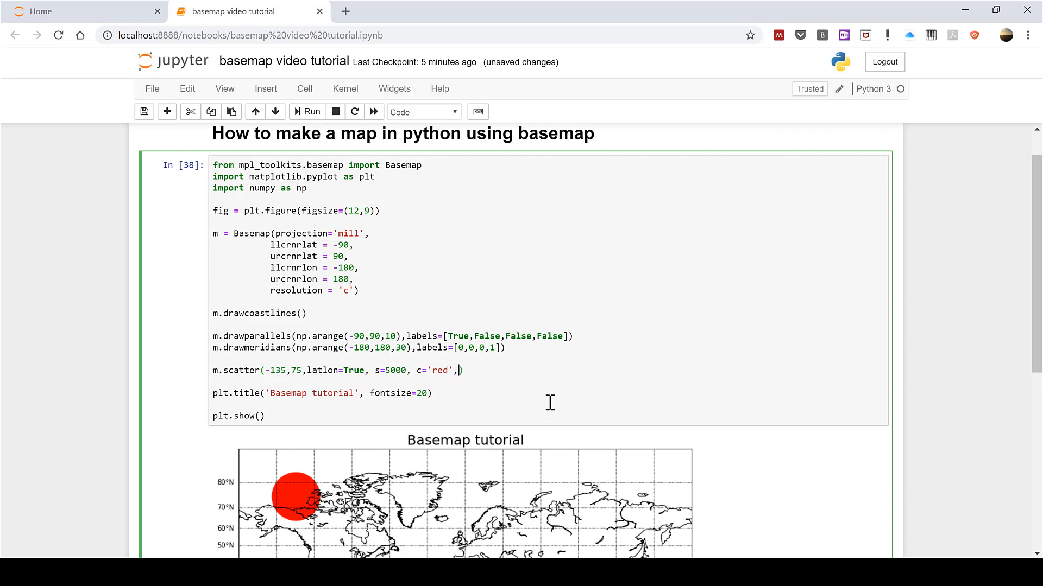
pyautogui.write("marker='")
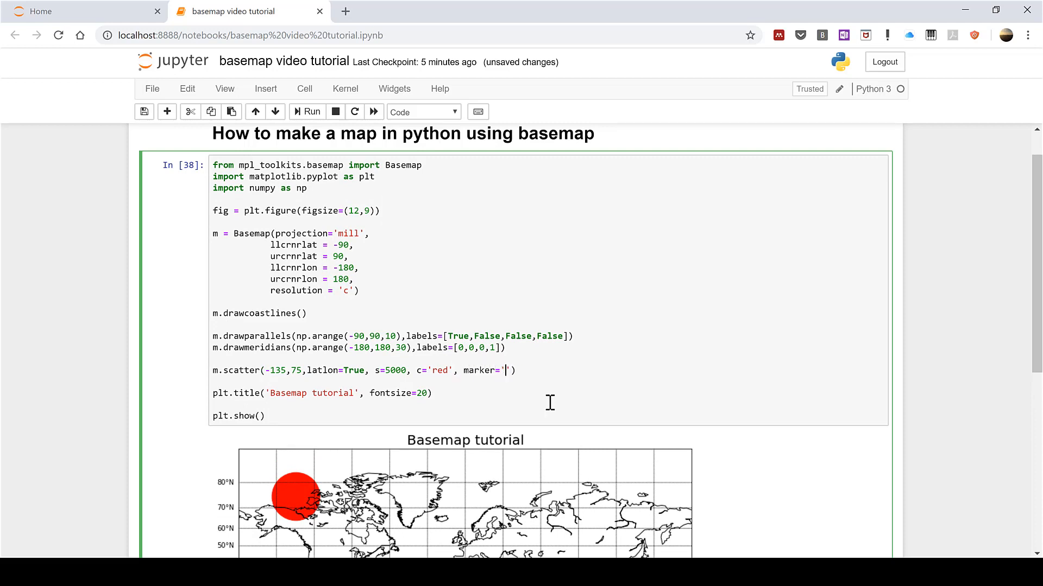
pyautogui.write('^')
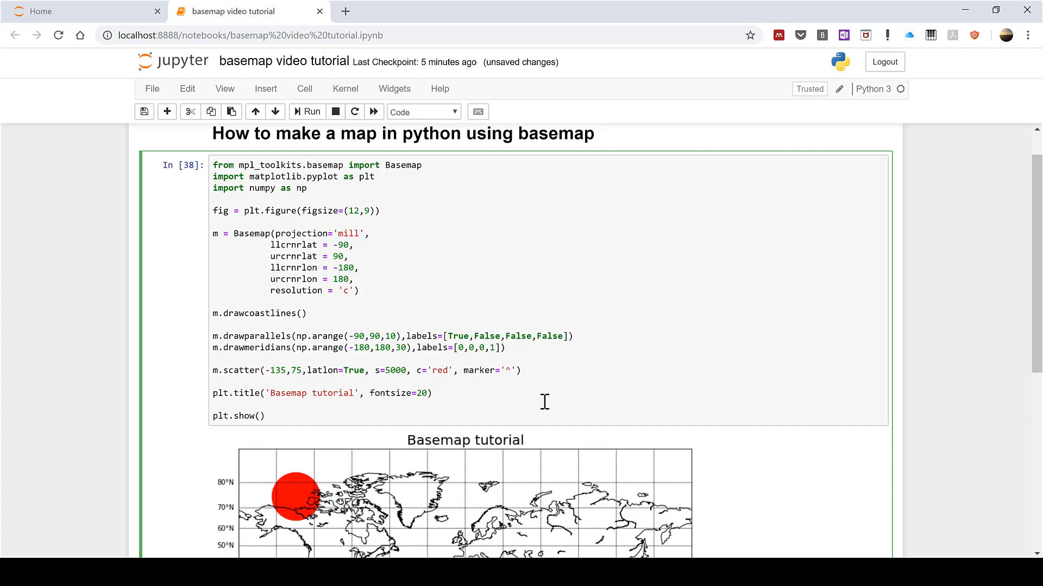
pyautogui.click(306, 111)
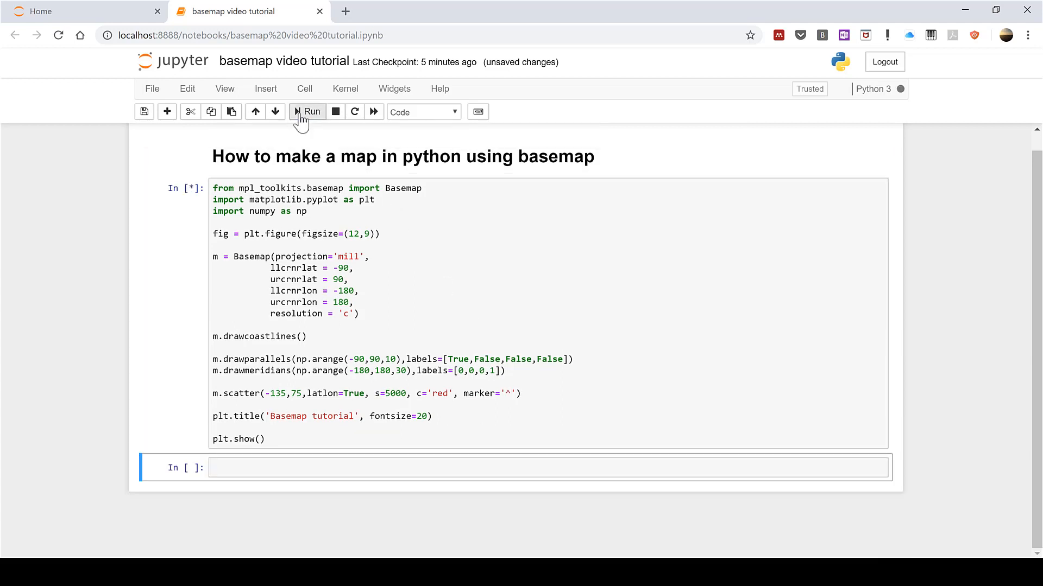
pyautogui.click(307, 111)
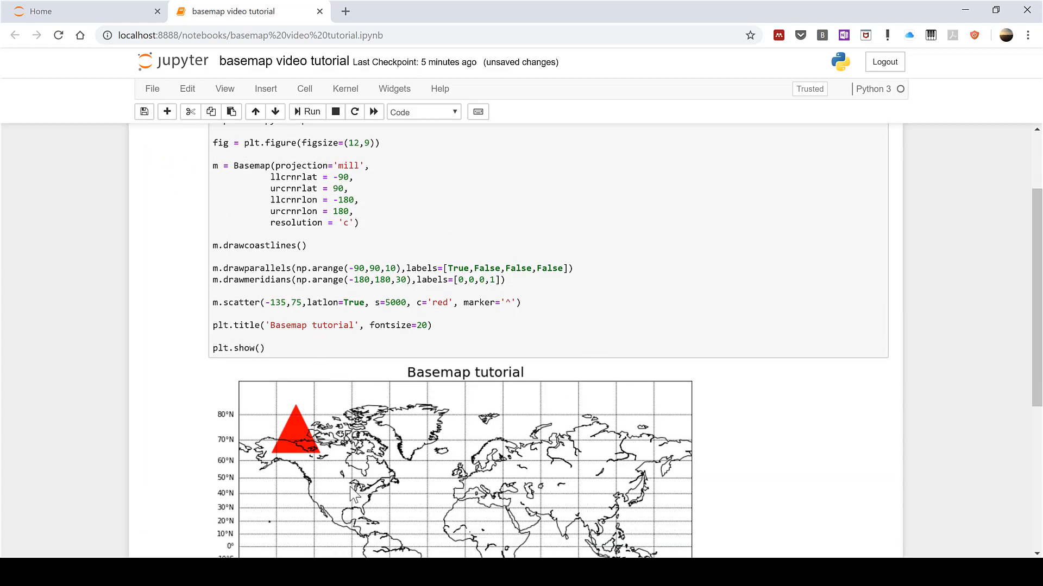
pyautogui.moveTo(387, 53)
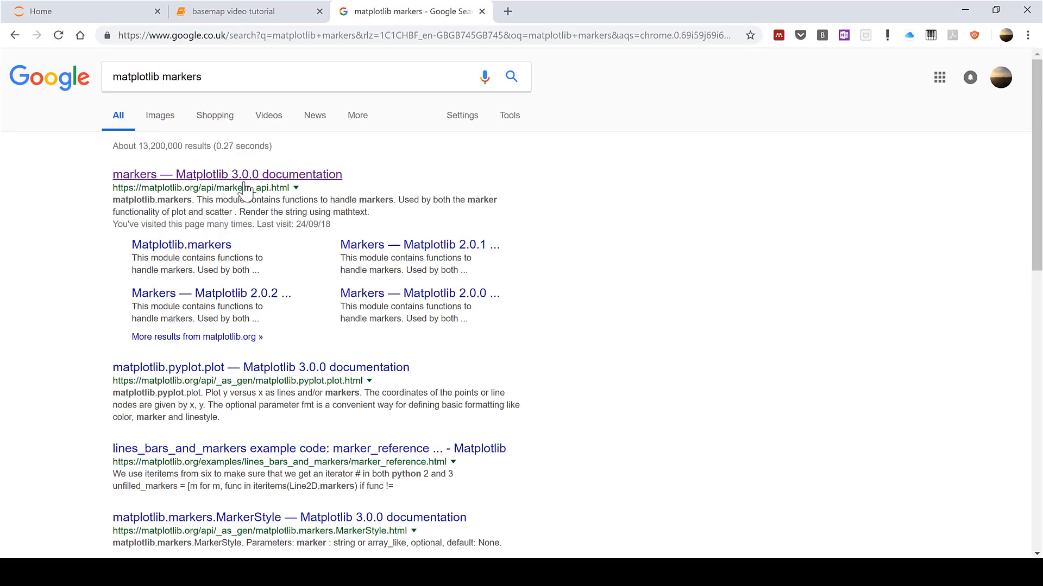
# Browse the Matplotlib markers documentation table, then return to the basemap notebook.
pyautogui.click(227, 174)
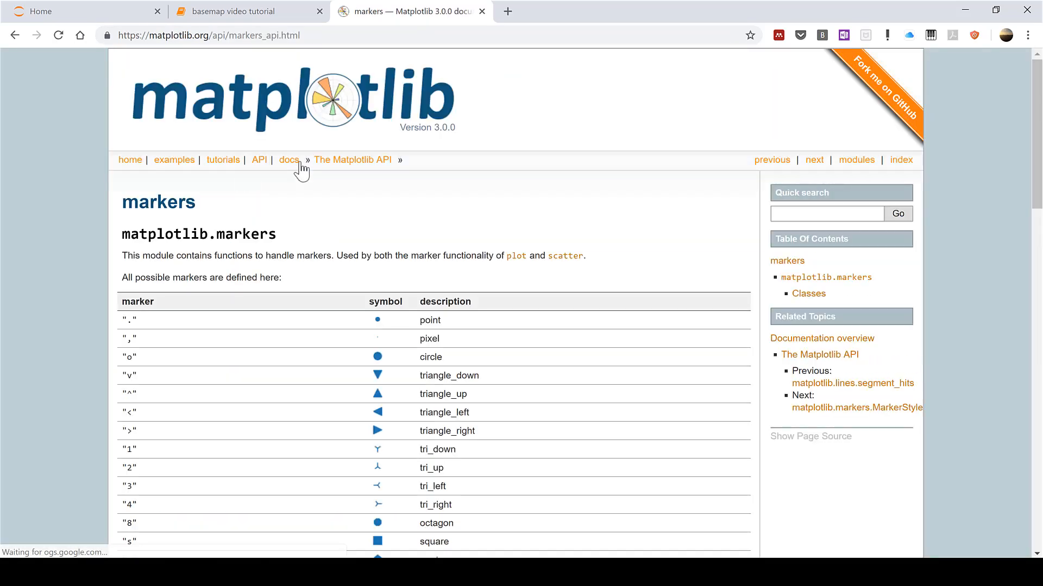
pyautogui.scroll(-3)
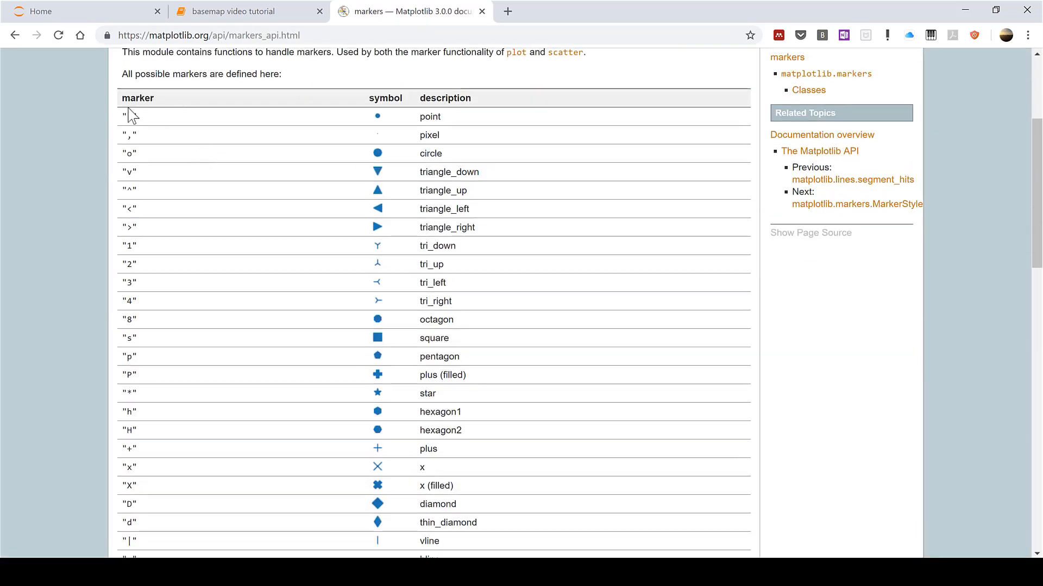
pyautogui.moveTo(160, 179)
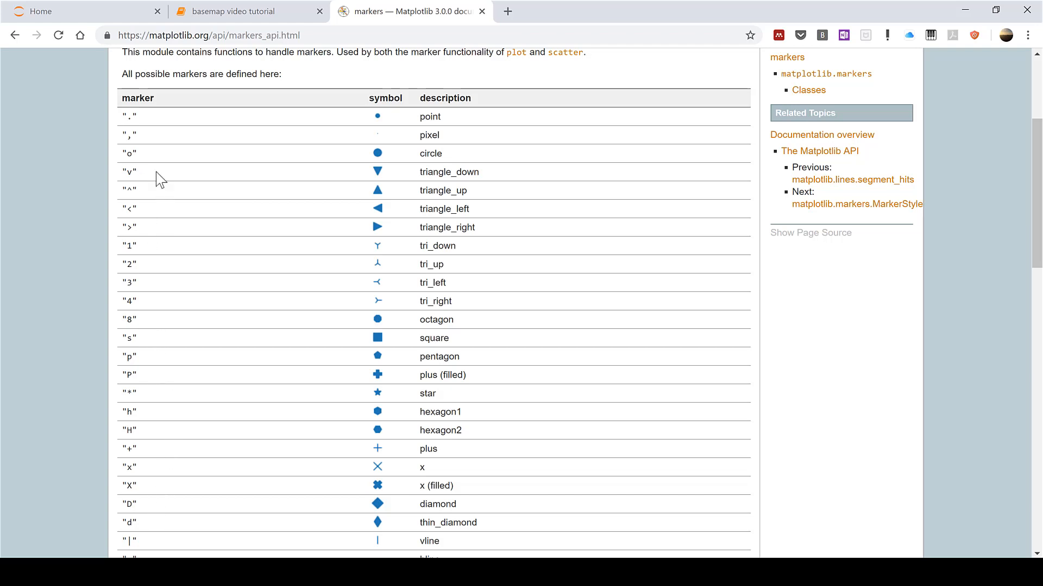
pyautogui.moveTo(406, 510)
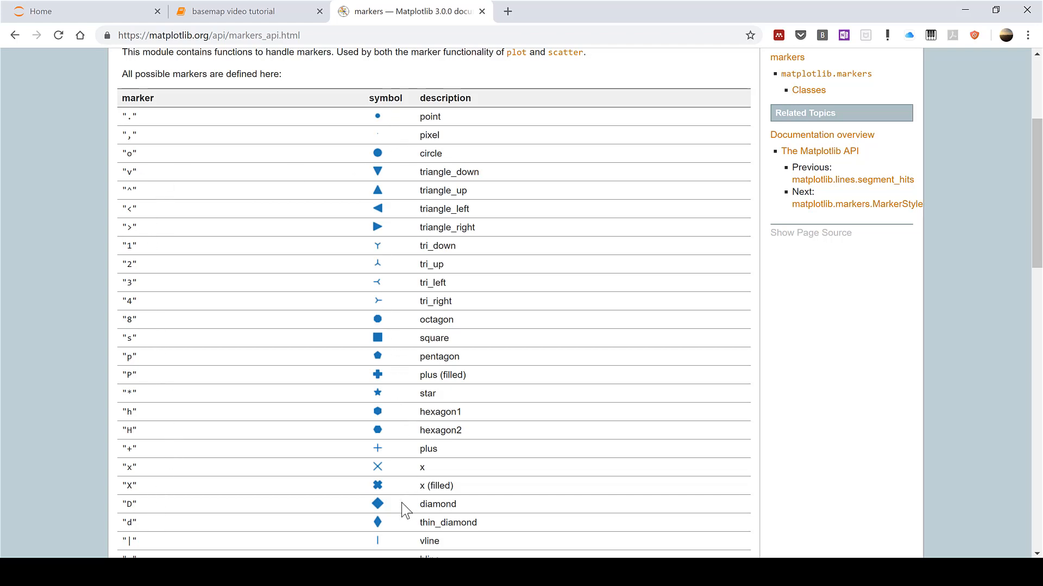
pyautogui.click(244, 11)
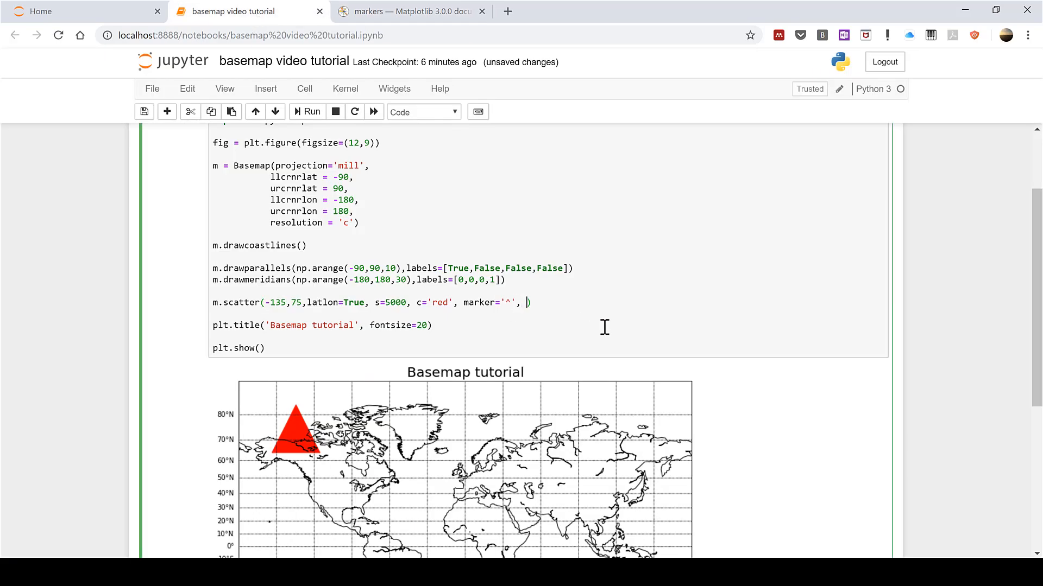
# Add alpha=0.5 to the scatter call and redraw the map.
pyautogui.write('alpha=')
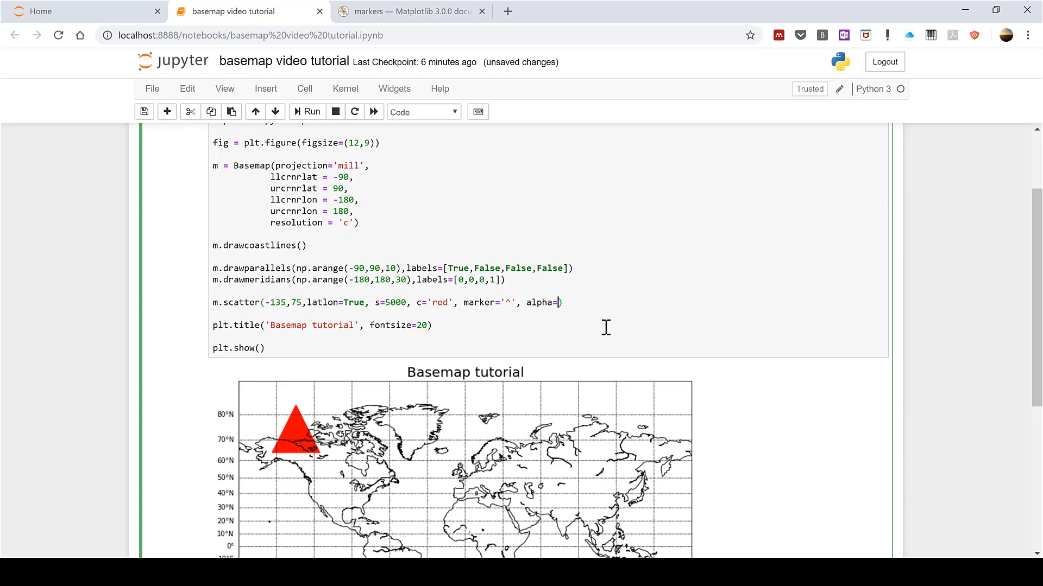
pyautogui.write('1')
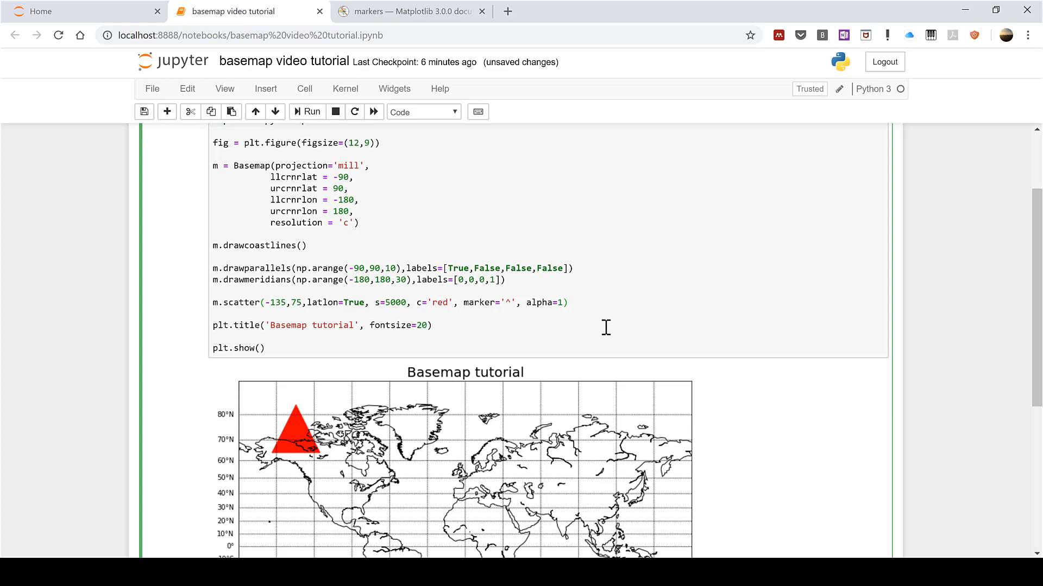
pyautogui.write('0.')
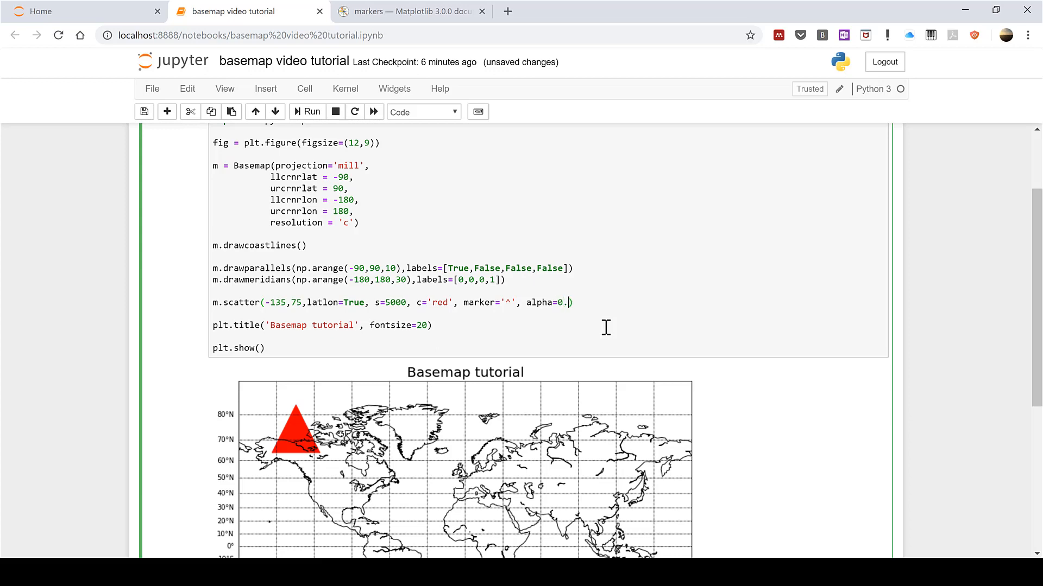
pyautogui.write('5')
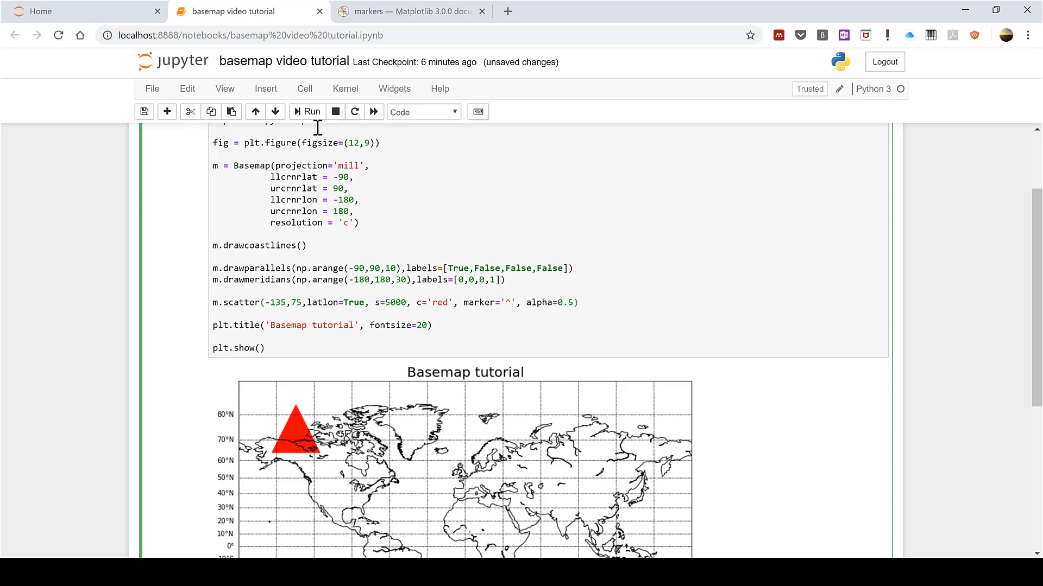
pyautogui.click(306, 111)
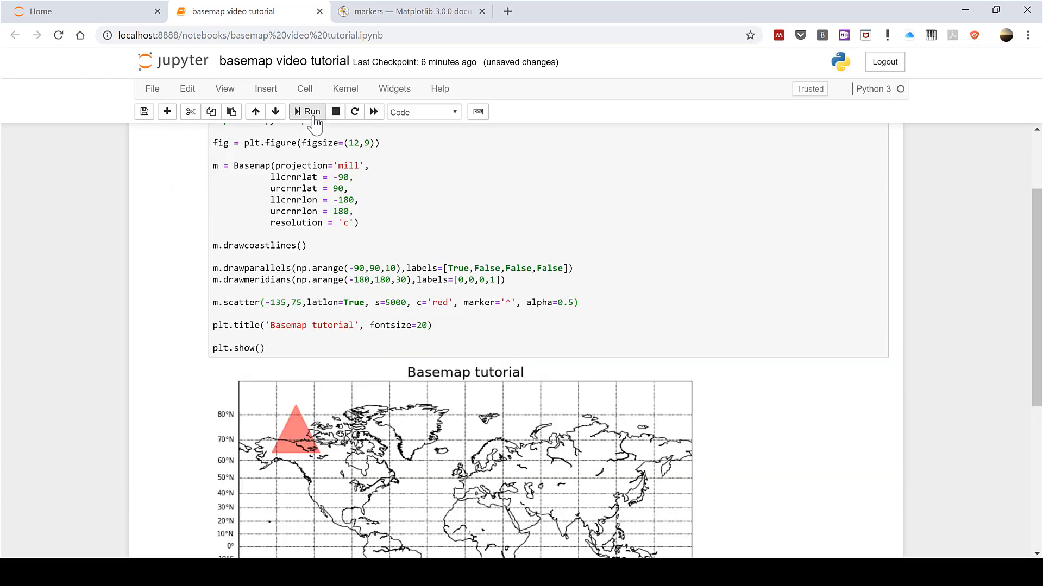
pyautogui.moveTo(275, 400)
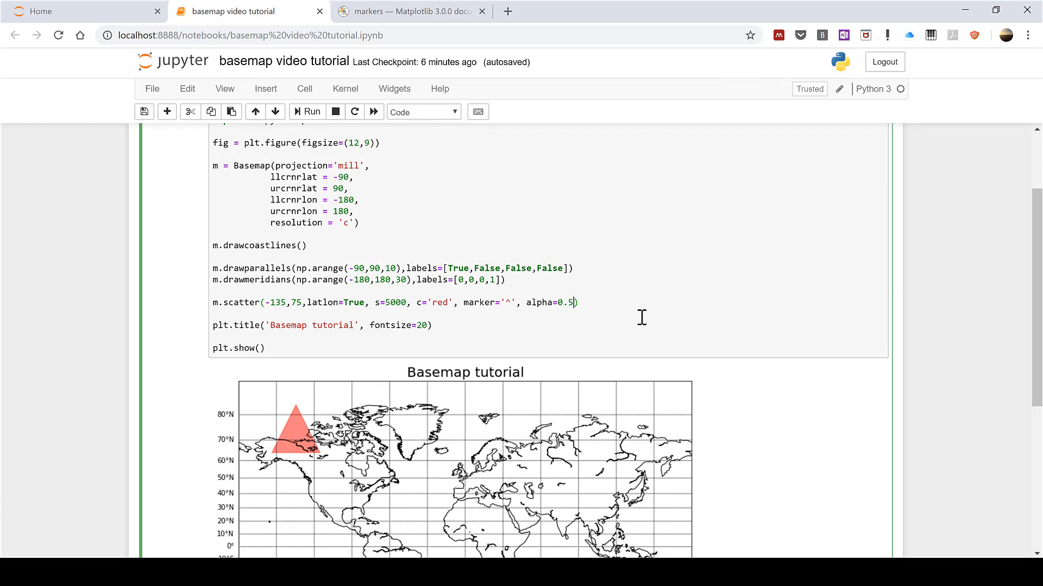
# Restore alpha=1, add edgecolor='k' for a black outline, and redraw.
pyautogui.write('1,')
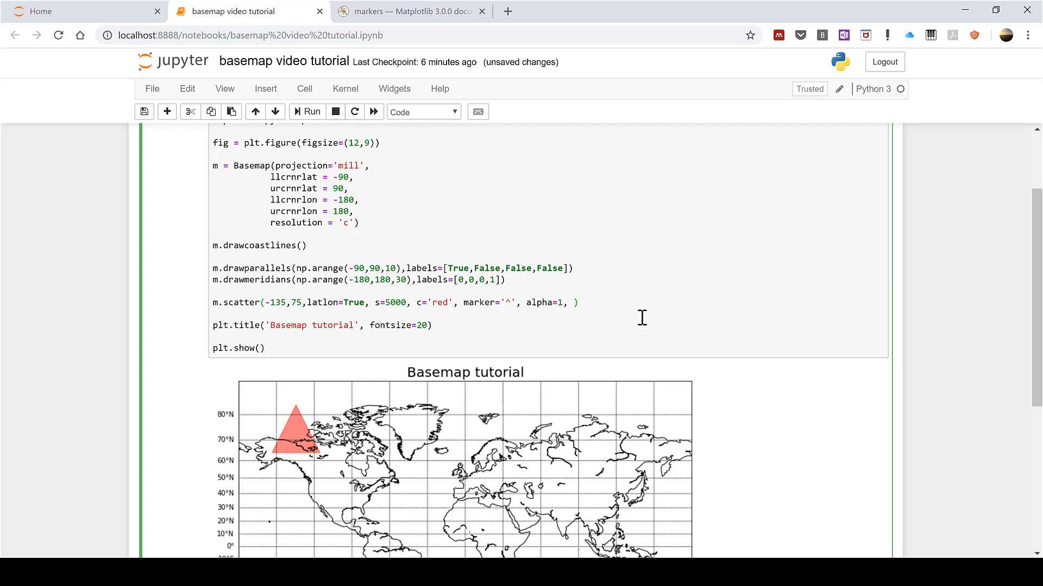
pyautogui.write('edge')
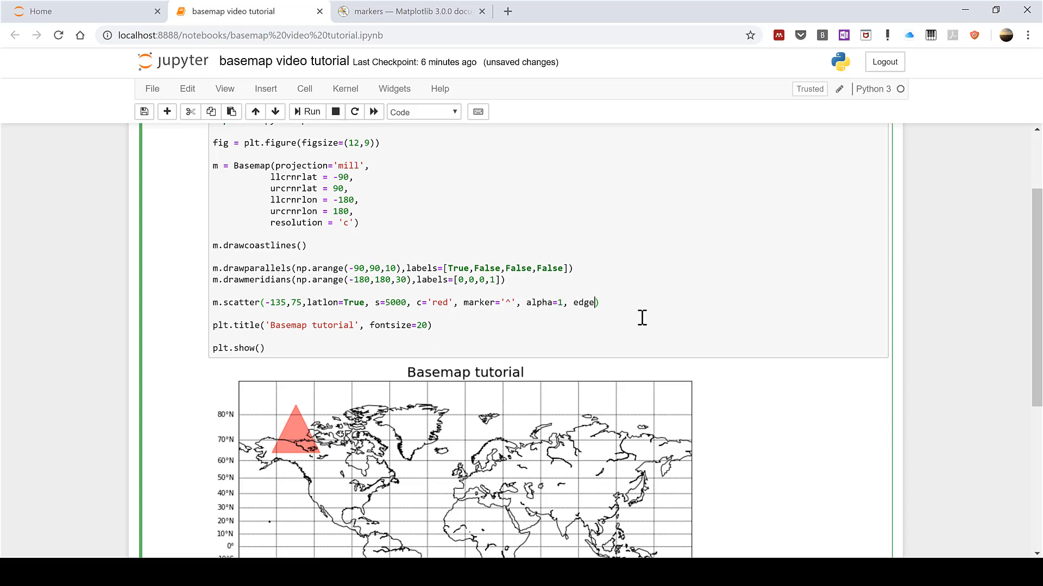
pyautogui.write('color')
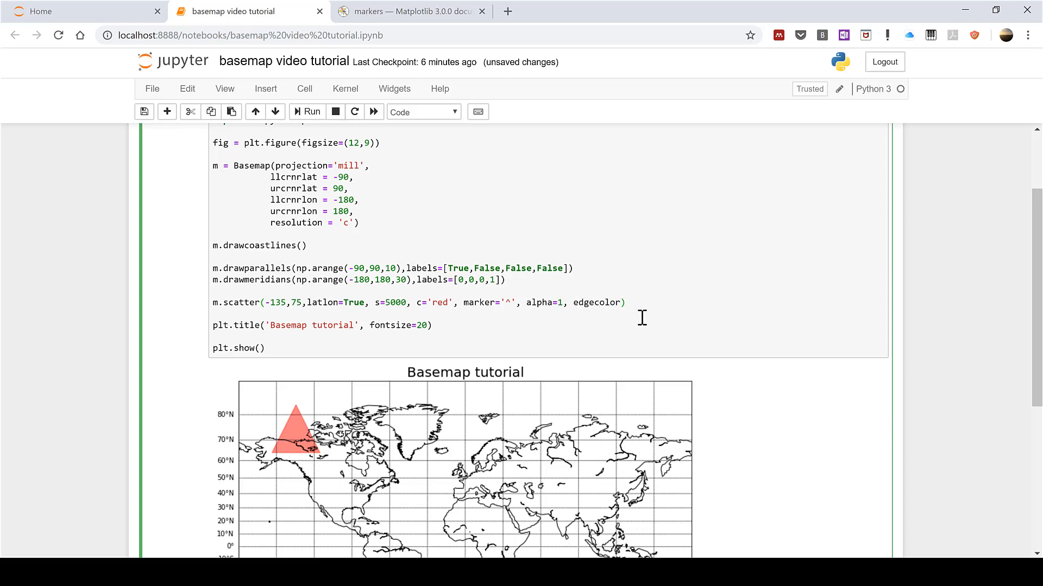
pyautogui.write("'")
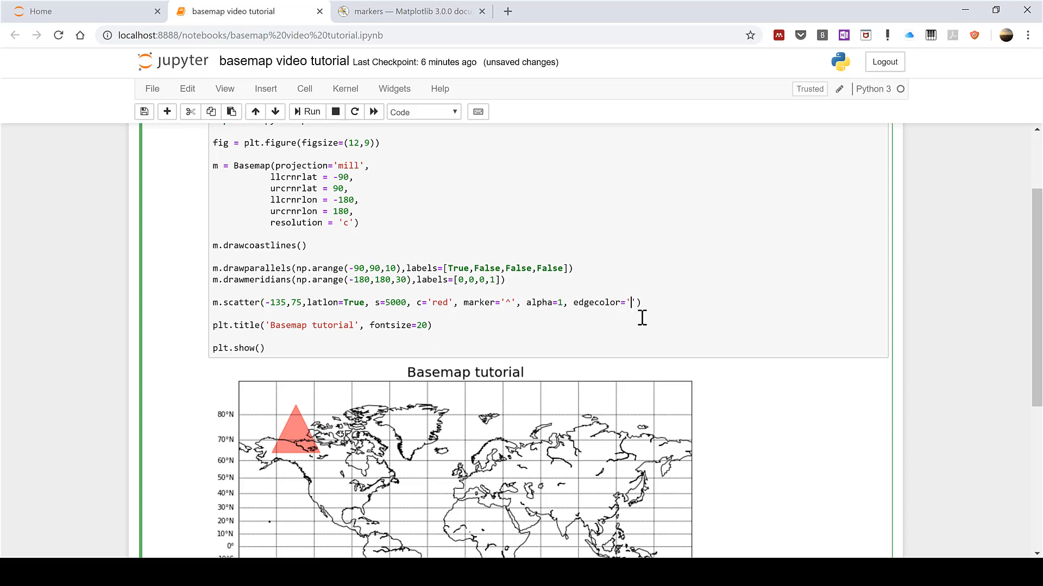
pyautogui.write('k')
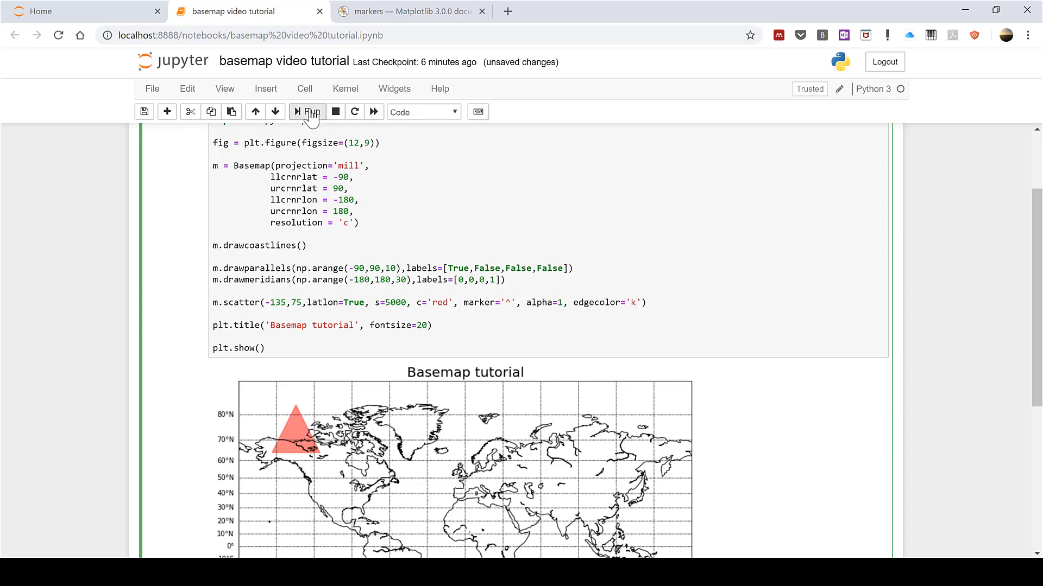
pyautogui.click(306, 111)
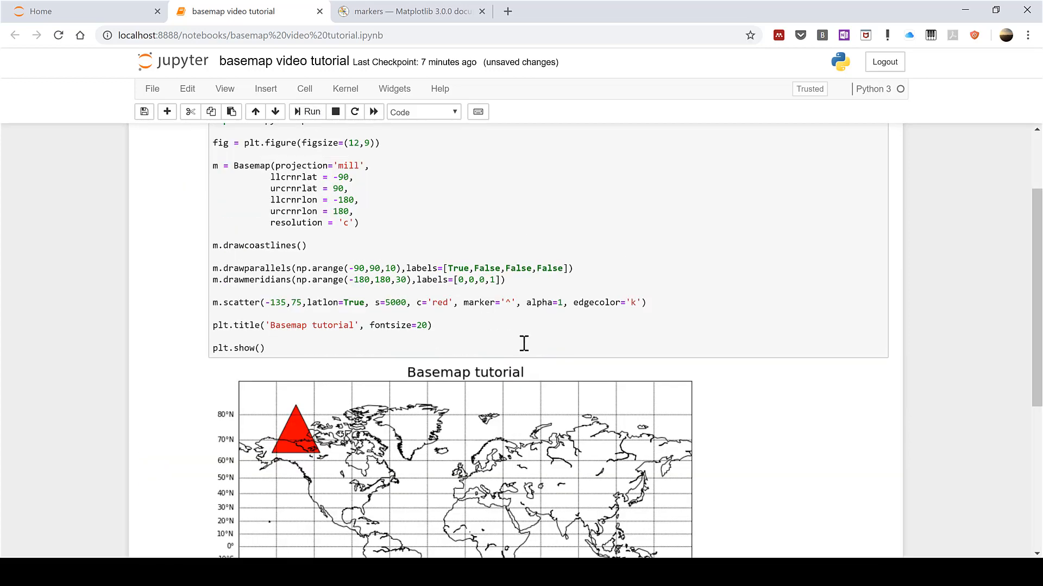
pyautogui.moveTo(296, 465)
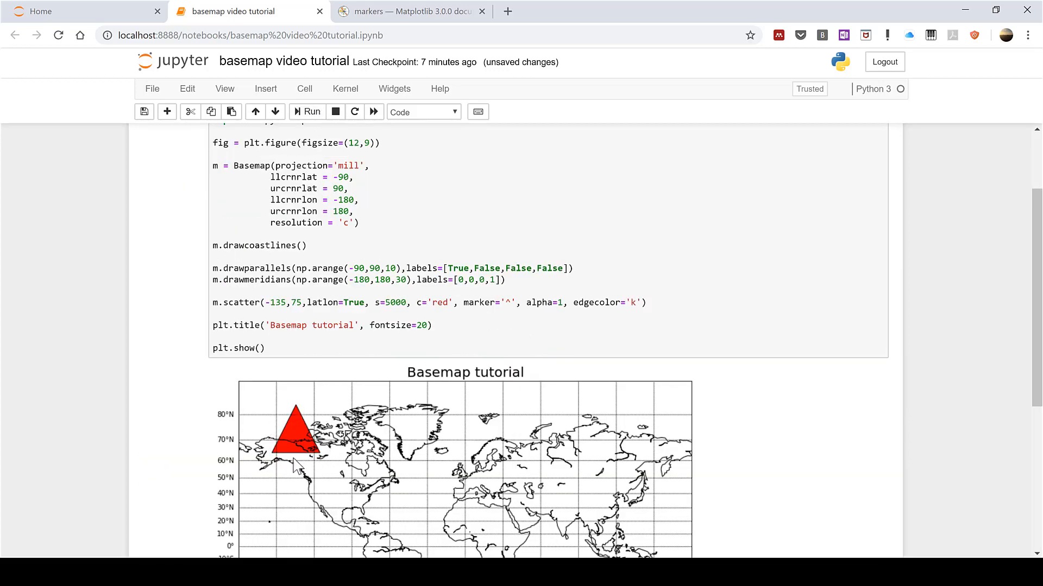
pyautogui.moveTo(293, 423)
pyautogui.write(',')
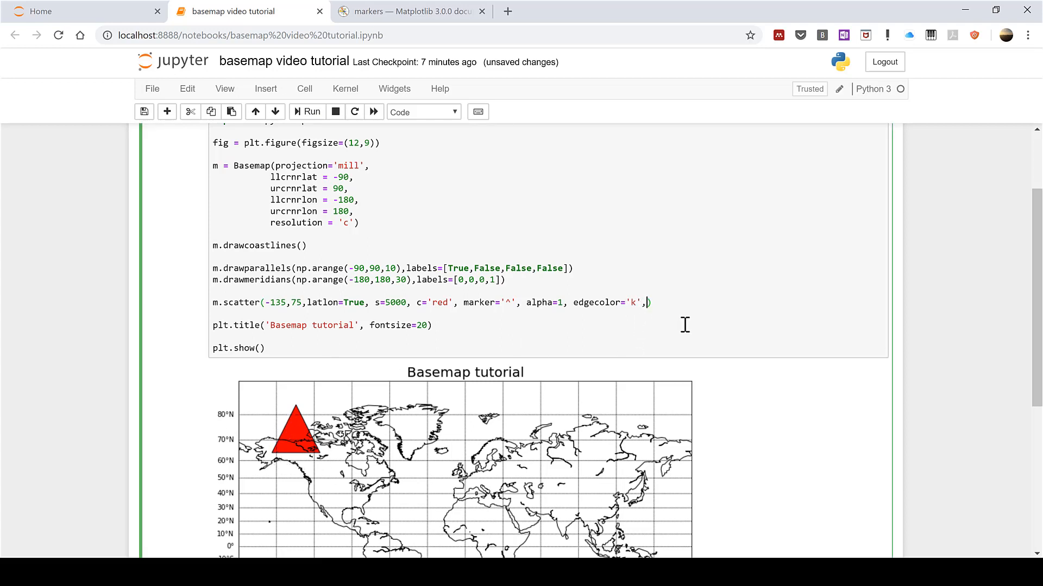
# Add linewidth=10 for a thick triangle outline and redraw the map.
pyautogui.write('l')
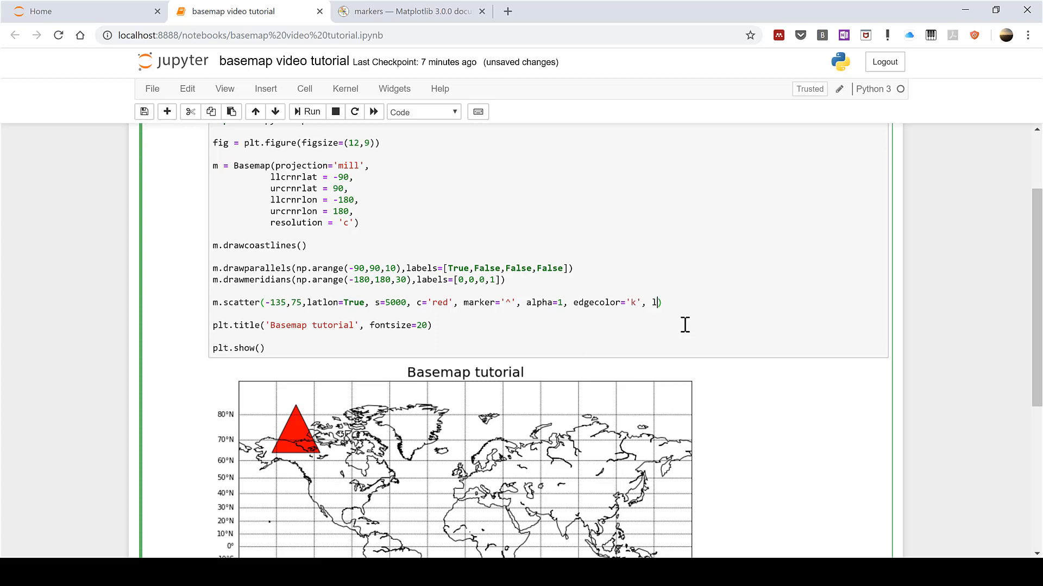
pyautogui.write('inewidth')
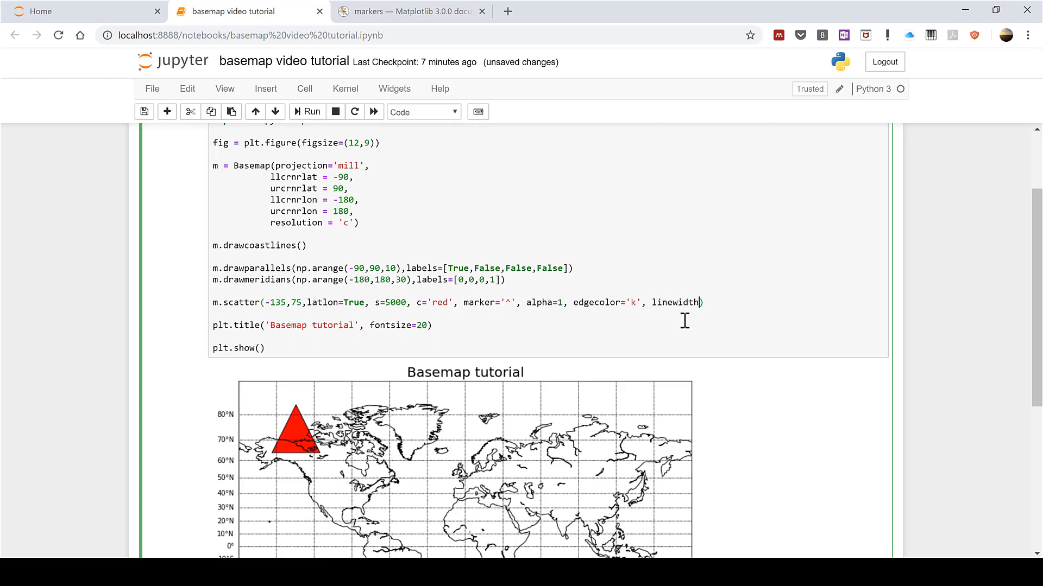
pyautogui.write('10')
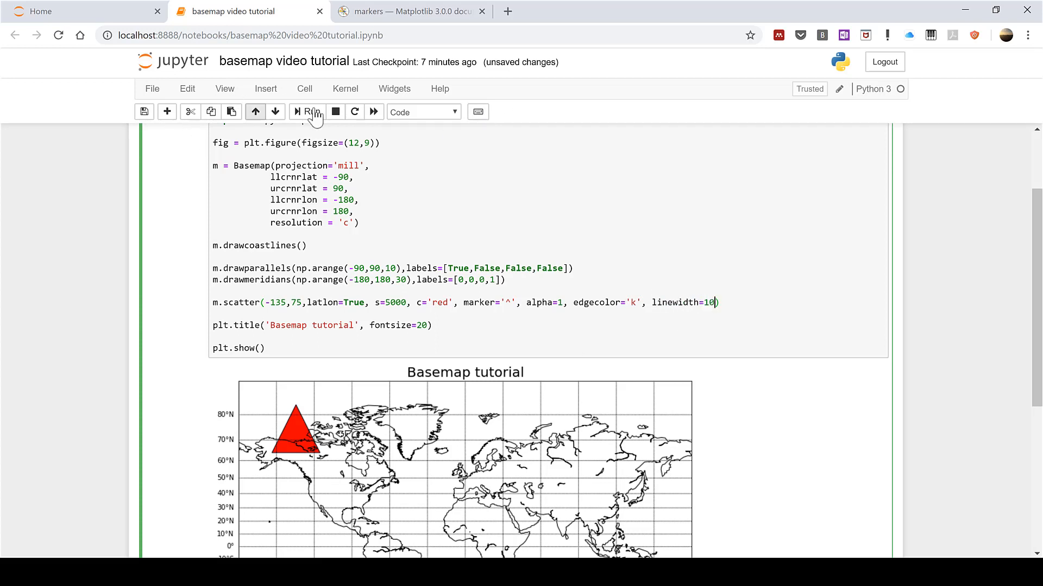
pyautogui.click(306, 111)
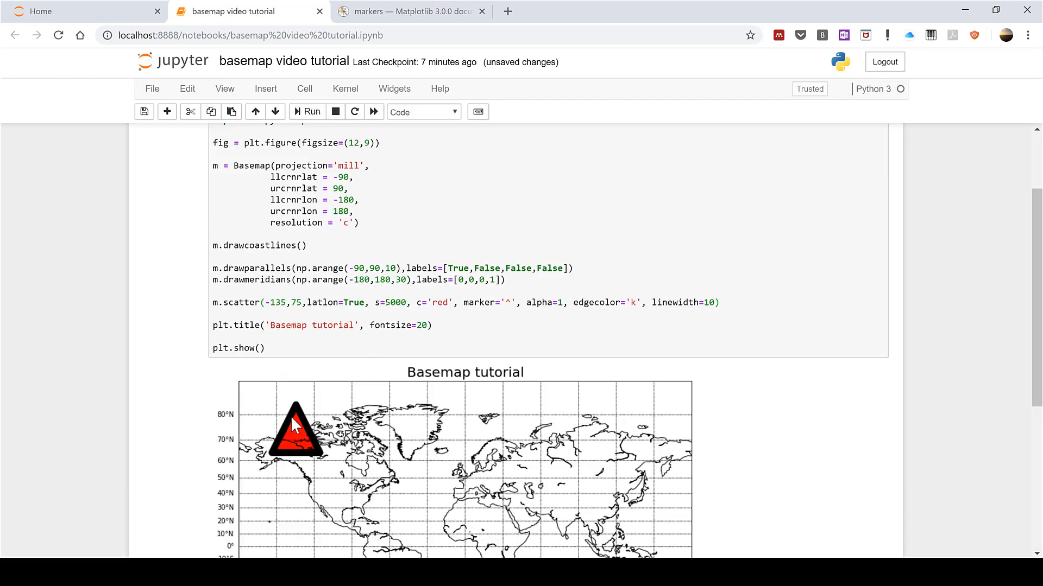
pyautogui.moveTo(301, 432)
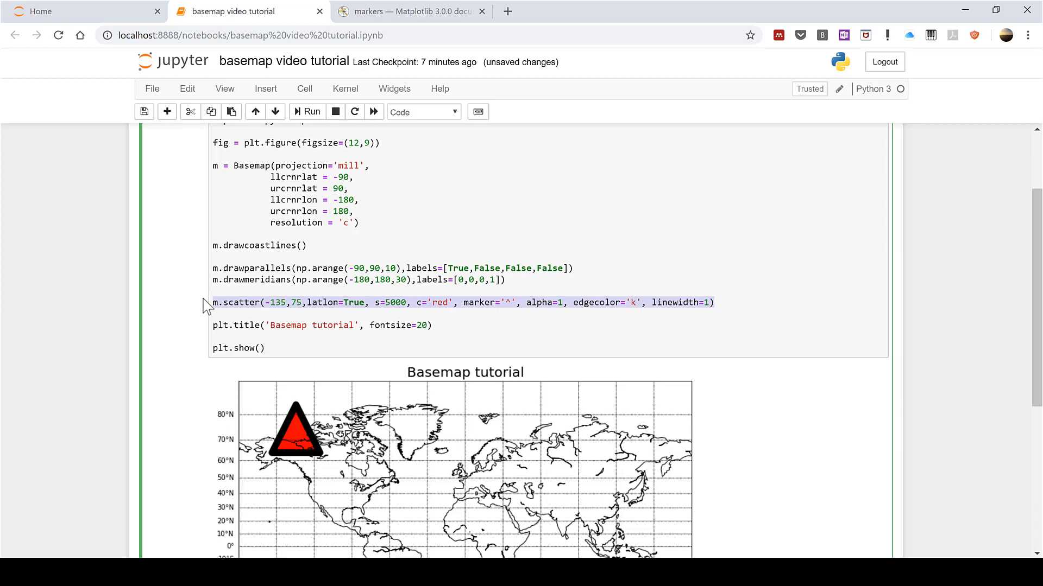
pyautogui.moveTo(738, 302)
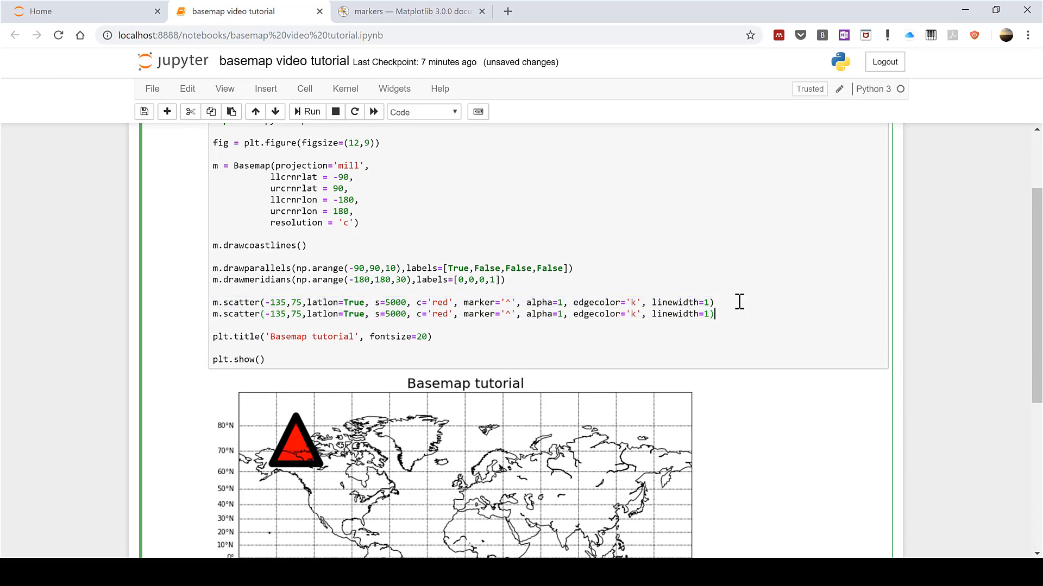
pyautogui.moveTo(299, 308)
pyautogui.write('60')
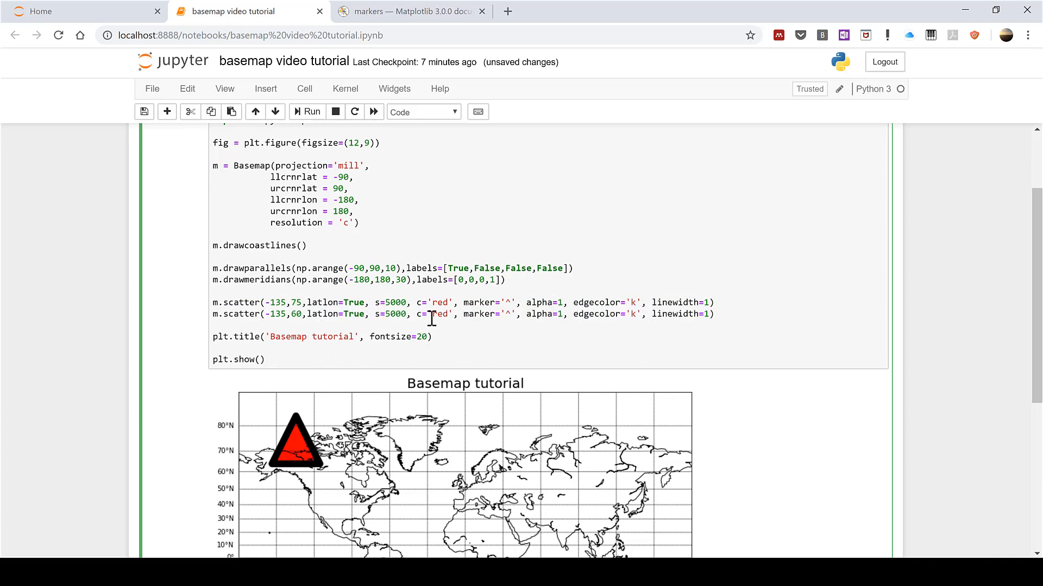
# Colour the duplicated latitude-60 scatter blue and redraw to show both triangles.
pyautogui.write('bl')
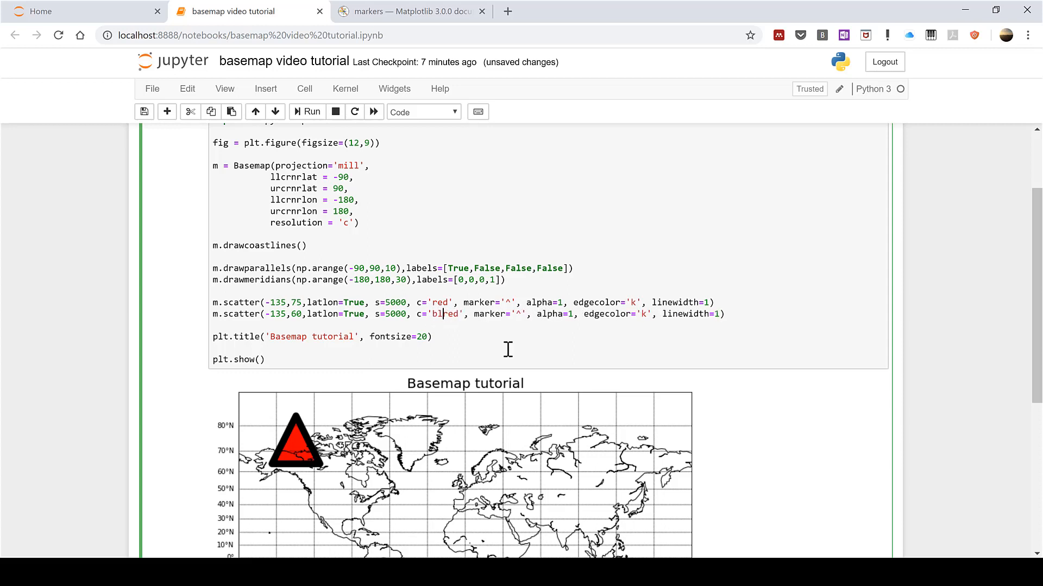
pyautogui.write('ue')
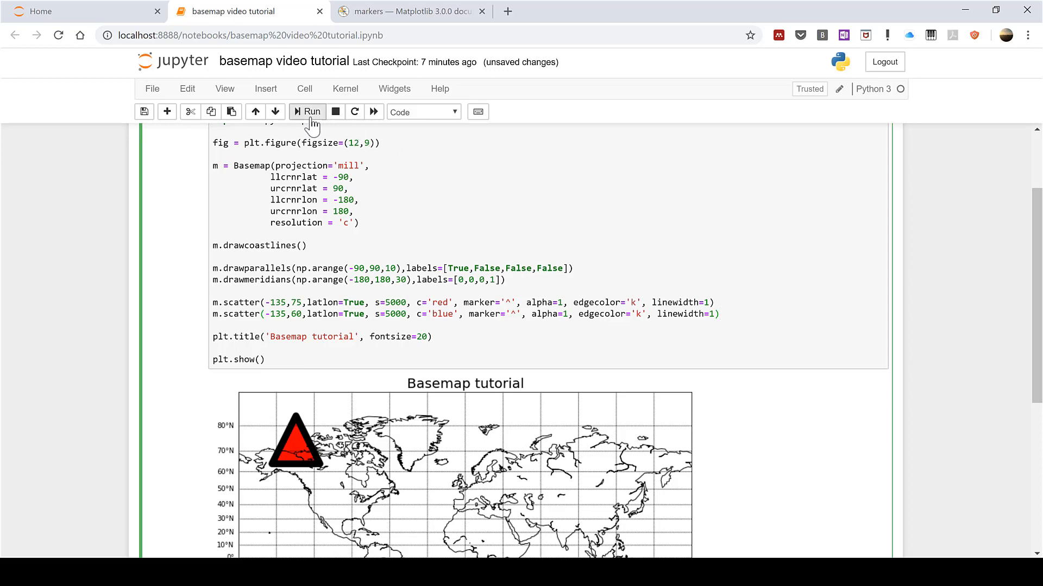
pyautogui.click(306, 111)
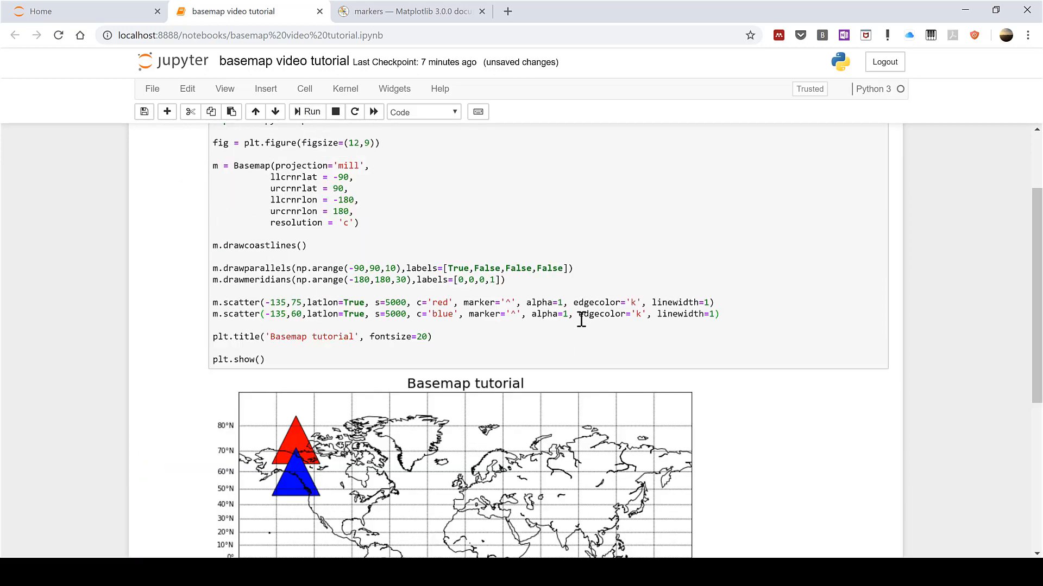
pyautogui.scroll(-3)
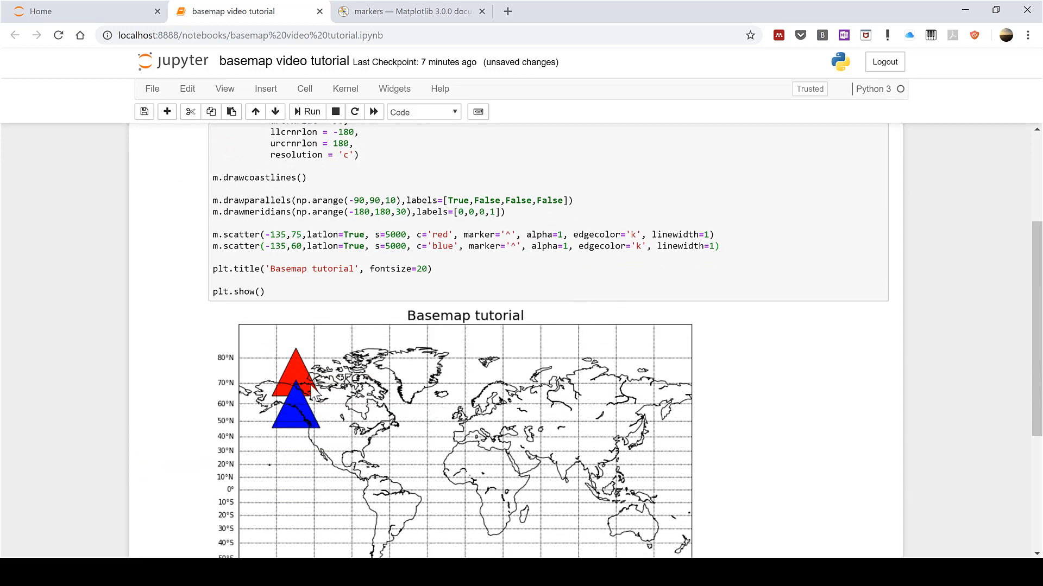
pyautogui.moveTo(300, 409)
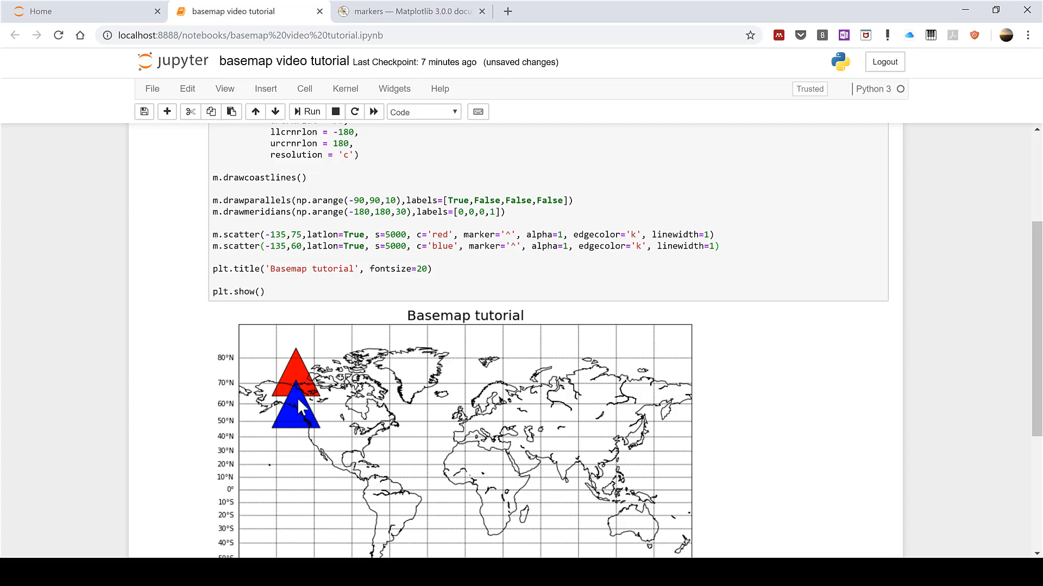
pyautogui.moveTo(729, 242)
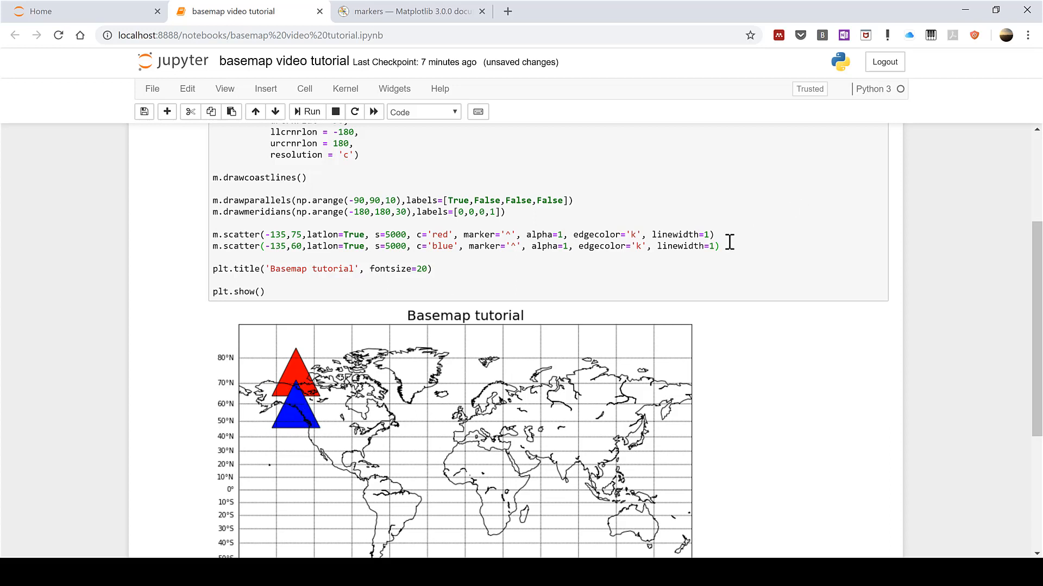
# Give the red scatter zorder=2 and the blue one zorder=1, then redraw.
pyautogui.click(826, 258)
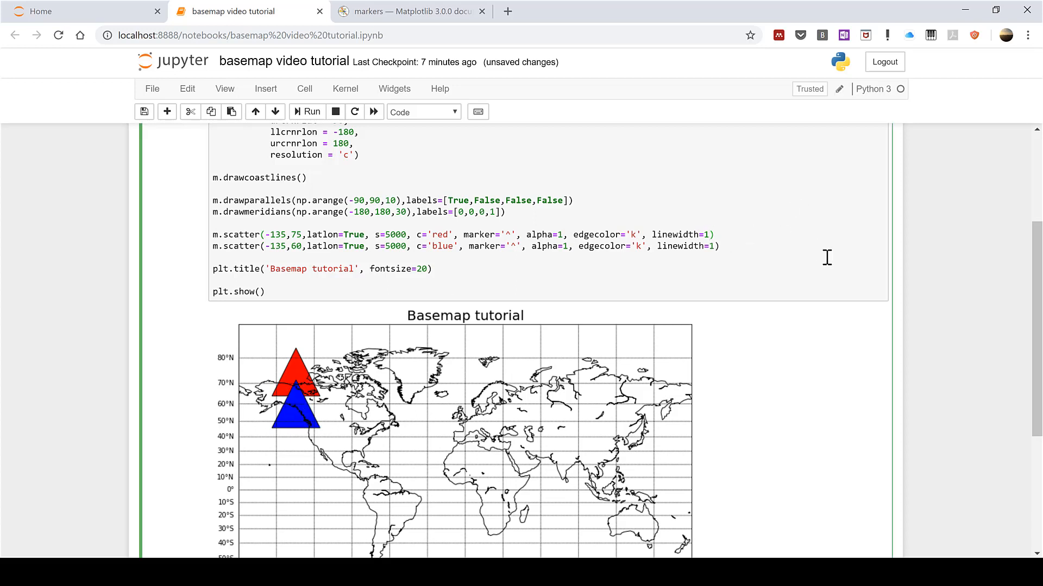
pyautogui.write(', z')
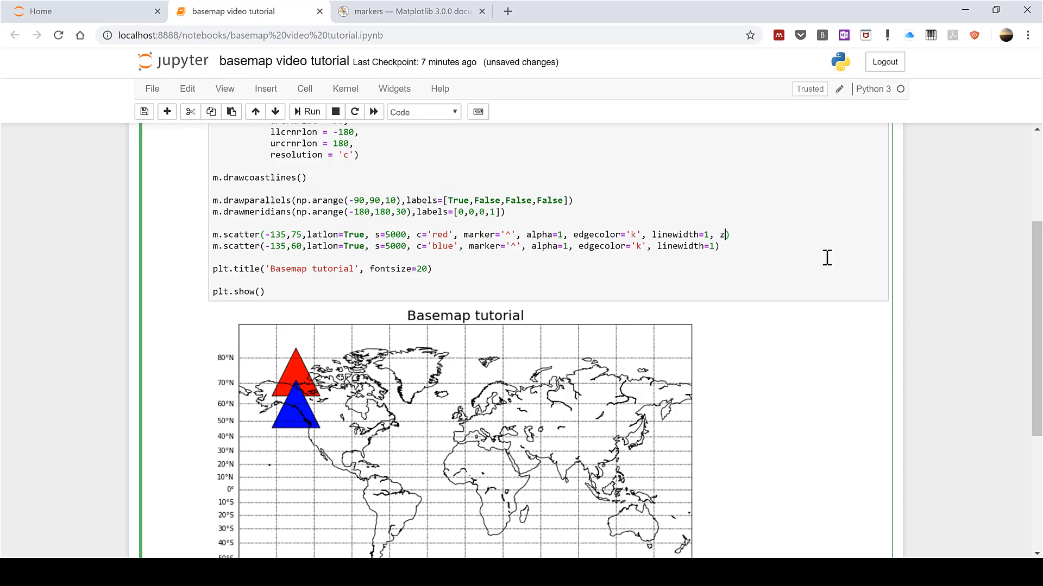
pyautogui.write('order=2')
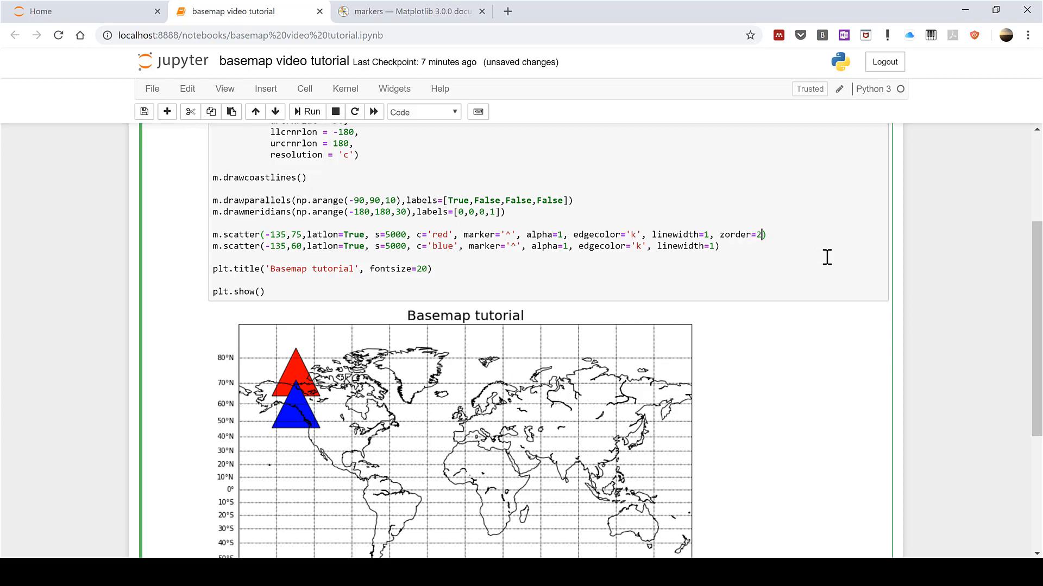
pyautogui.write(',')
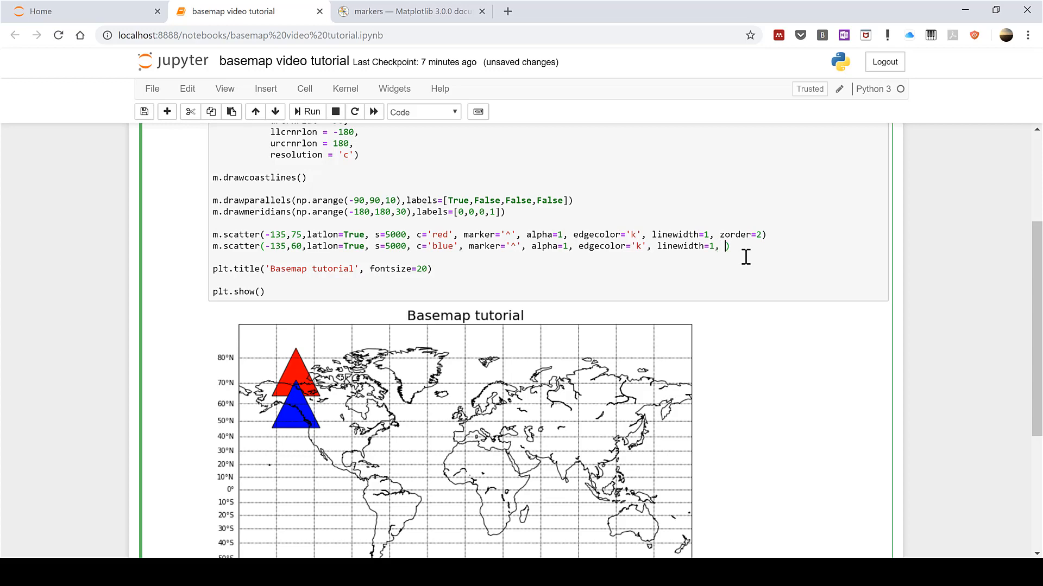
pyautogui.write('zorder=1')
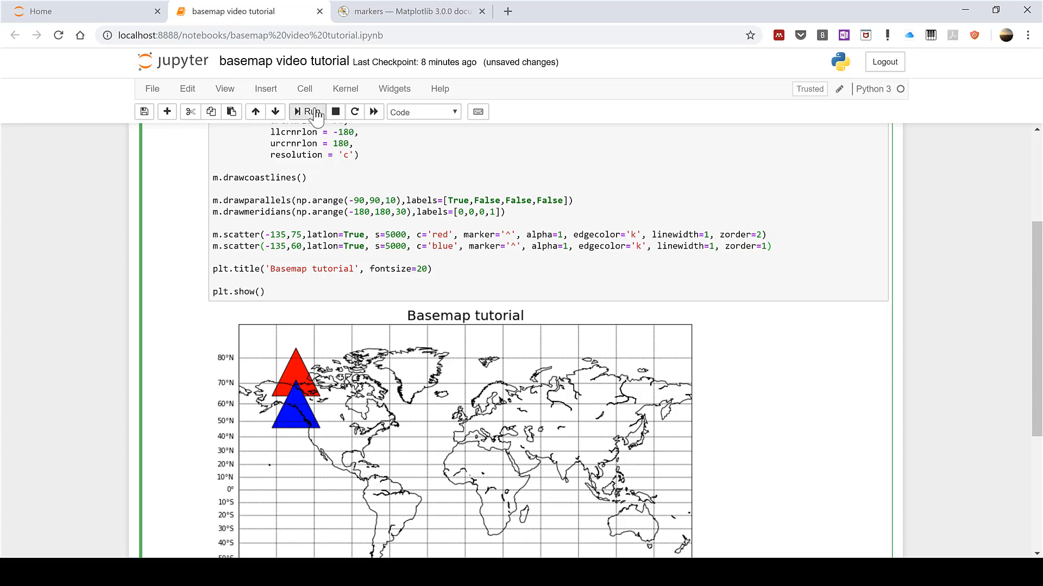
pyautogui.click(306, 110)
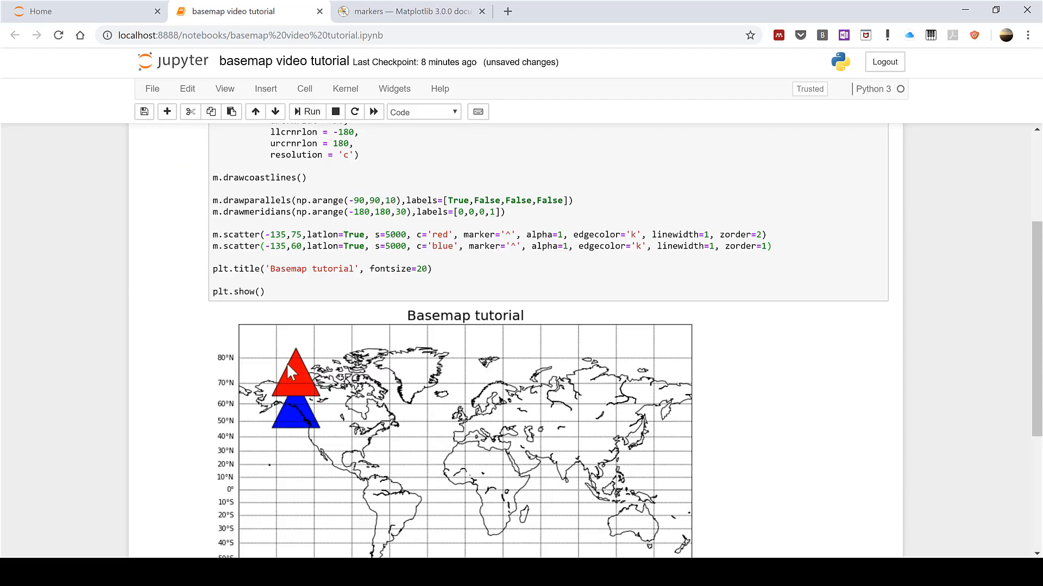
pyautogui.moveTo(308, 430)
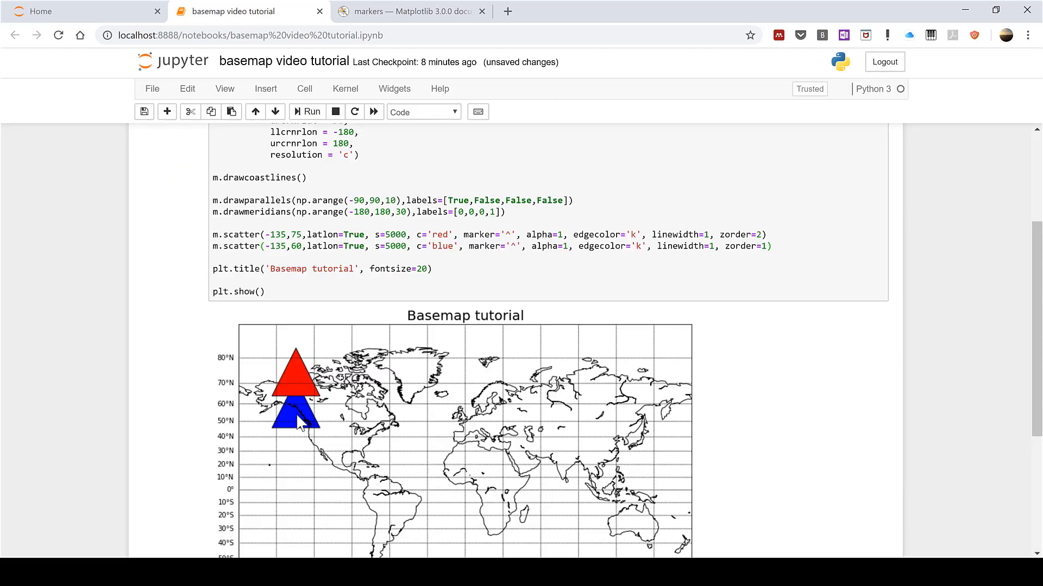
pyautogui.moveTo(744, 234)
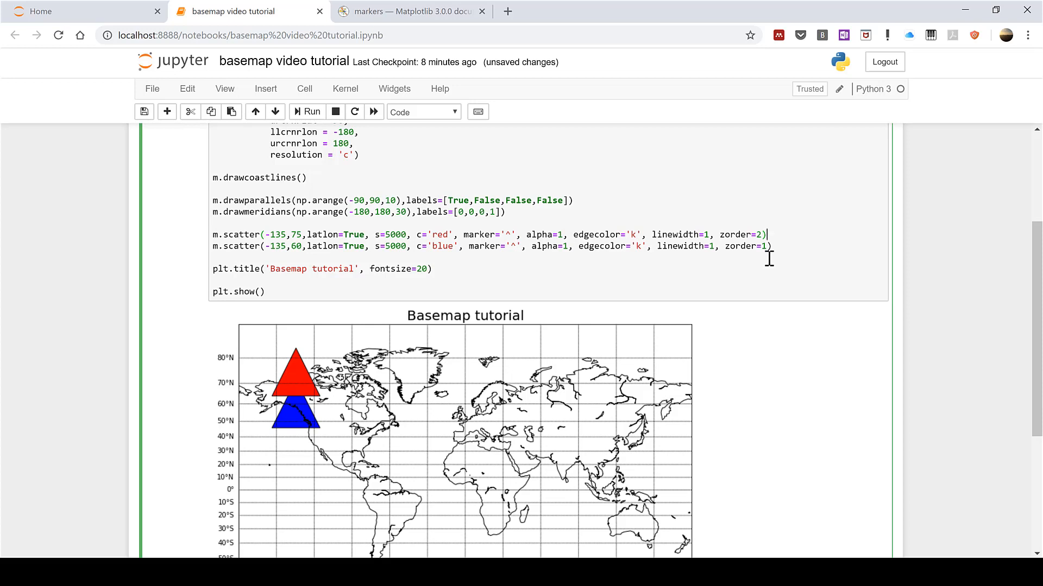
pyautogui.moveTo(782, 272)
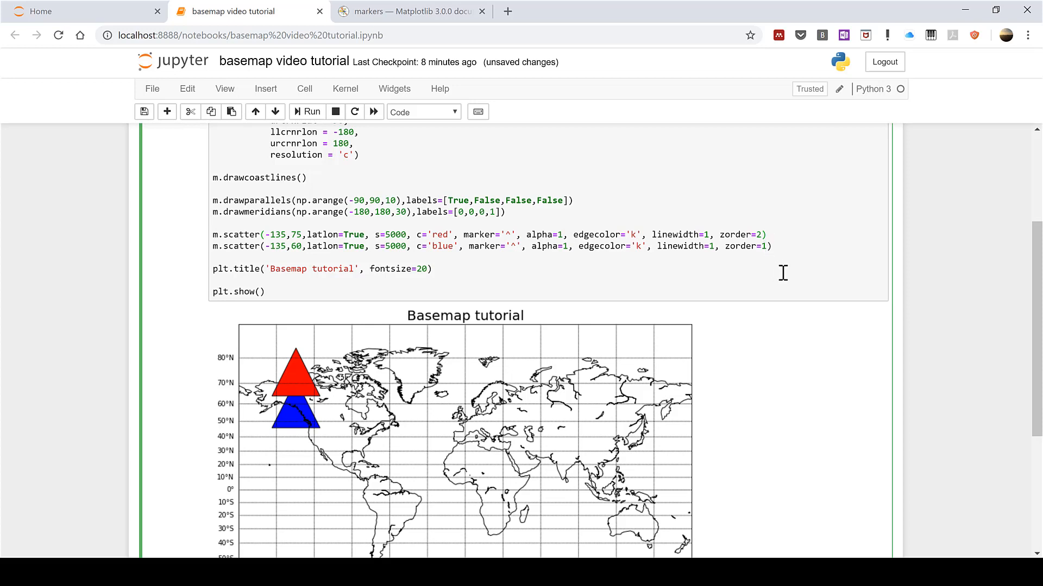
pyautogui.moveTo(747, 235)
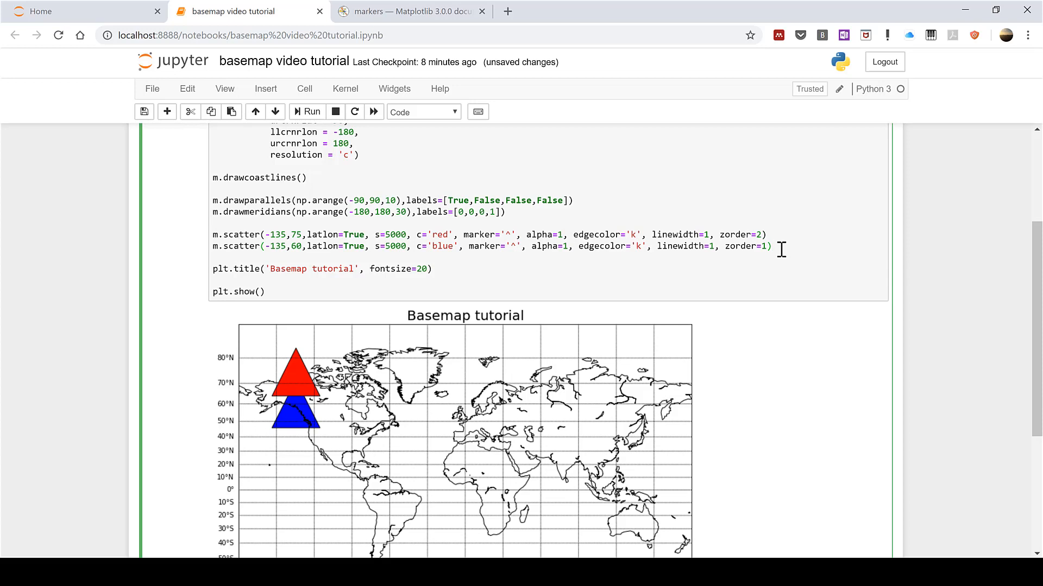
pyautogui.moveTo(282, 238)
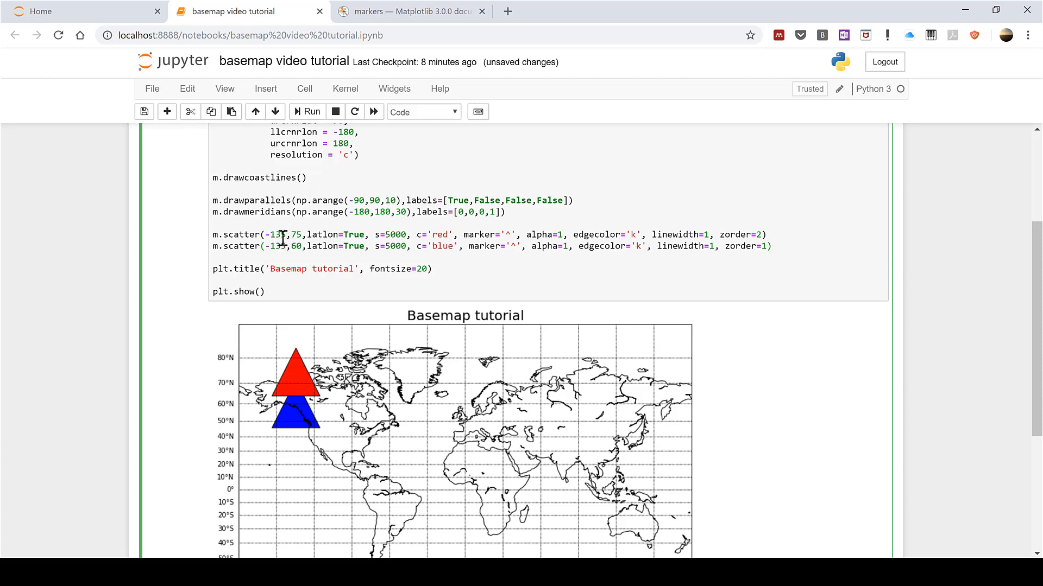
pyautogui.moveTo(764, 262)
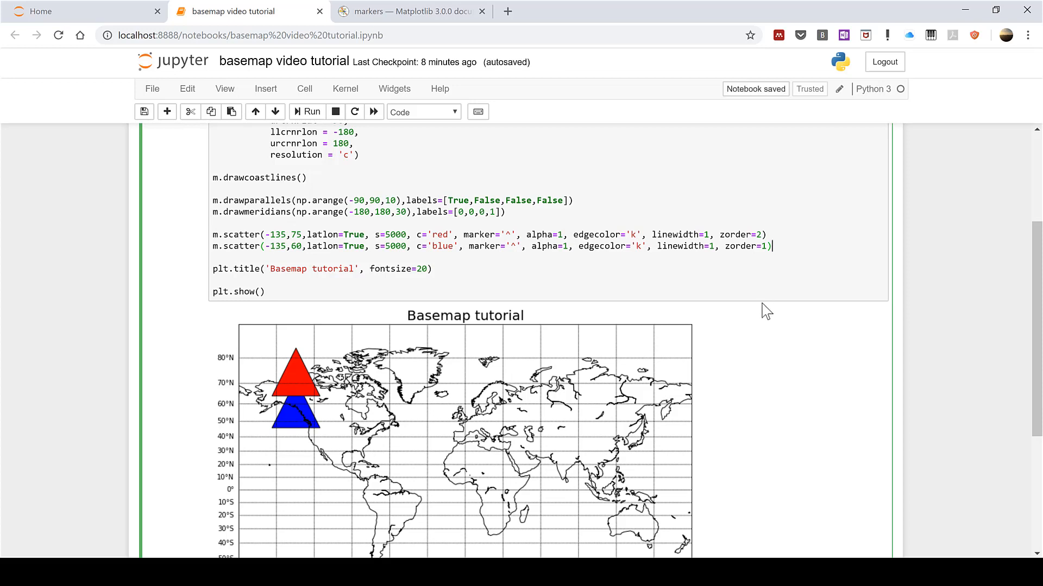
# Insert an empty sites_lat_y = [] list below the drawmeridians line.
pyautogui.scroll(3)
pyautogui.write('#')
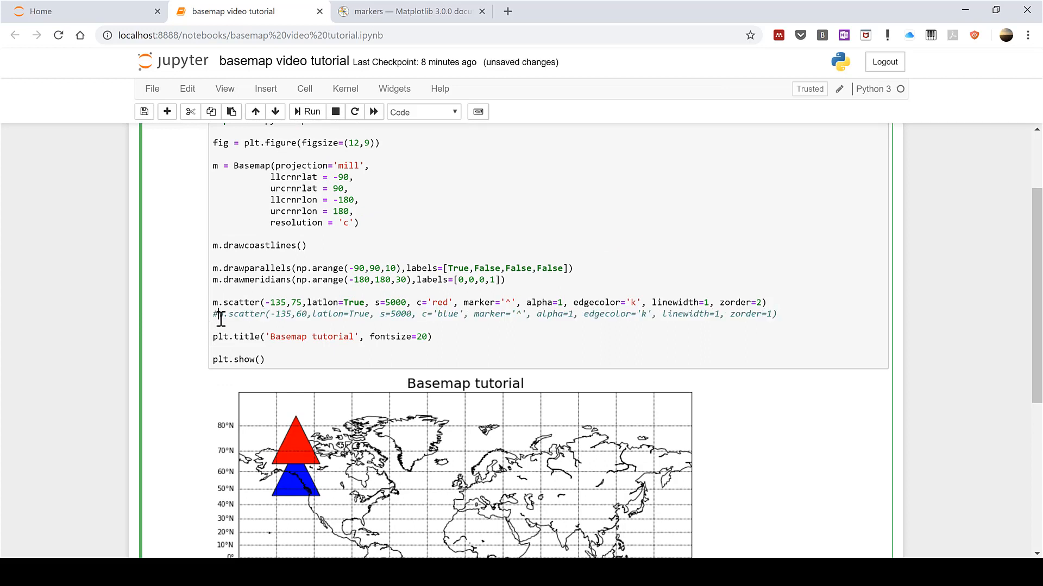
pyautogui.click(509, 279)
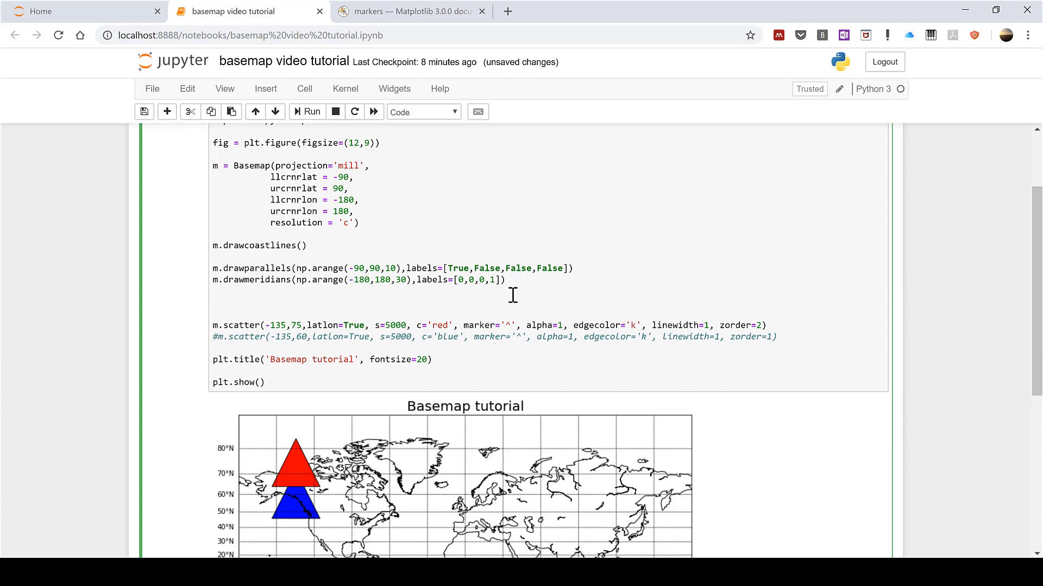
pyautogui.write('sites_')
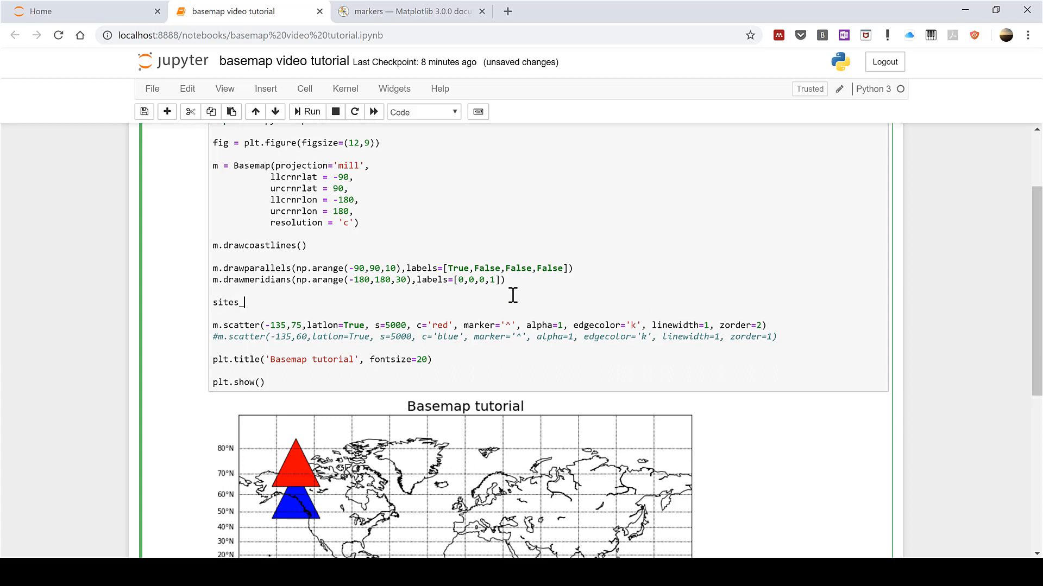
pyautogui.write('lat_y')
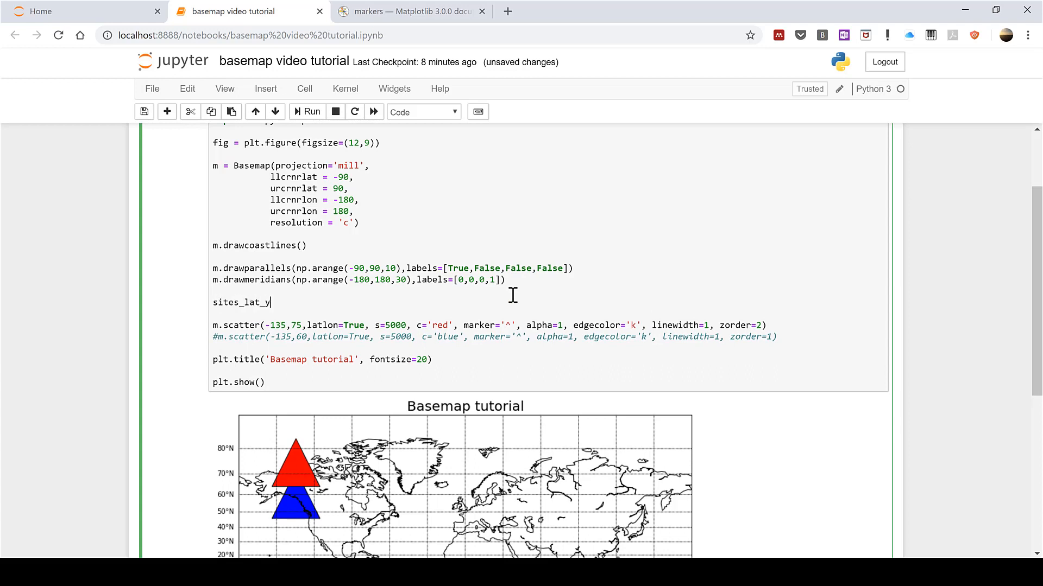
pyautogui.write('= []')
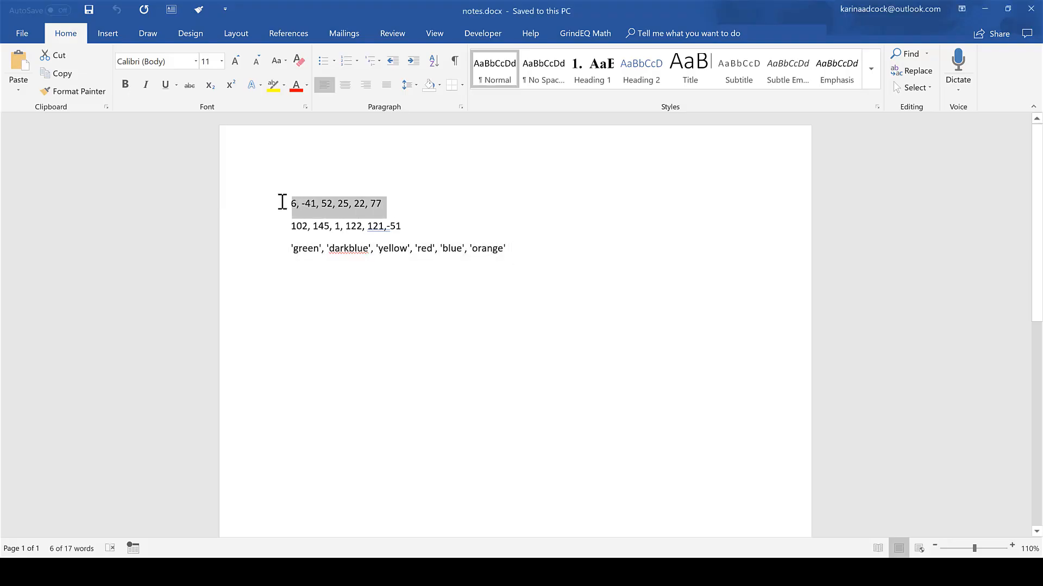
pyautogui.moveTo(506, 447)
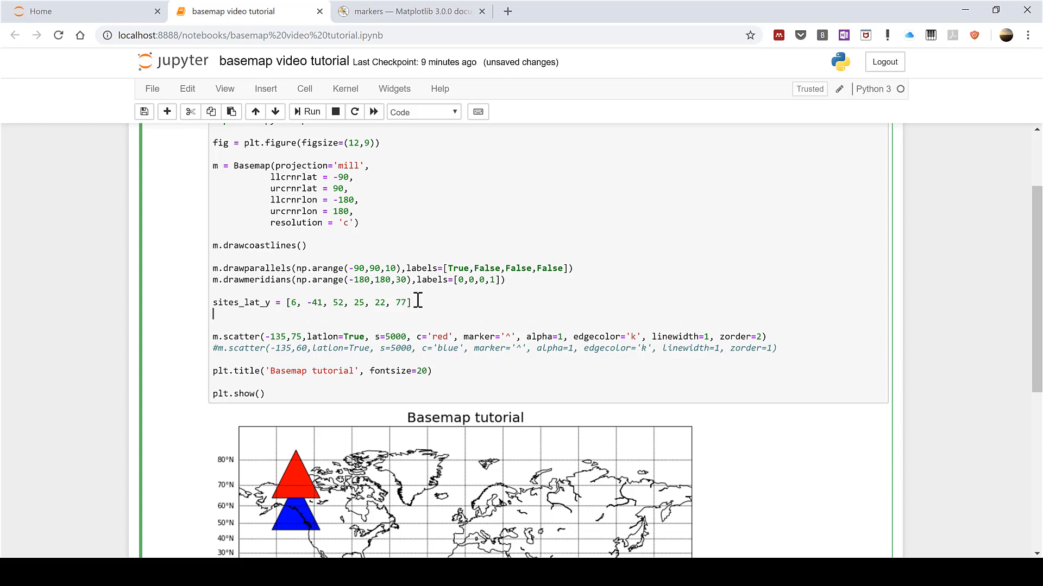
# Add the sites_lon_x longitude list [102, 145, 1, 122, 121, -51] to the cell.
pyautogui.write('sites_lon_')
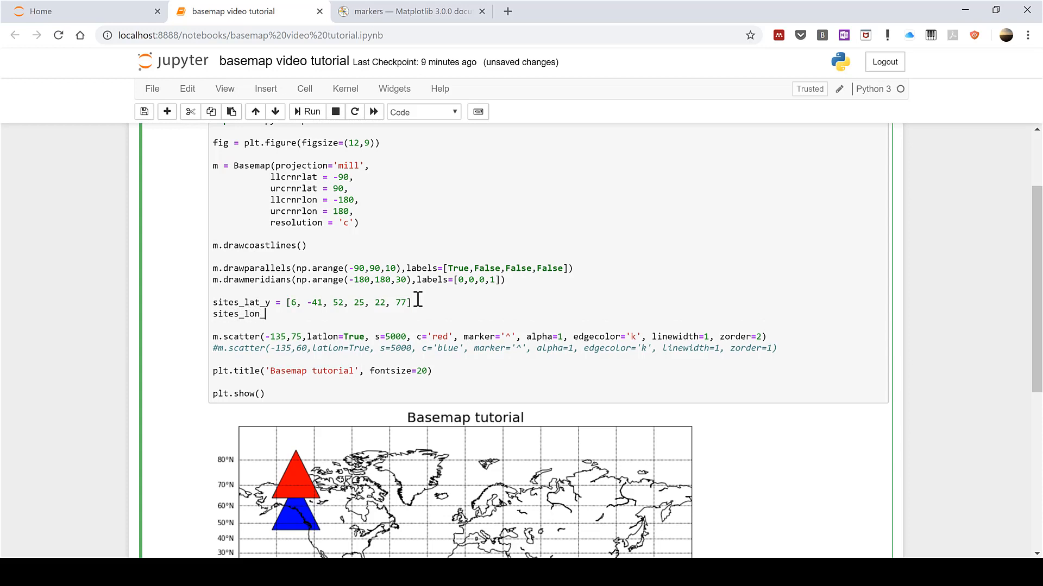
pyautogui.write('x =')
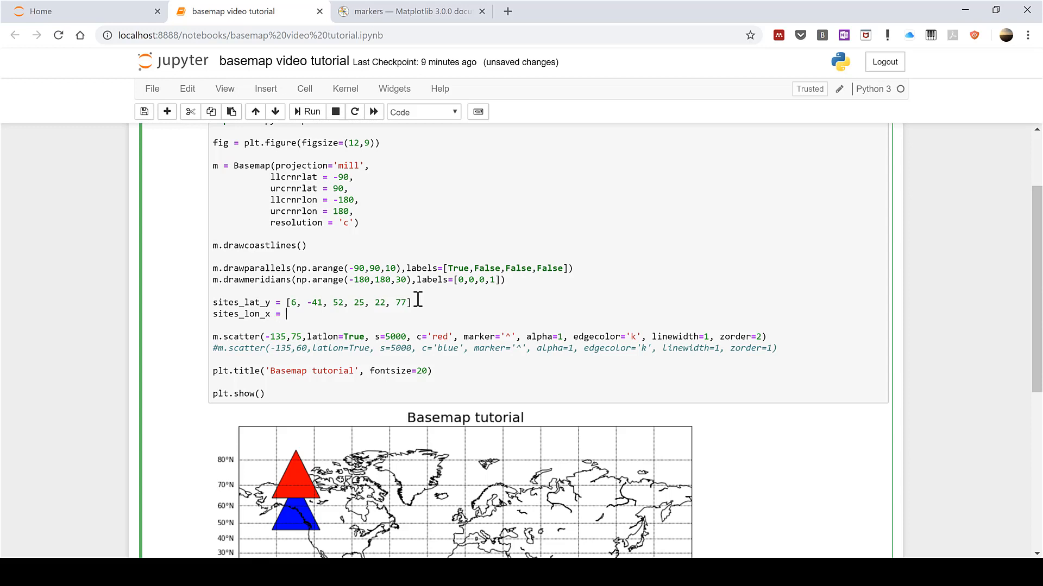
pyautogui.write('[]')
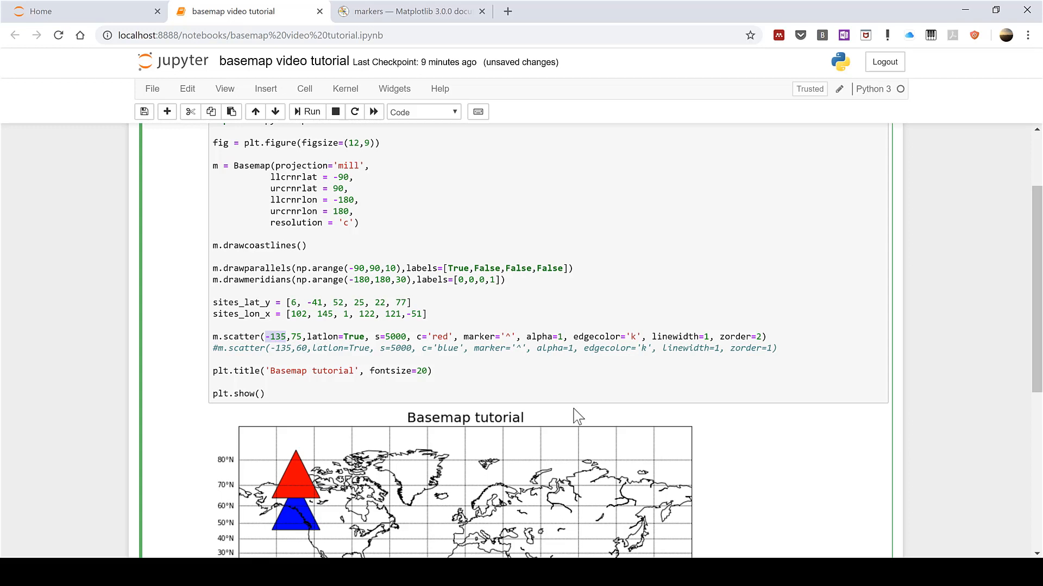
pyautogui.write('sites')
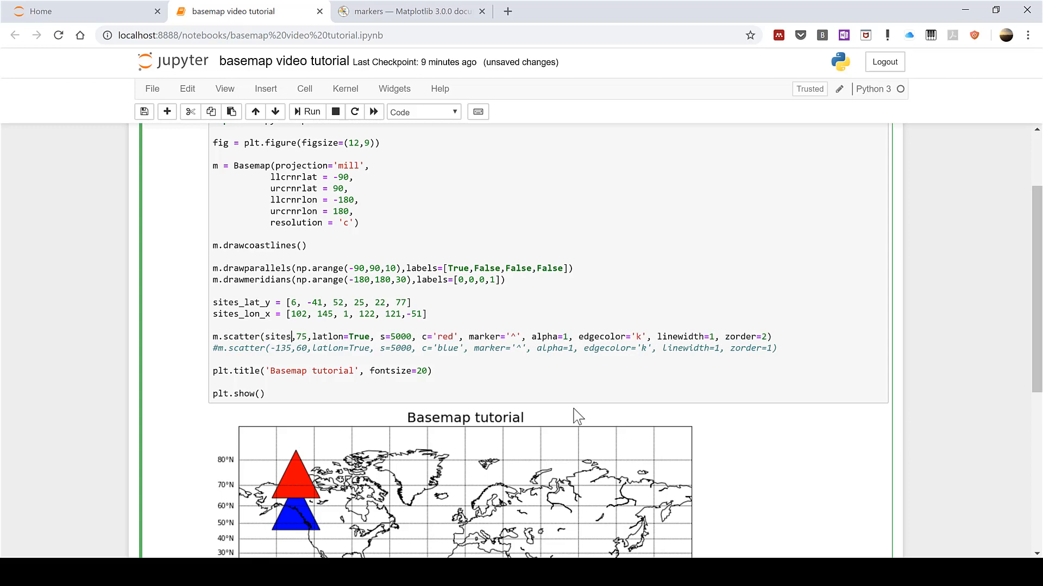
pyautogui.write('_lon_x')
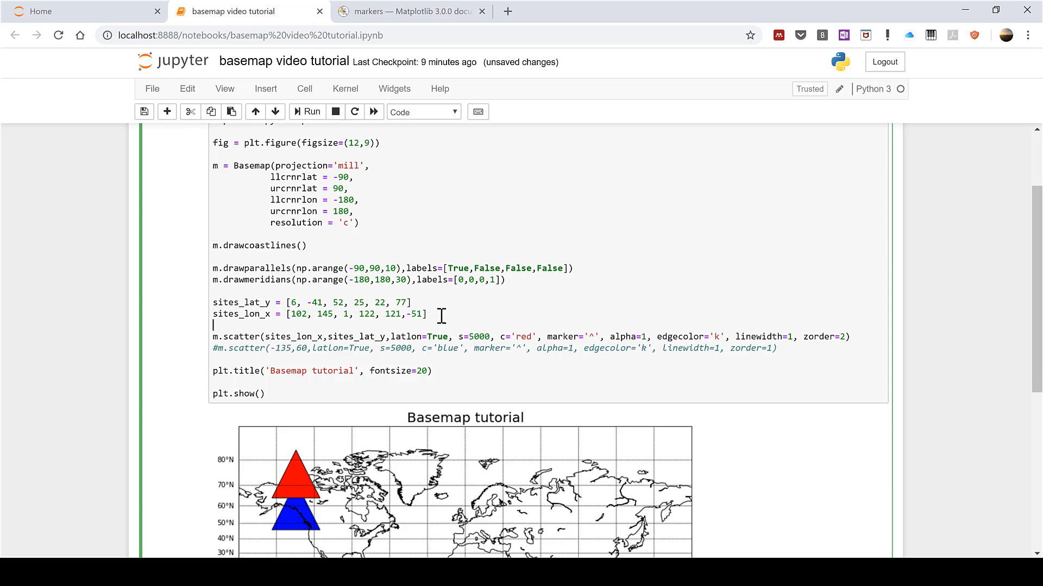
pyautogui.moveTo(282, 305)
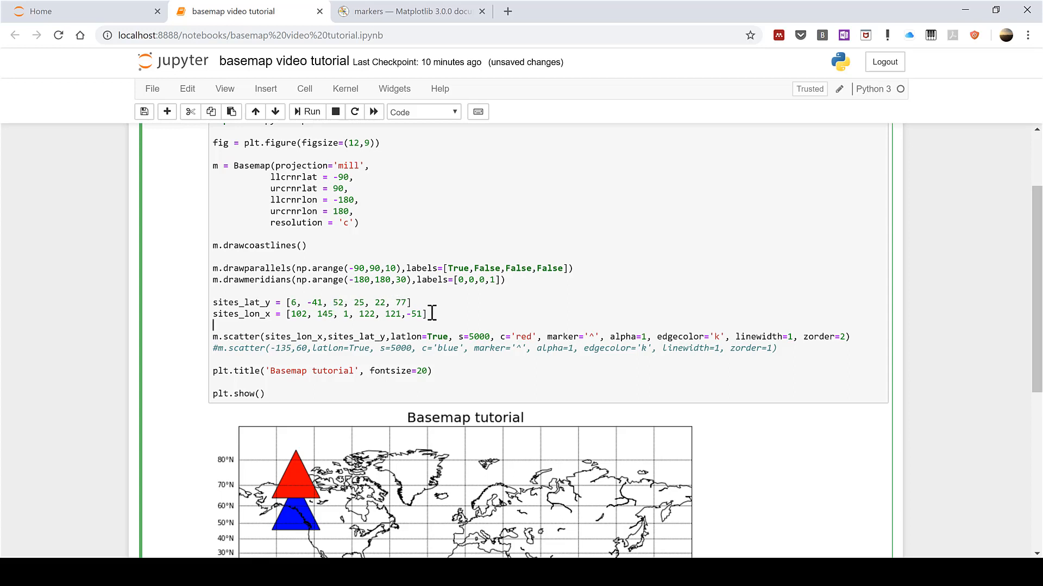
# Rerun the cell and scroll to view the six red site triangles.
pyautogui.click(306, 111)
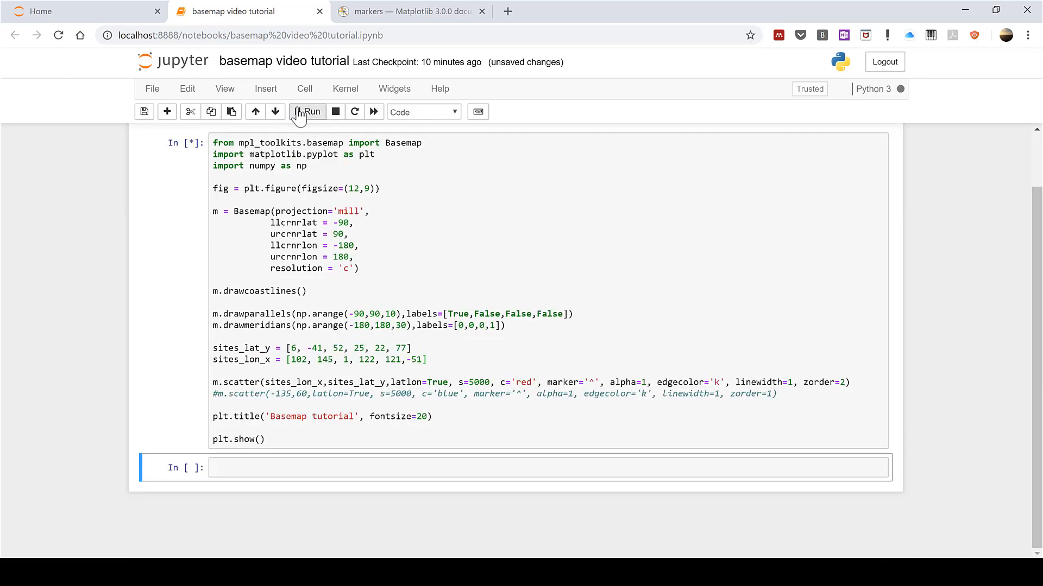
pyautogui.click(307, 110)
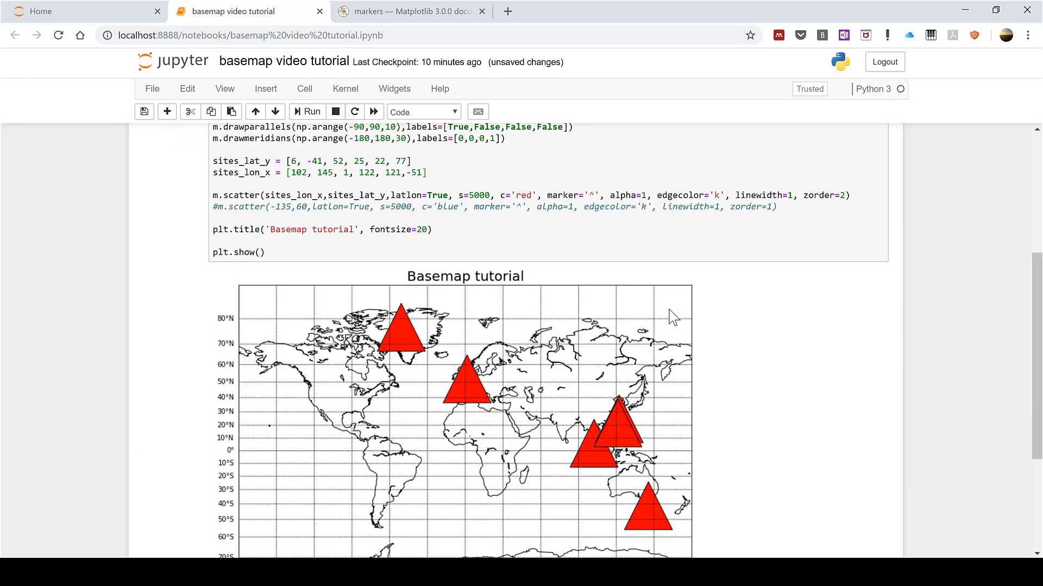
pyautogui.scroll(-3)
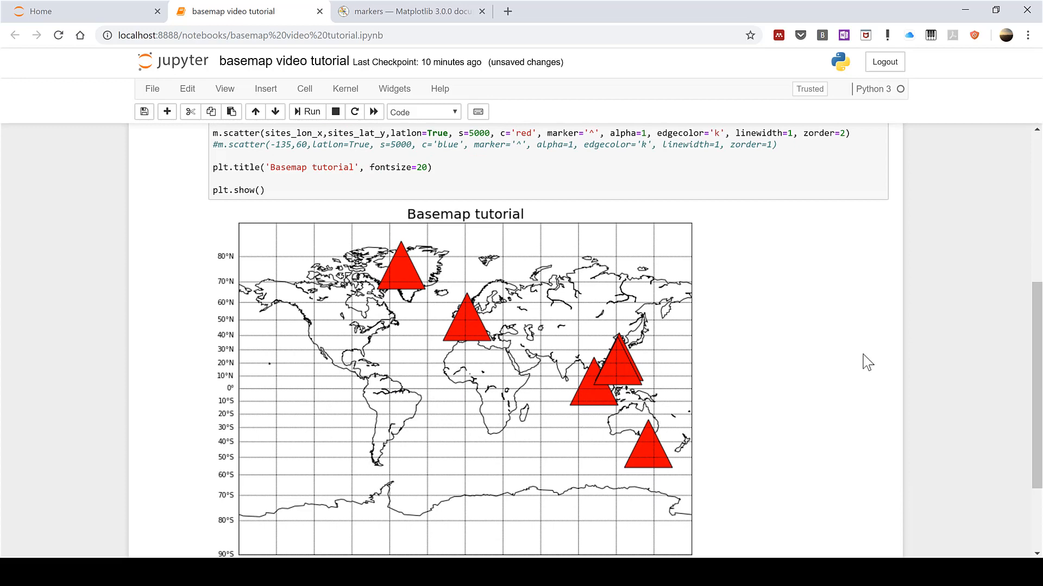
pyautogui.scroll(3)
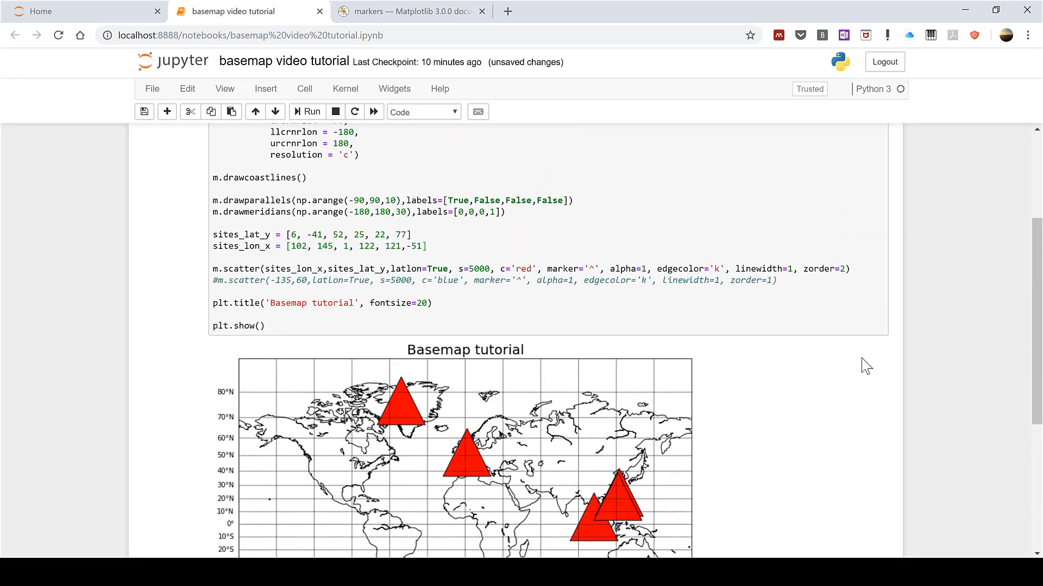
pyautogui.moveTo(577, 489)
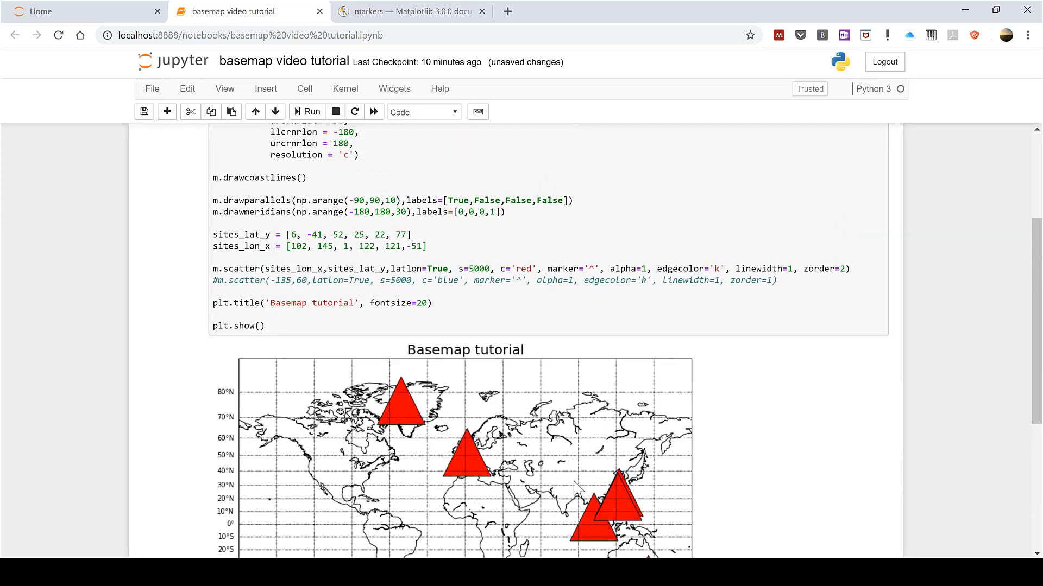
pyautogui.moveTo(429, 255)
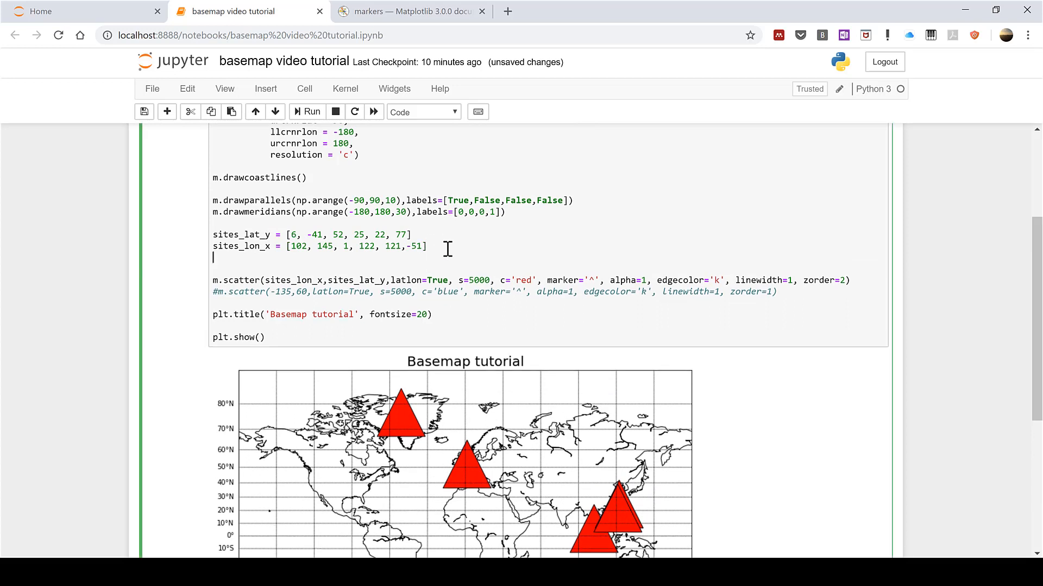
# Add a colors list (green, dark blue, yellow, red, blue, orange) and pass it as c in m.scatter.
pyautogui.write('color')
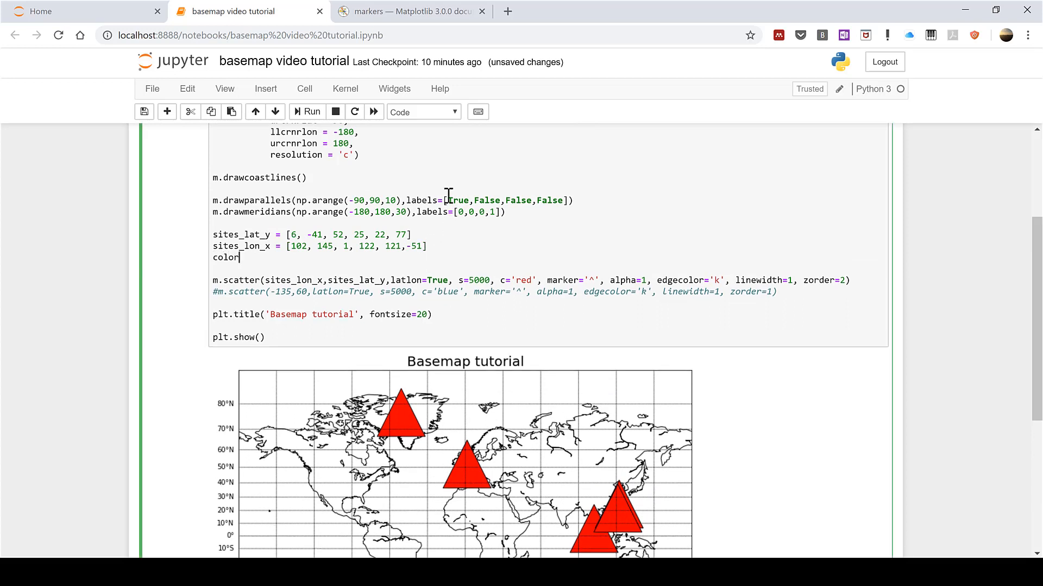
pyautogui.write('s =')
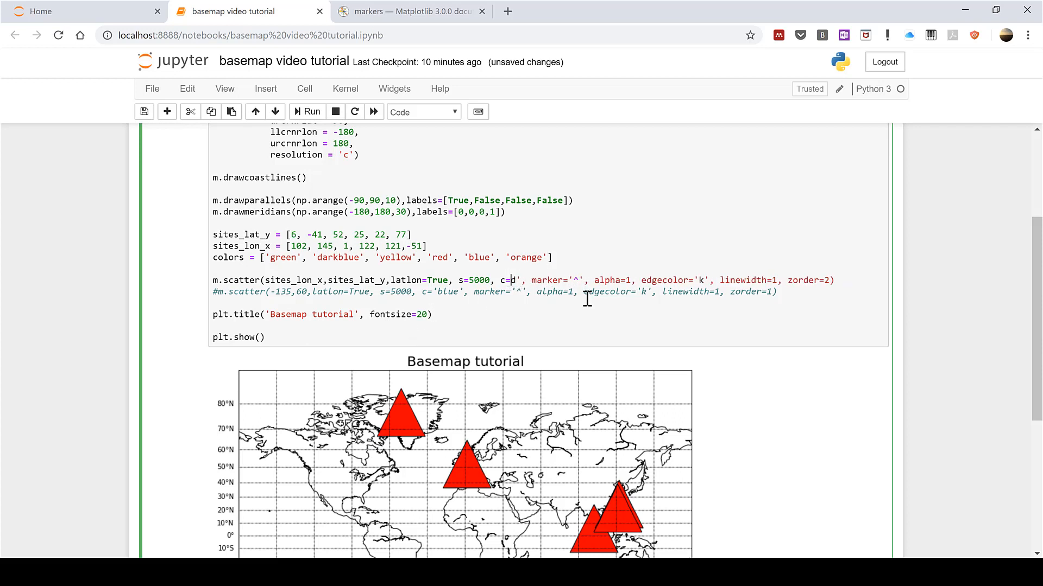
pyautogui.write('olors')
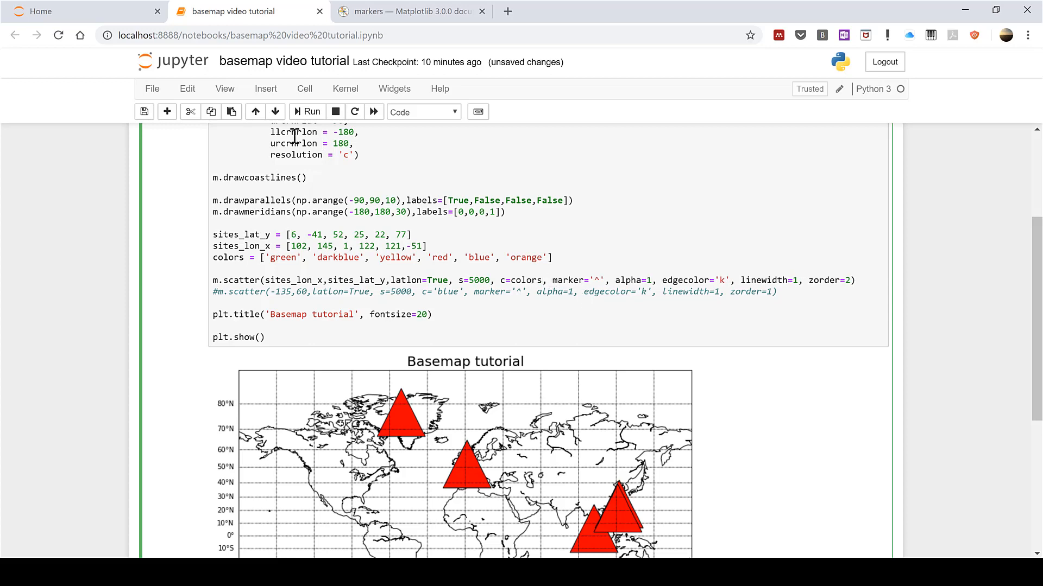
# Rerun the cell and scroll to check that each site marker shows its own colour.
pyautogui.click(306, 111)
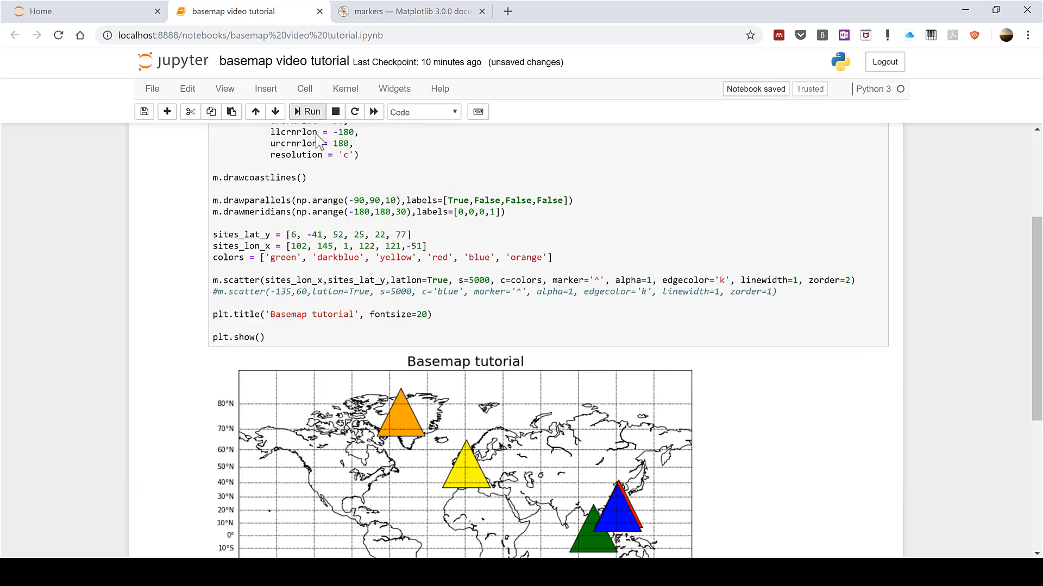
pyautogui.scroll(-3)
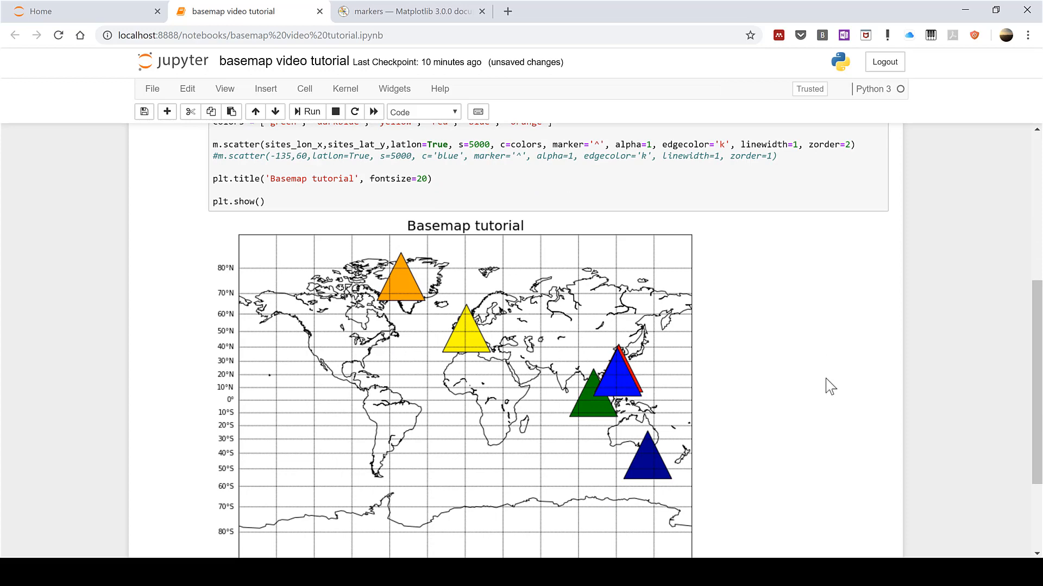
pyautogui.moveTo(657, 539)
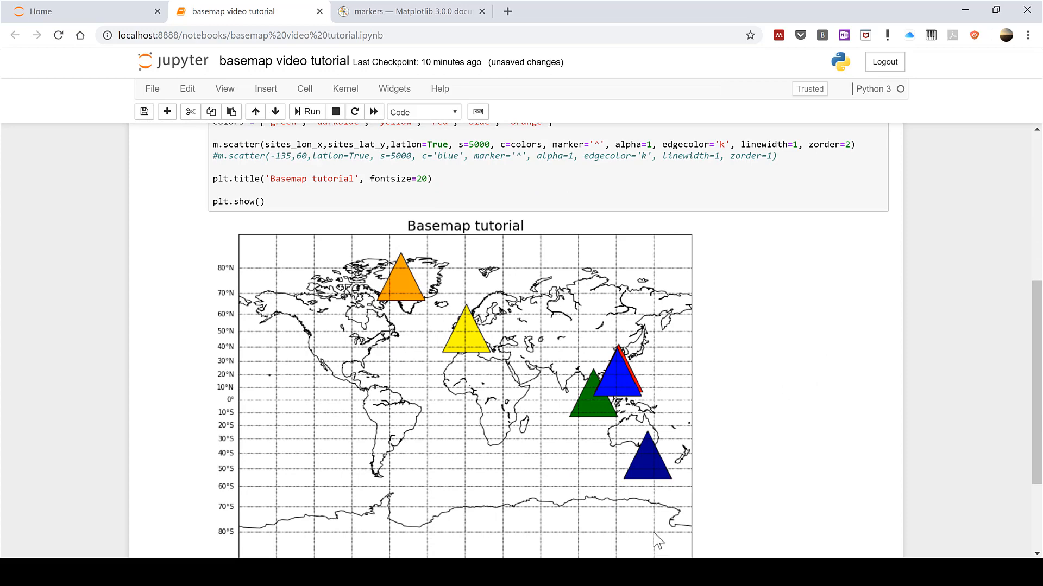
pyautogui.scroll(3)
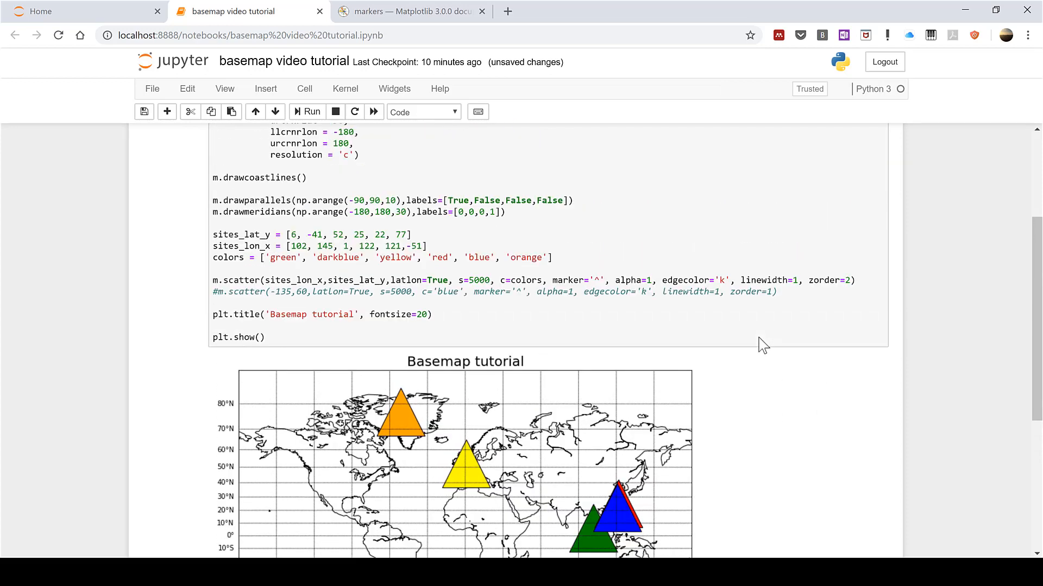
pyautogui.click(298, 245)
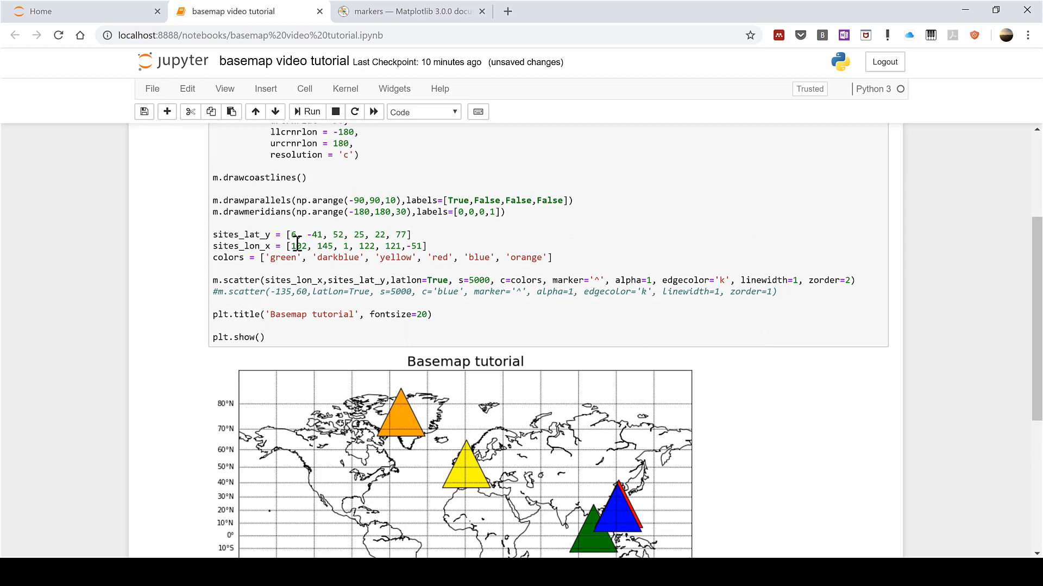
pyautogui.moveTo(462, 285)
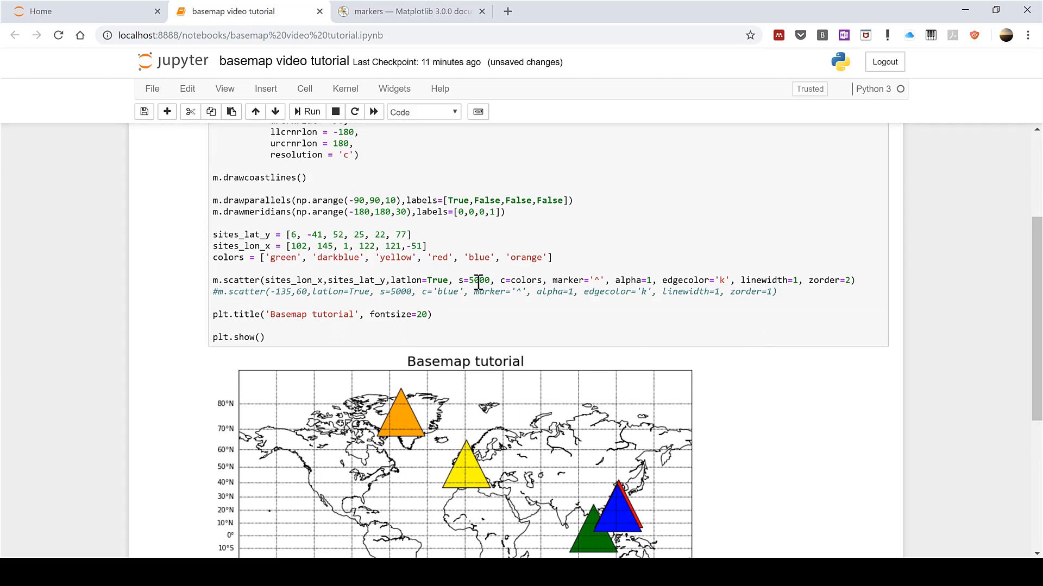
pyautogui.moveTo(620, 310)
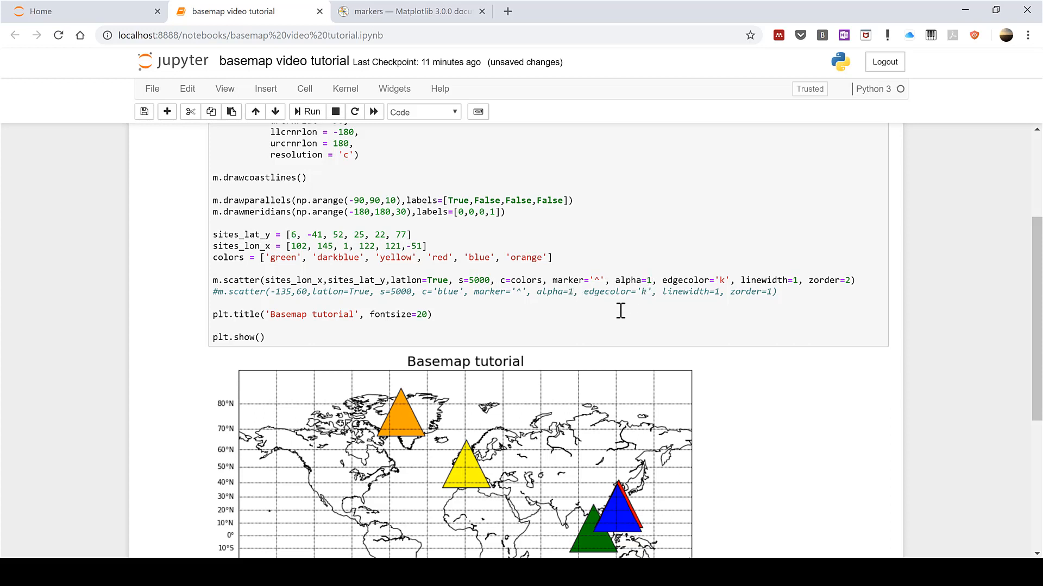
pyautogui.moveTo(613, 325)
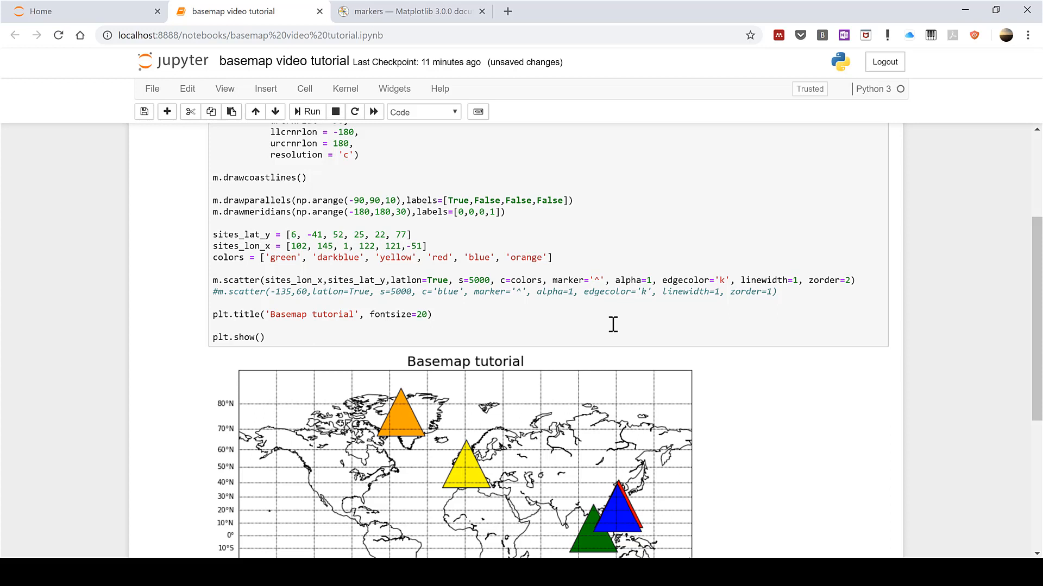
pyautogui.moveTo(539, 327)
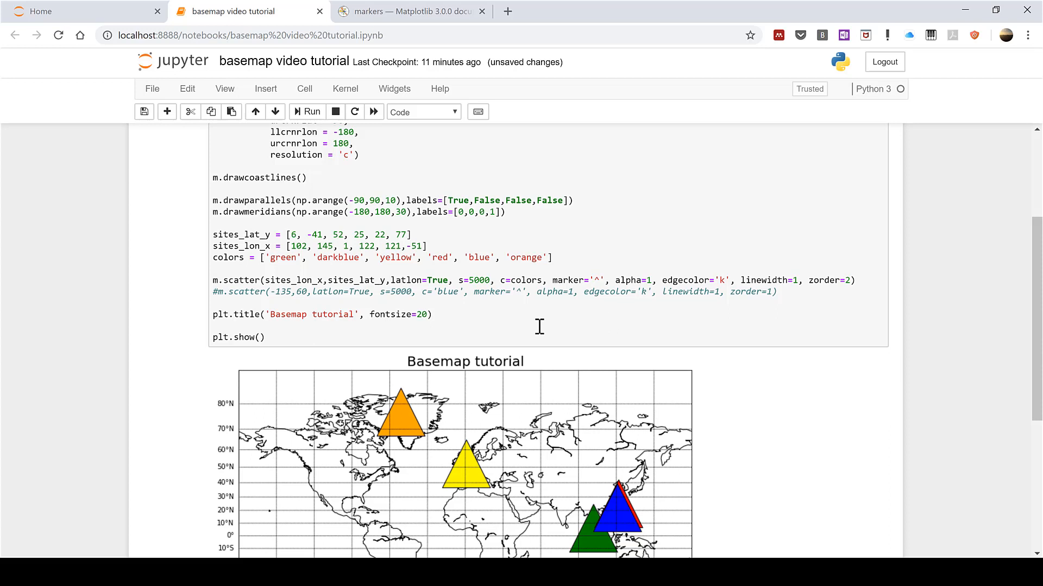
pyautogui.moveTo(539, 326)
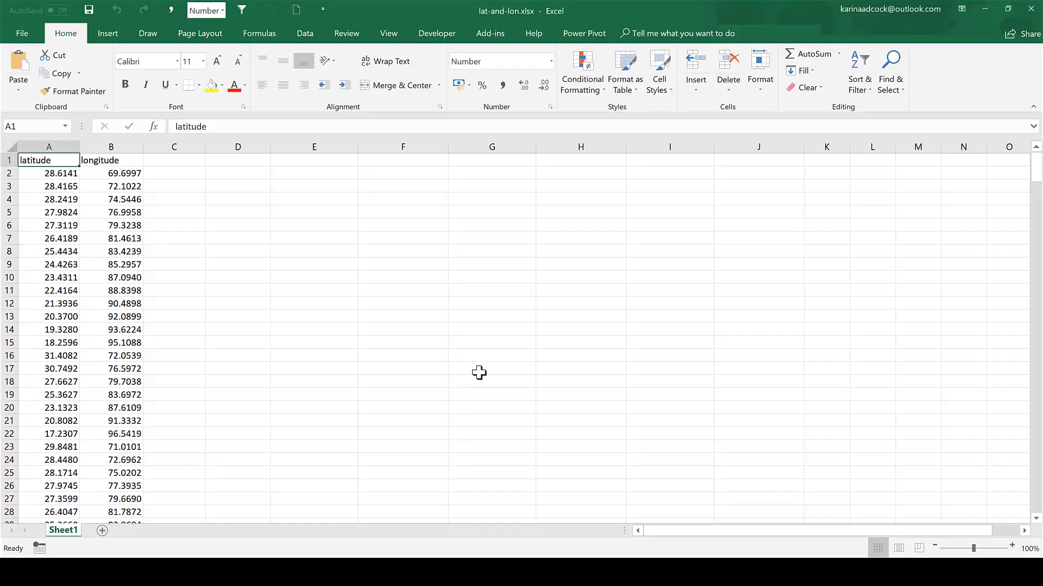
pyautogui.moveTo(457, 367)
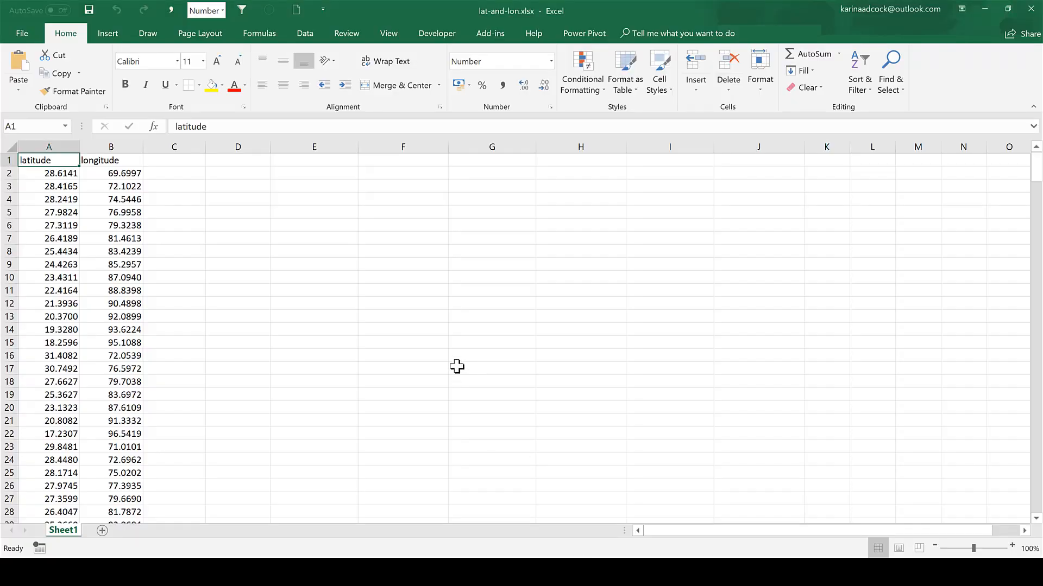
pyautogui.moveTo(119, 348)
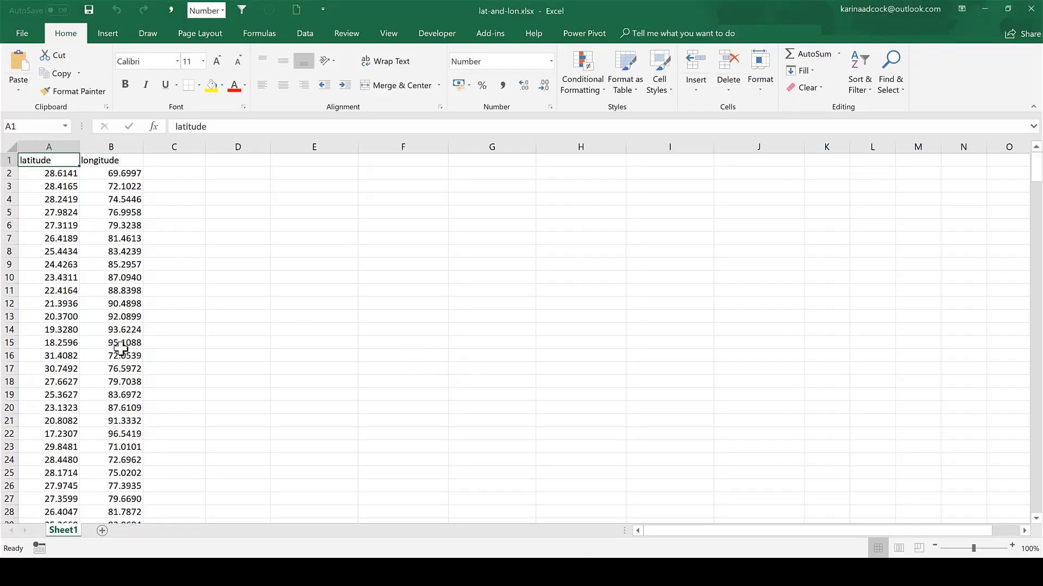
pyautogui.moveTo(122, 384)
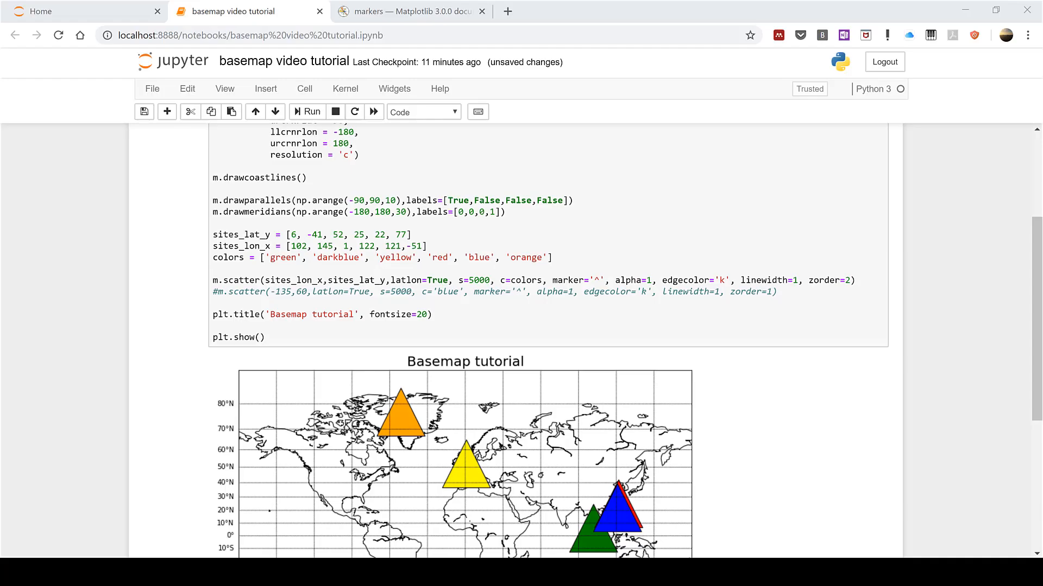
# Add 'import pandas as pd' at the top of the map code cell.
pyautogui.click(484, 331)
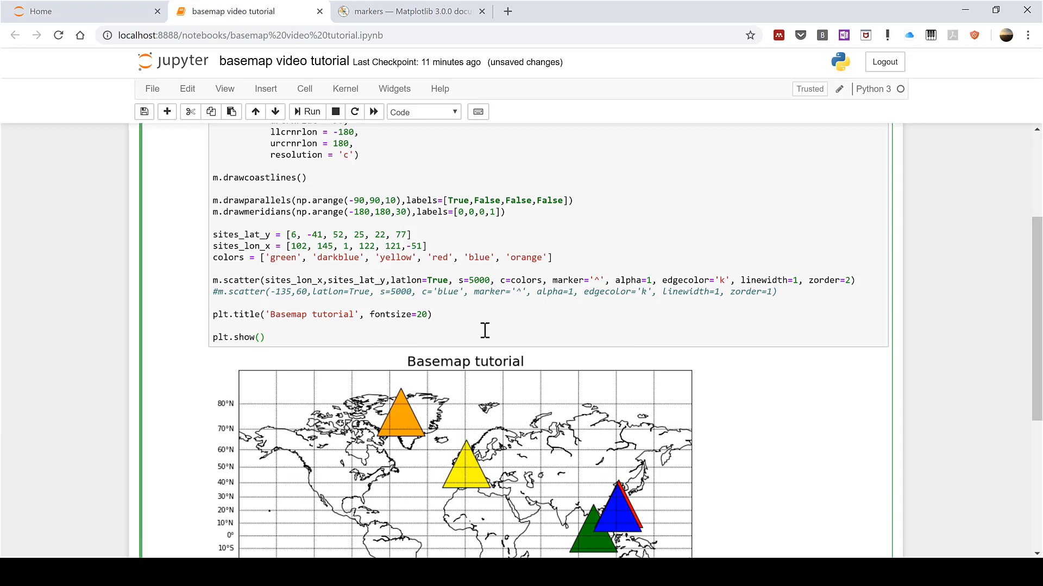
pyautogui.scroll(3)
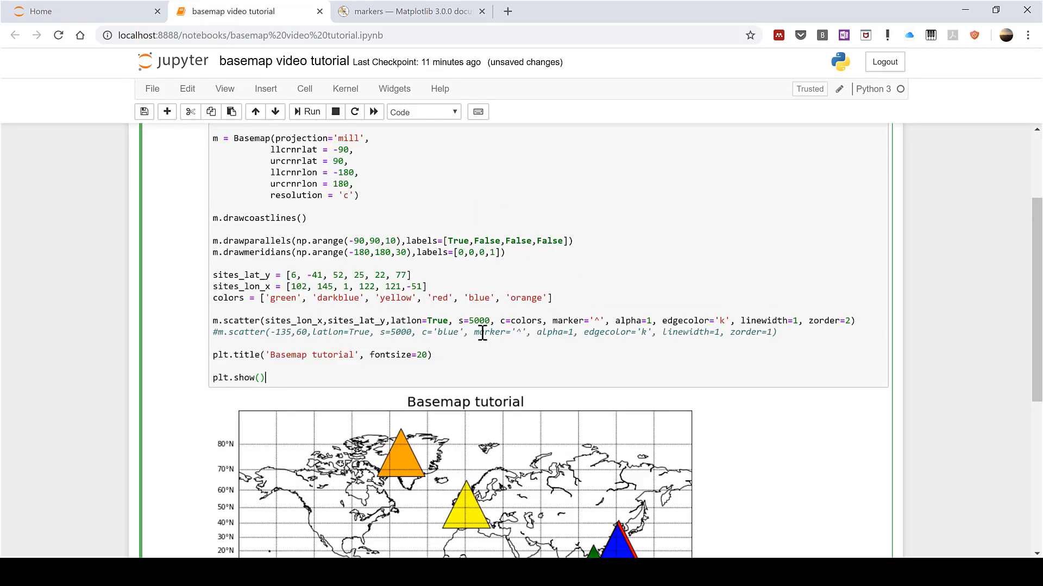
pyautogui.scroll(3)
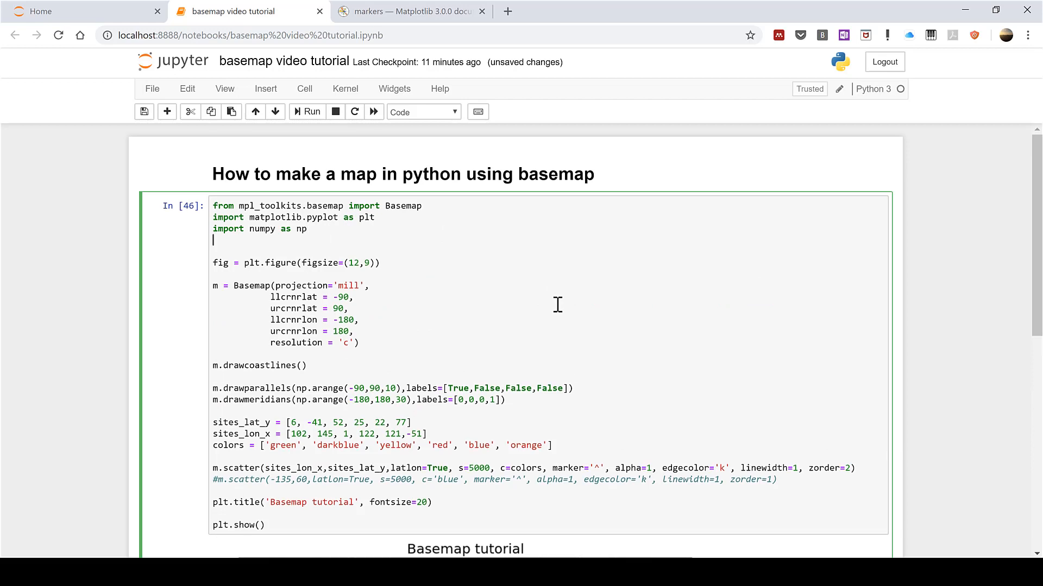
pyautogui.write('import')
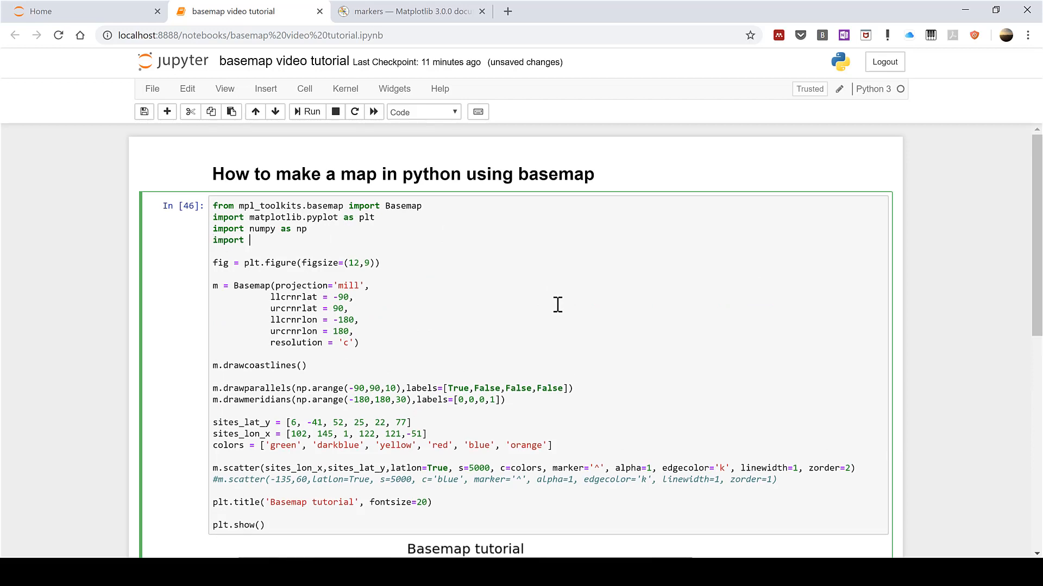
pyautogui.write('pandas')
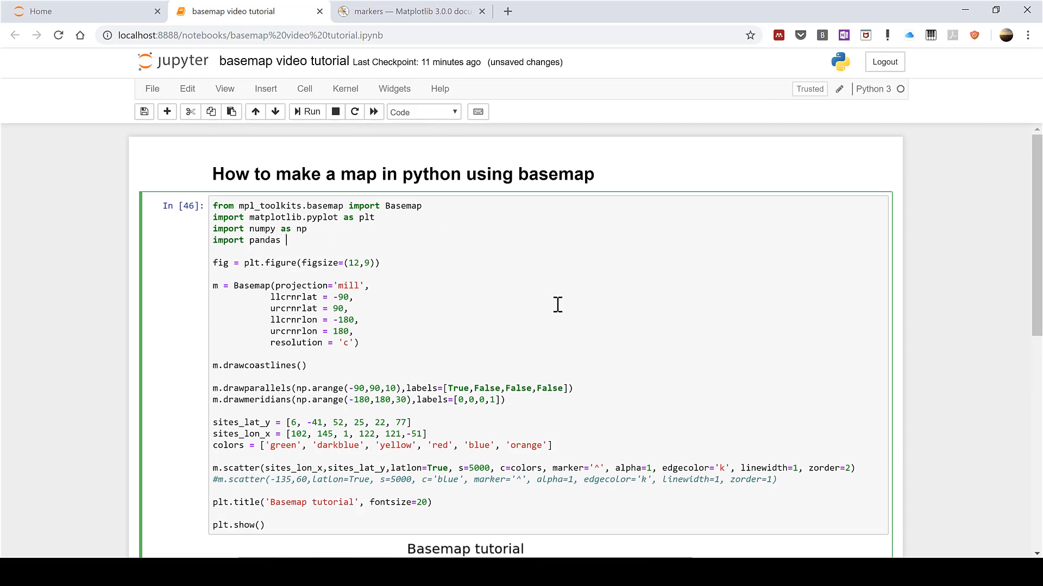
pyautogui.write('as pd')
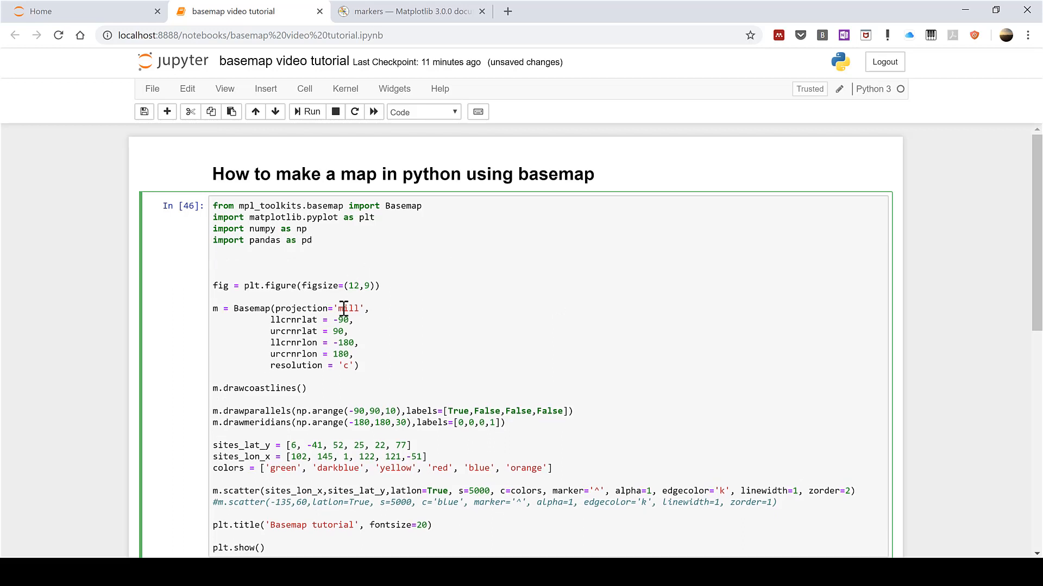
pyautogui.moveTo(528, 277)
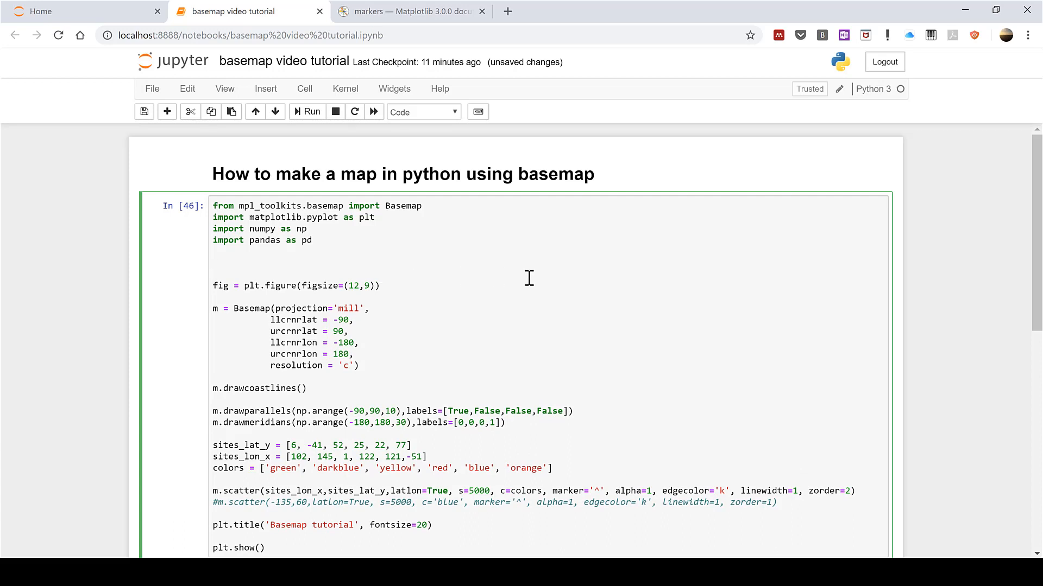
# Begin a new line df = pd.read_excel(r') below the imports.
pyautogui.click(213, 261)
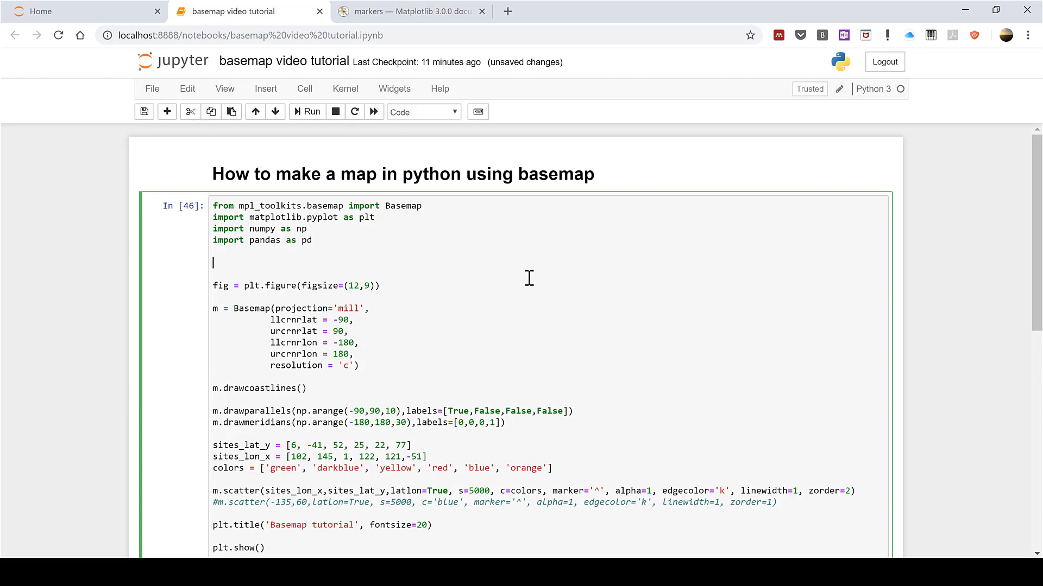
pyautogui.write('df')
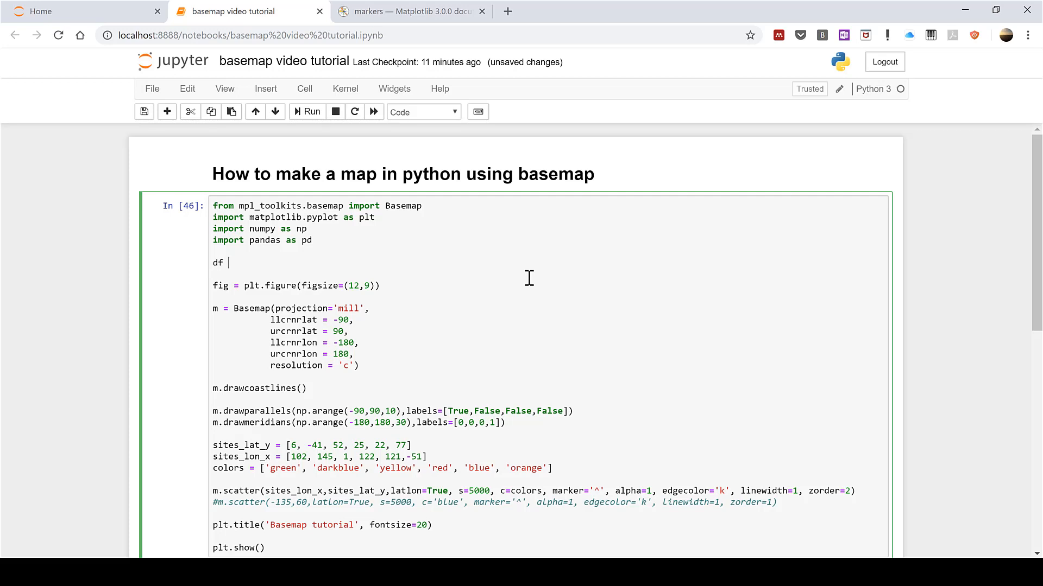
pyautogui.write('=pd')
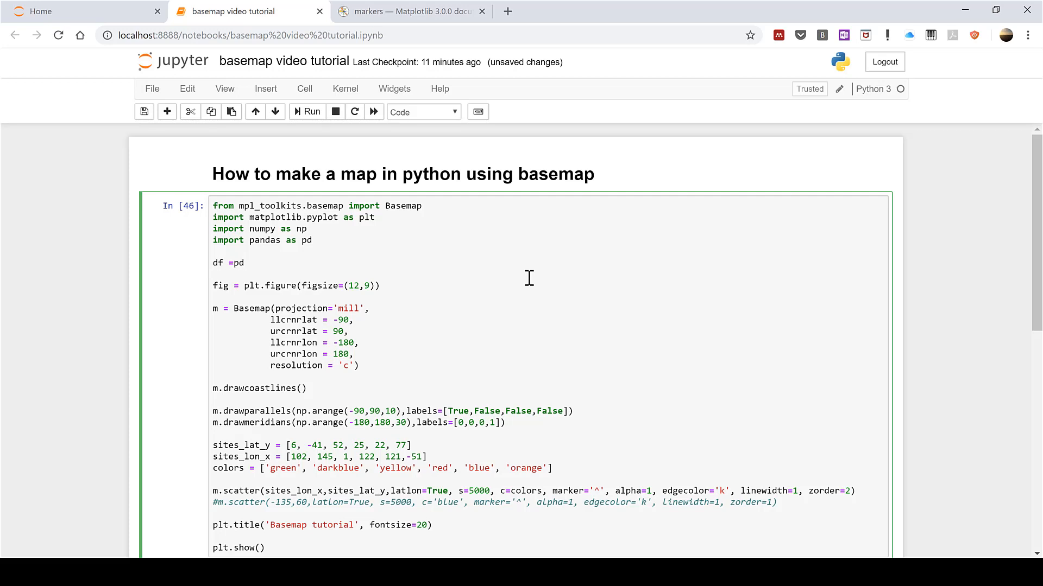
pyautogui.write('re')
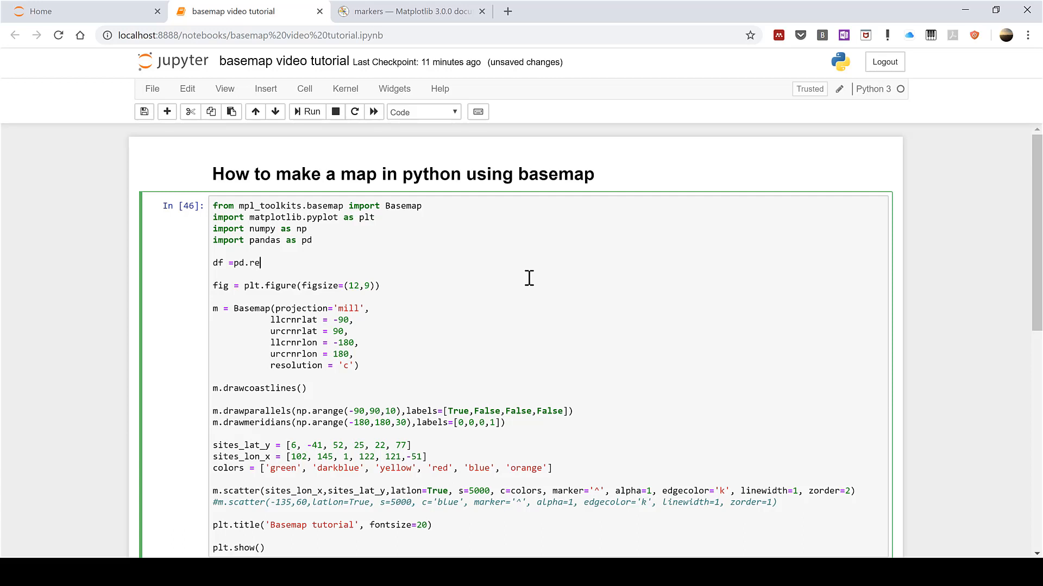
pyautogui.write('ad_ex')
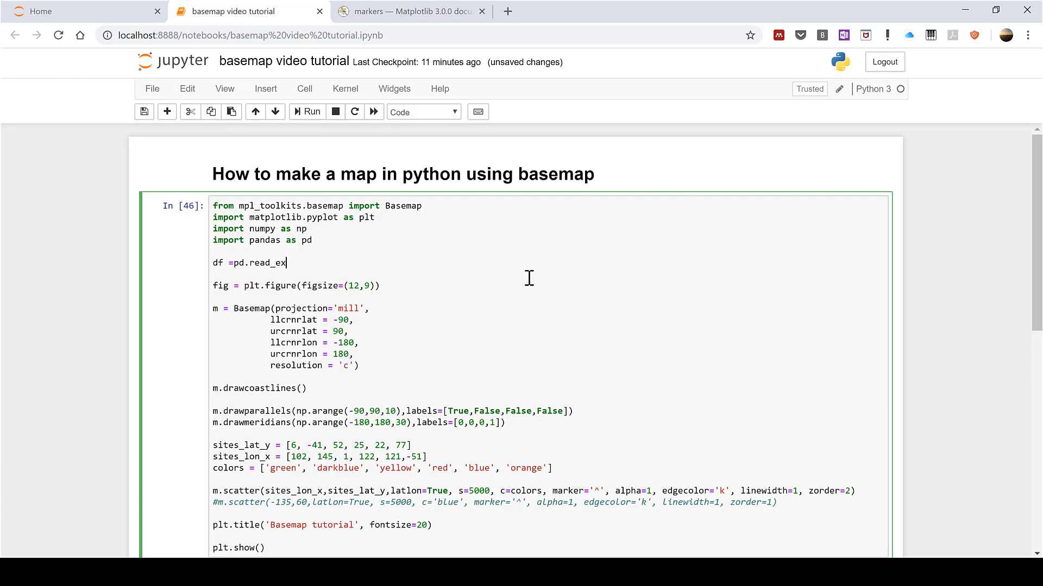
pyautogui.write('cel')
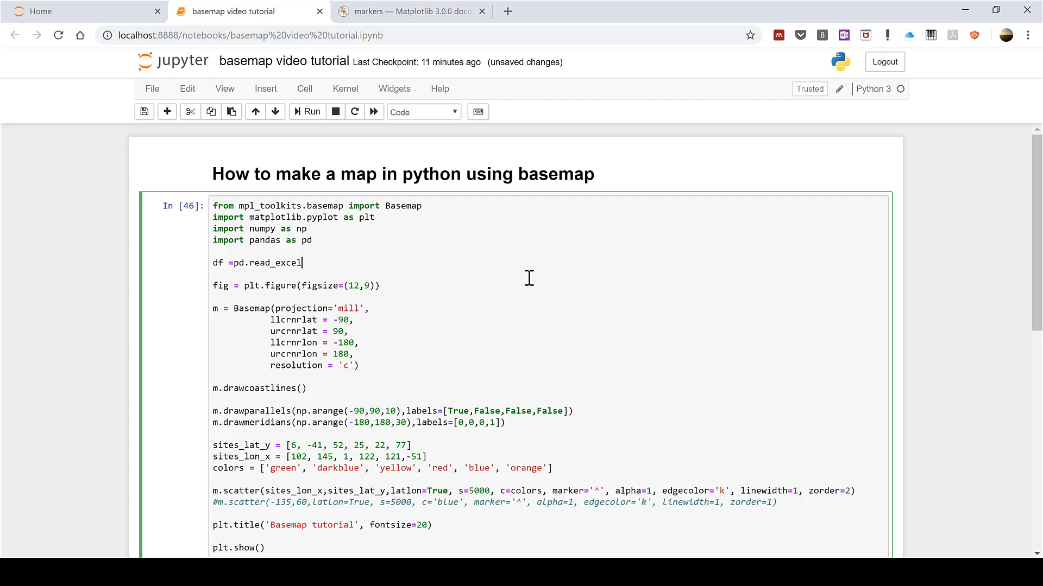
pyautogui.write('(r)')
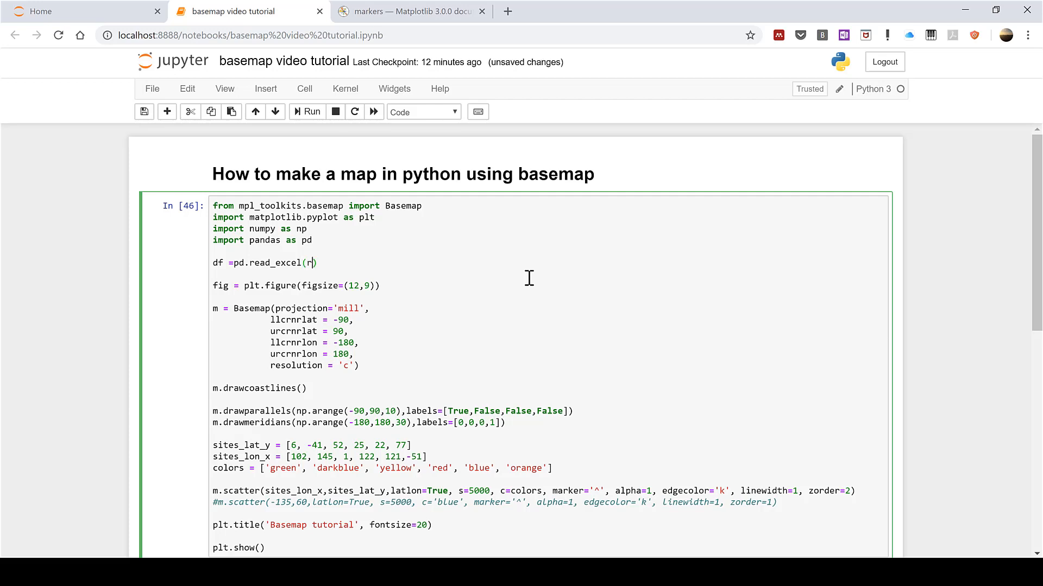
pyautogui.write("'")
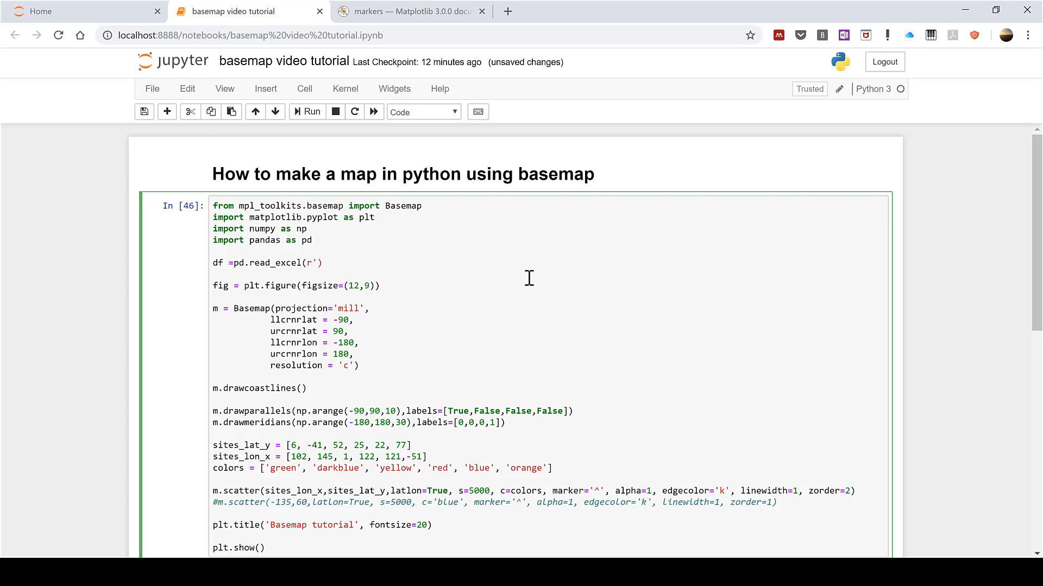
pyautogui.moveTo(367, 286)
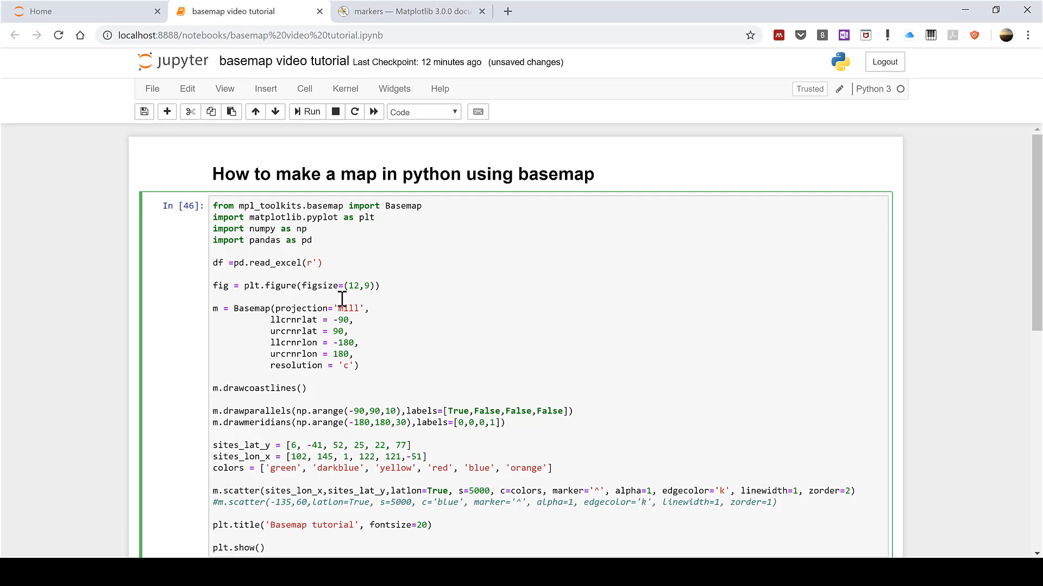
pyautogui.moveTo(342, 300)
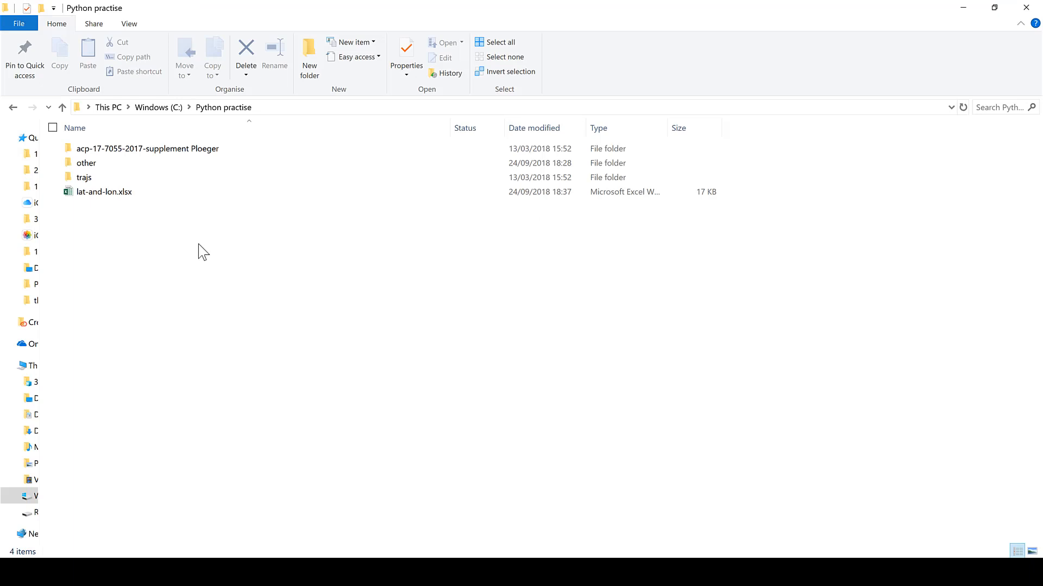
pyautogui.moveTo(278, 111)
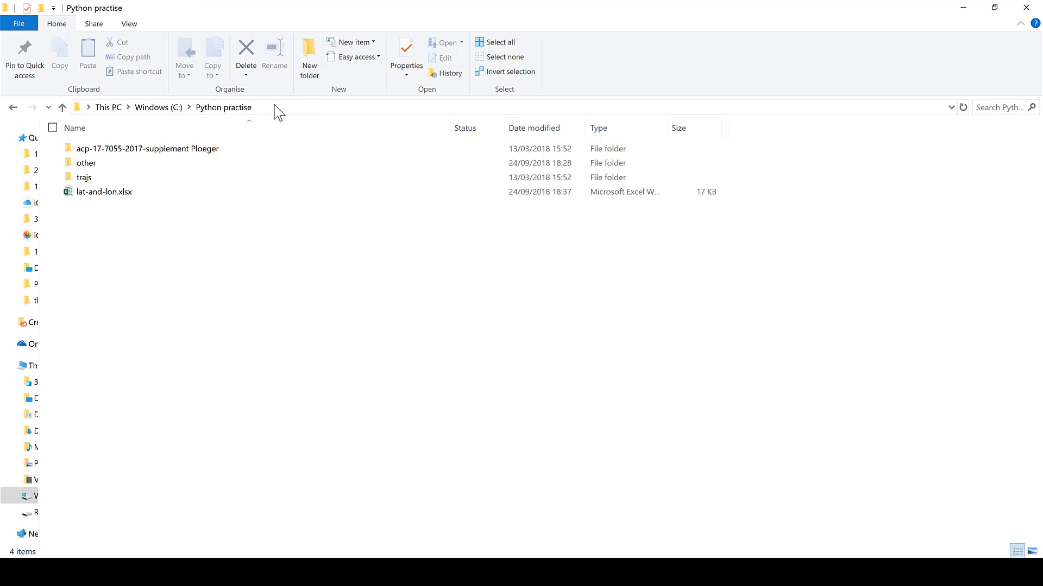
# Reveal and copy the C:\Python practise folder path from the File Explorer address bar.
pyautogui.click(199, 107)
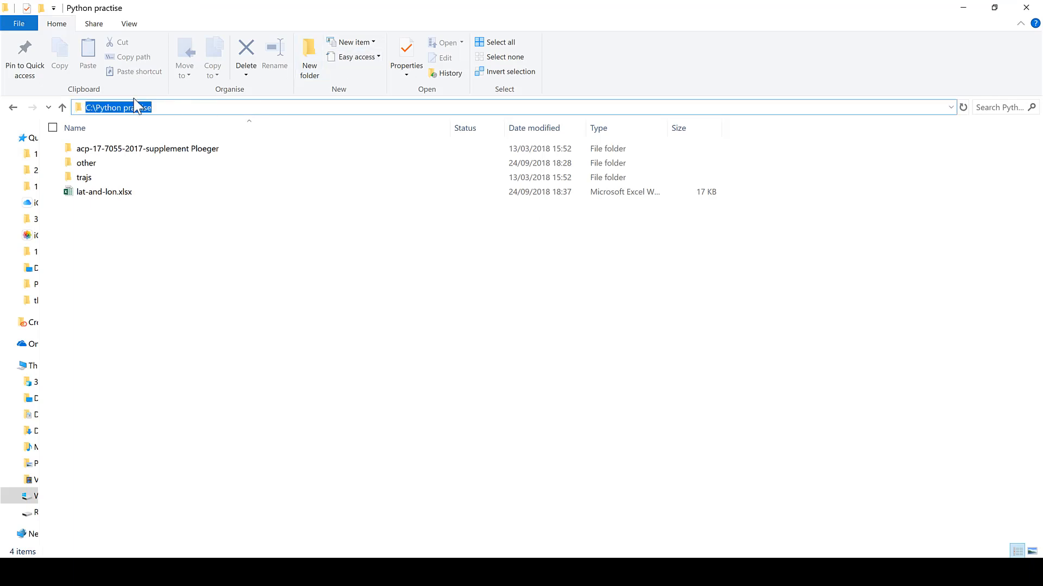
pyautogui.rightClick(133, 106)
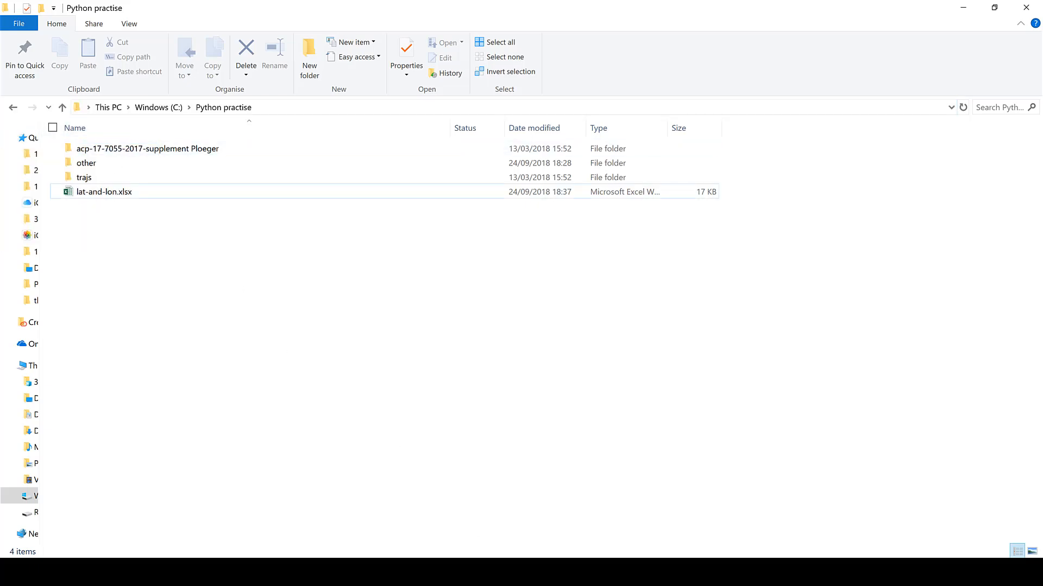
# Enter the path C:\Python practise\lat-and-lon.xlsx inside the read_excel quotes.
pyautogui.click(229, 11)
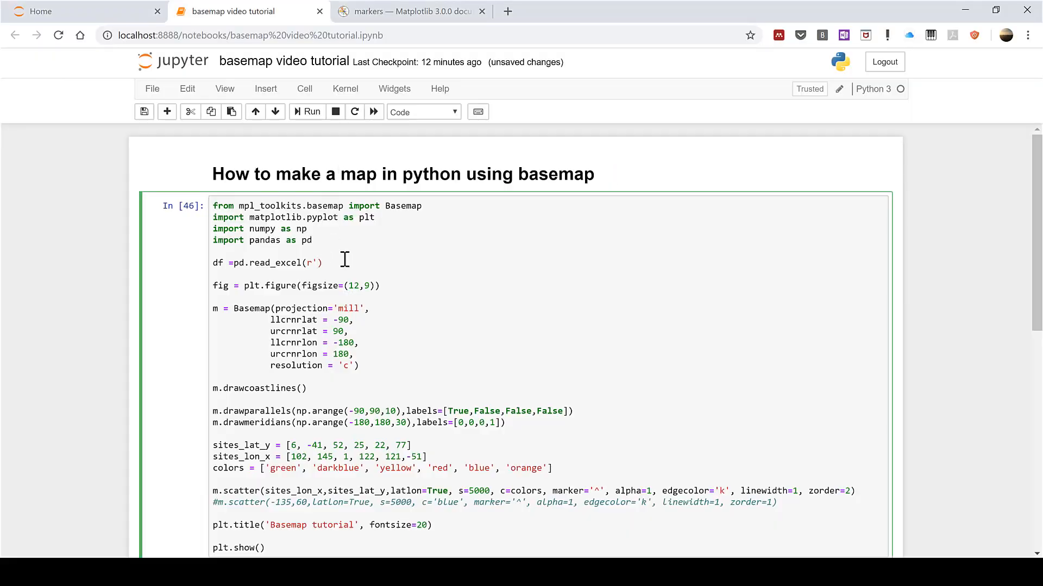
pyautogui.write('C:\\Python practise')
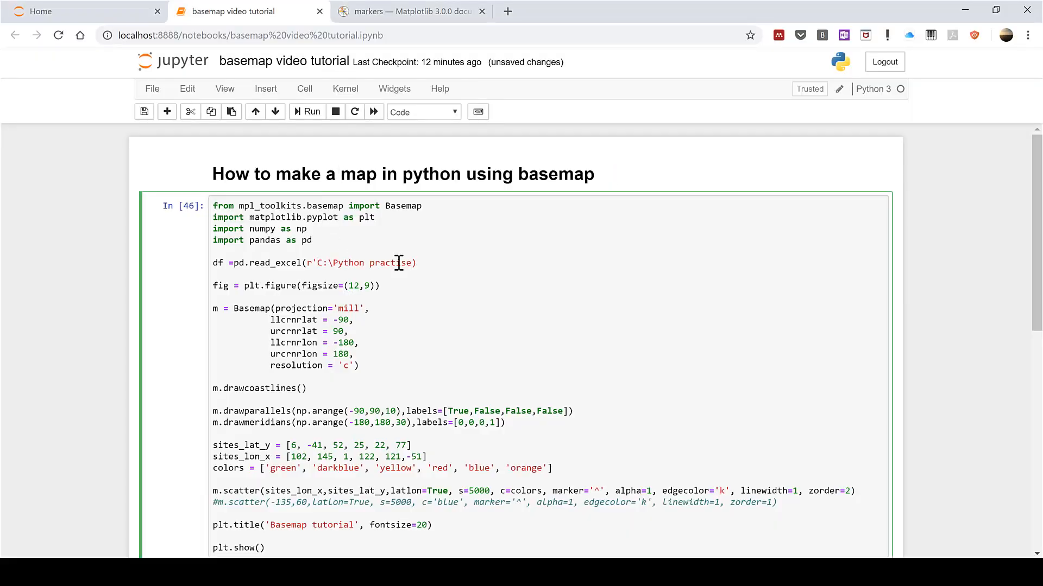
pyautogui.moveTo(433, 269)
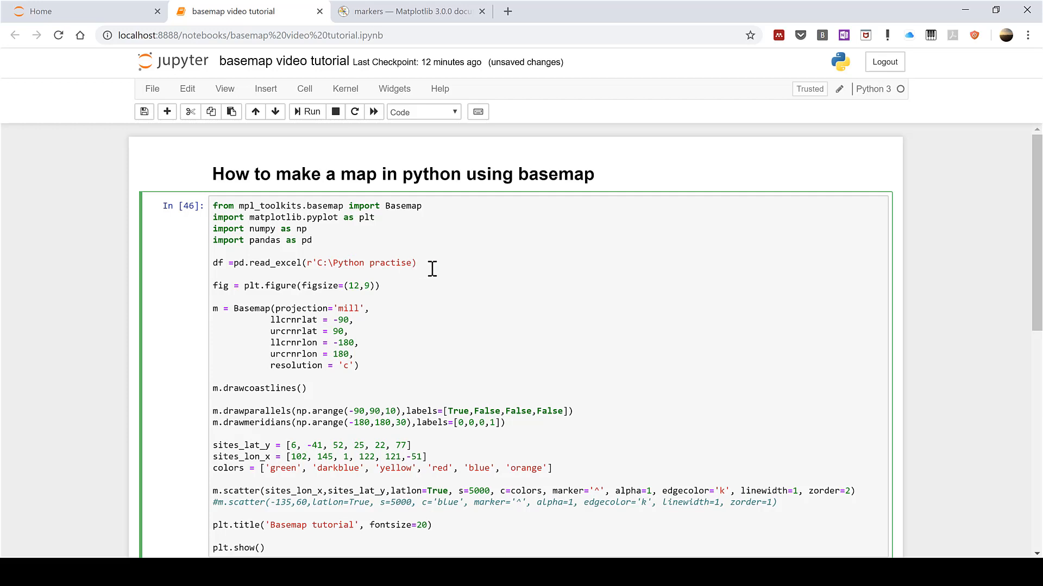
pyautogui.moveTo(447, 272)
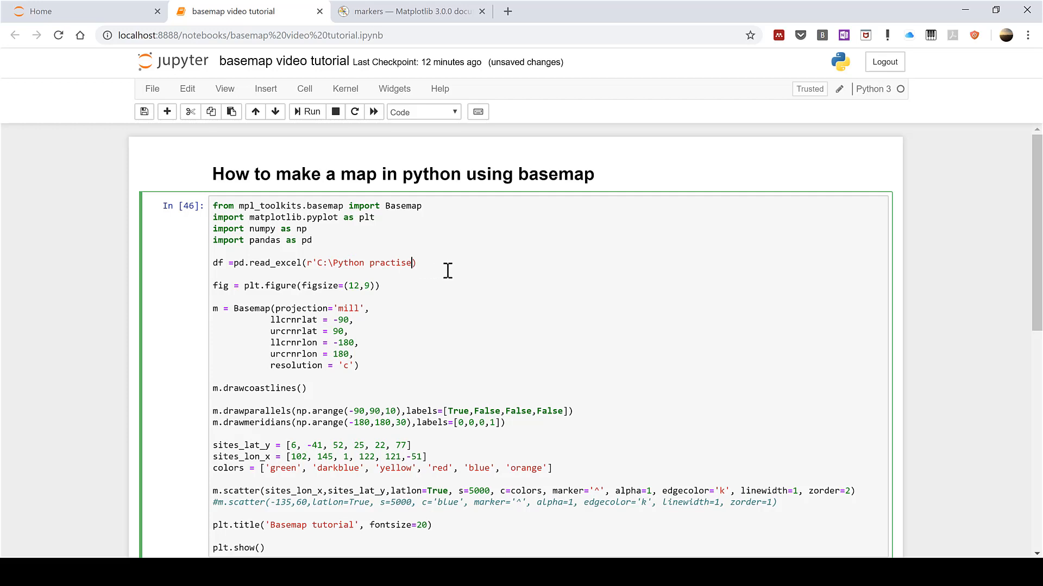
pyautogui.write('\\lat-and-lo')
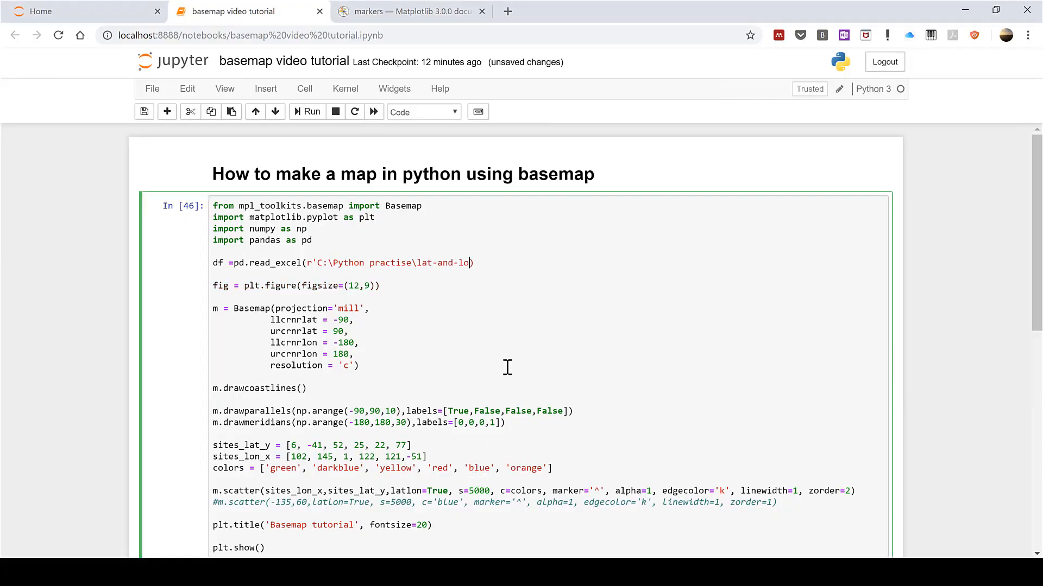
pyautogui.write('n')
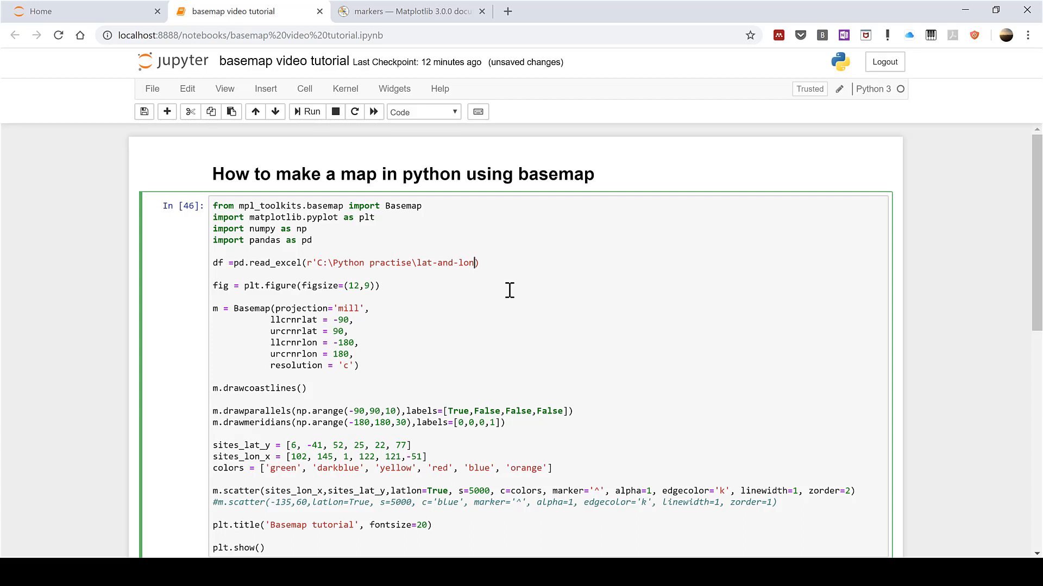
pyautogui.write('.x')
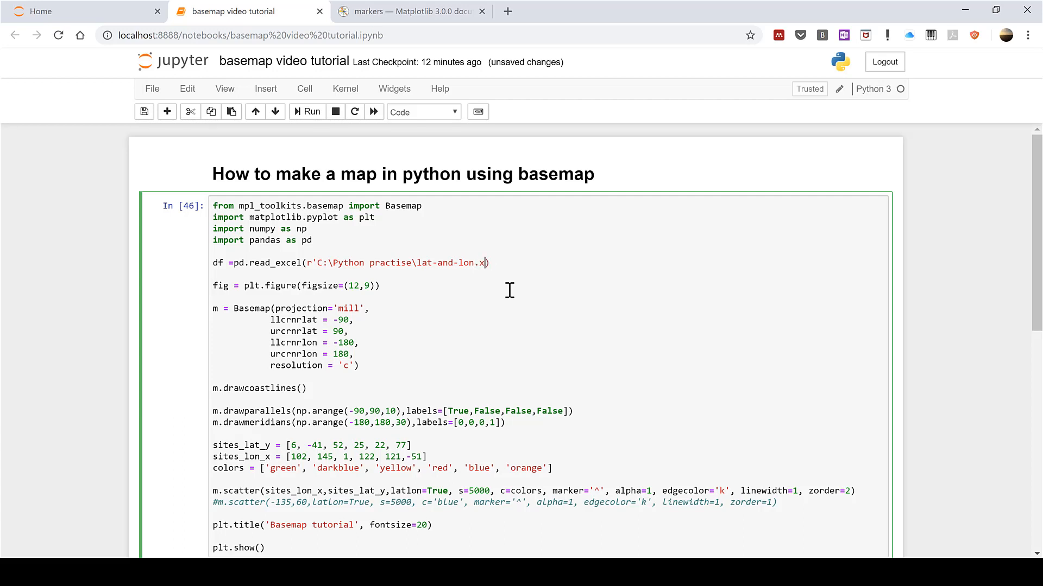
pyautogui.write('sx')
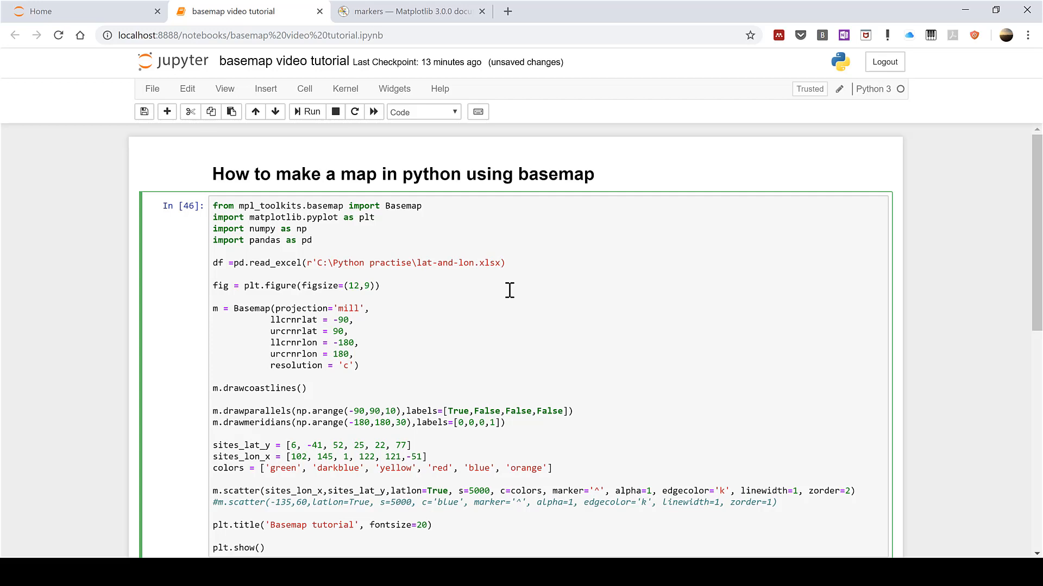
# Add 'Sheet1' as the sheet name argument after the file path.
pyautogui.write(',')
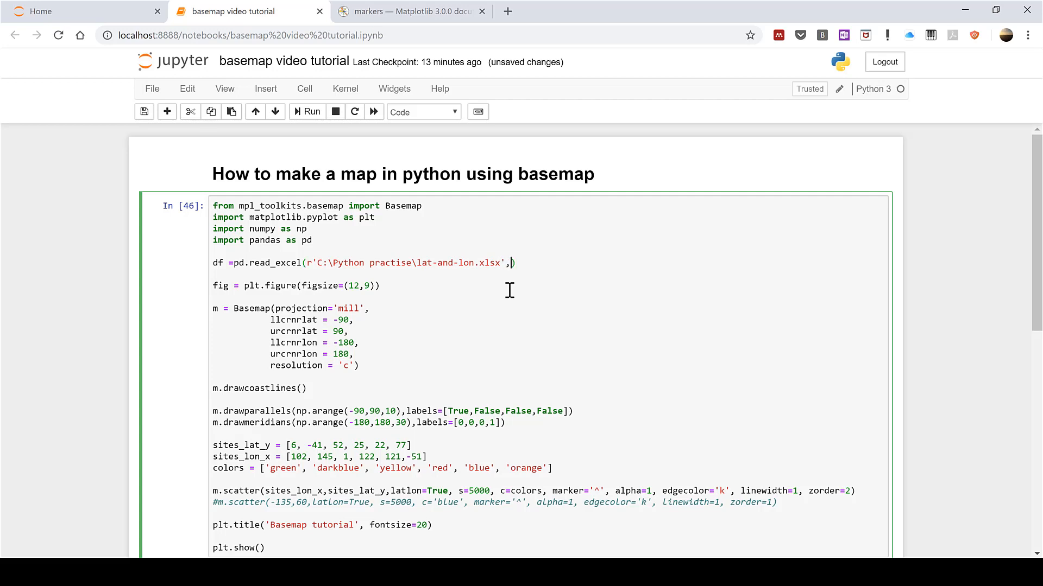
pyautogui.write("''")
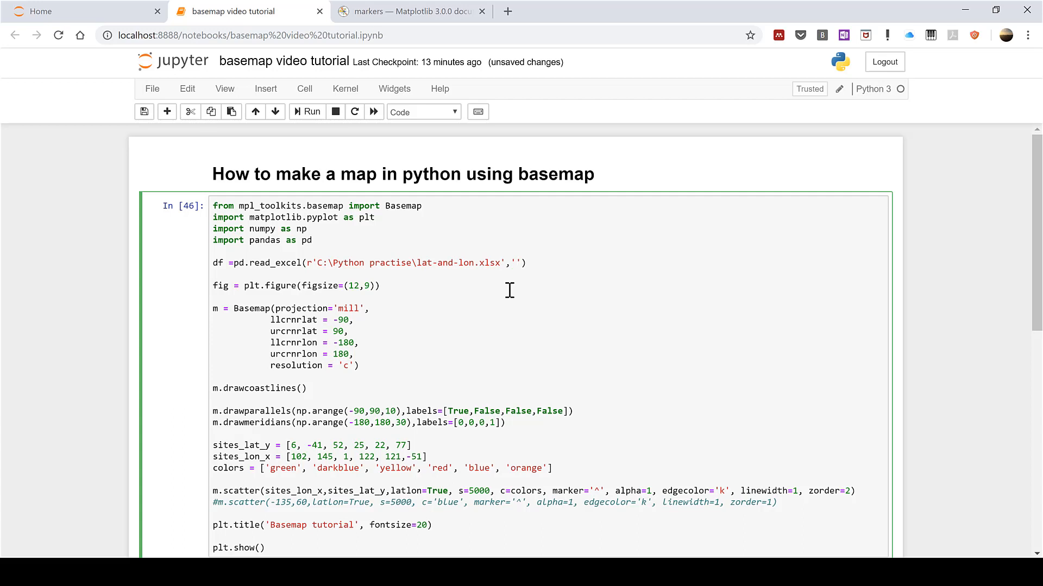
pyautogui.moveTo(524, 291)
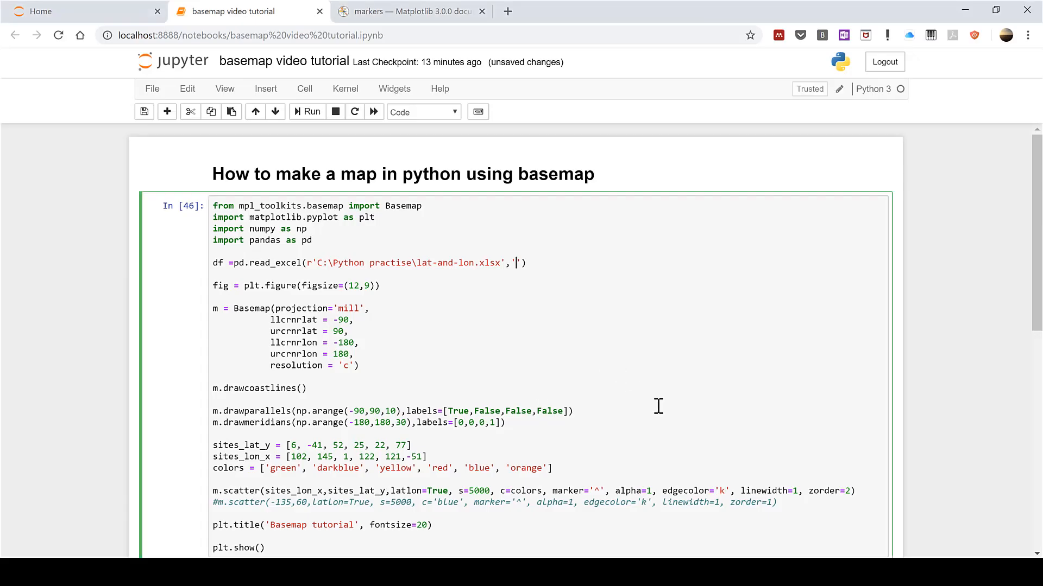
pyautogui.write('S')
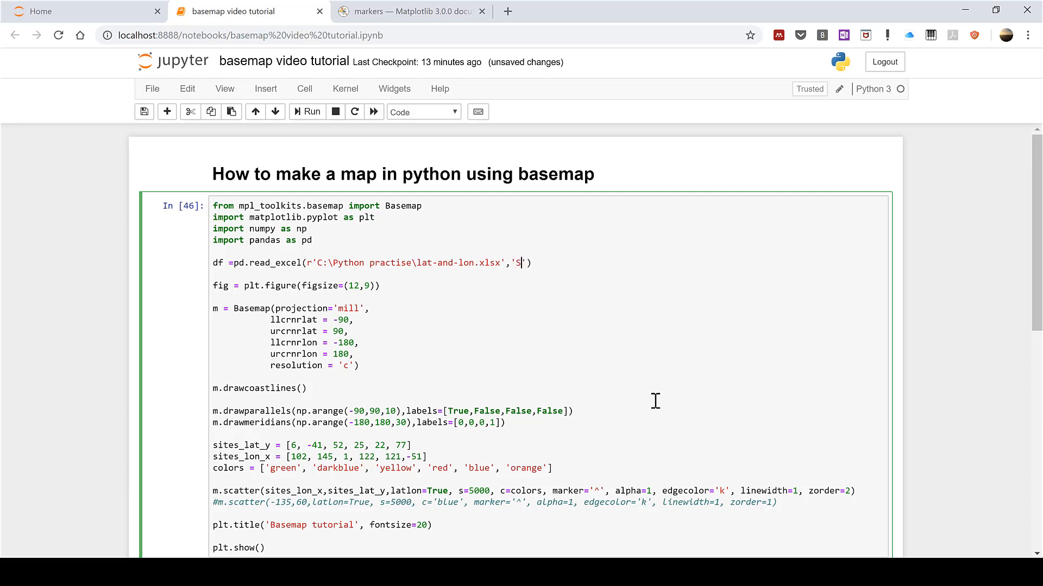
pyautogui.write('heet1')
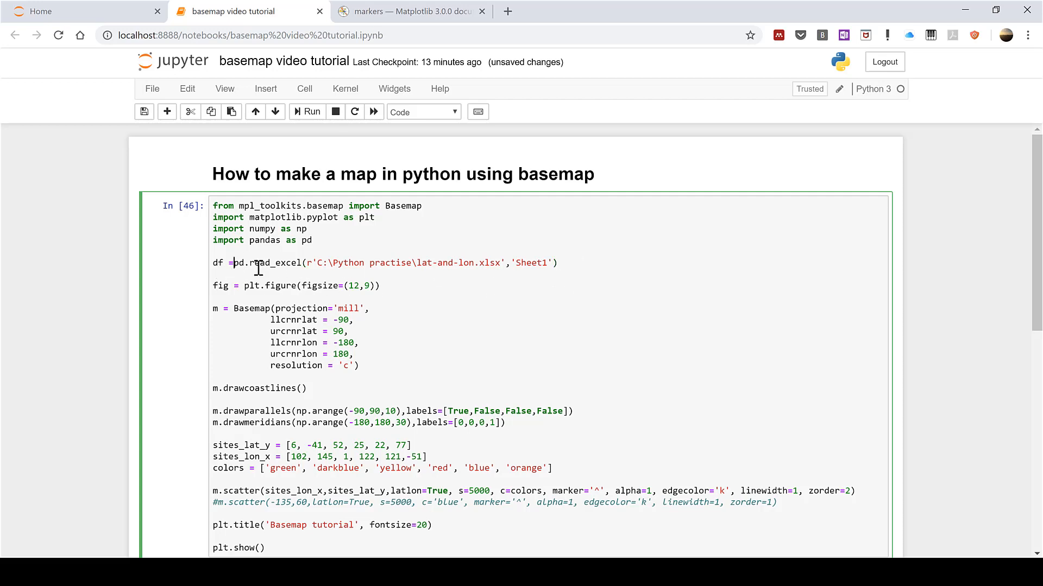
# Delete the hardcoded sites_lat_y and sites_lon_x number lists and begin sites_lat_y = df[''].
pyautogui.scroll(3)
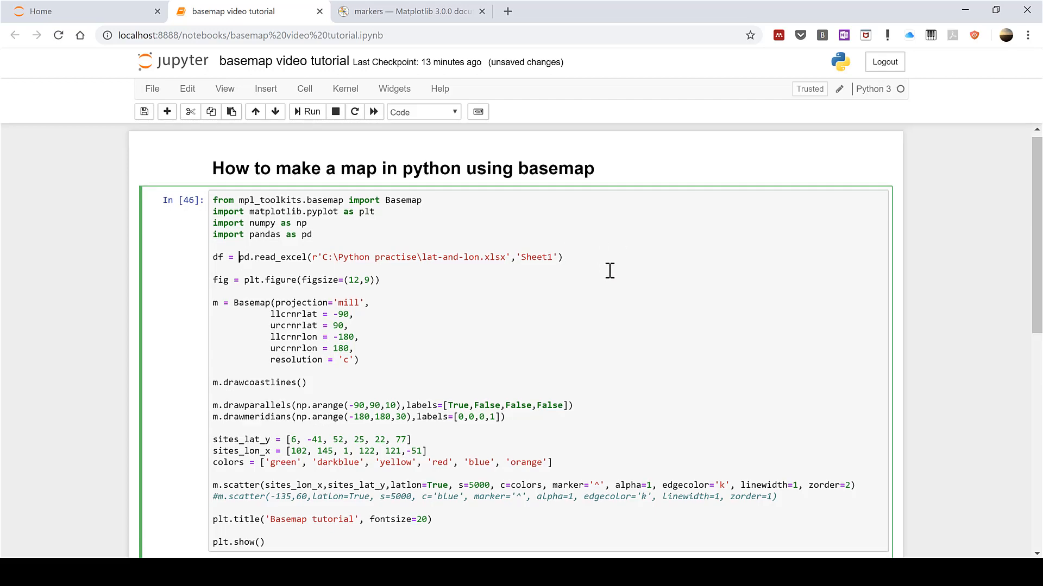
pyautogui.click(311, 111)
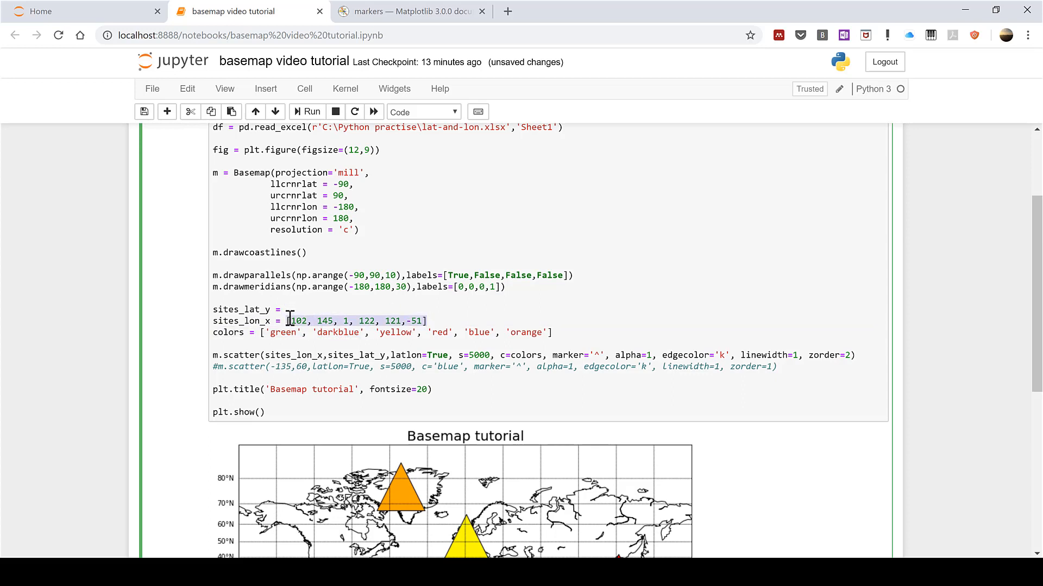
pyautogui.press('Delete')
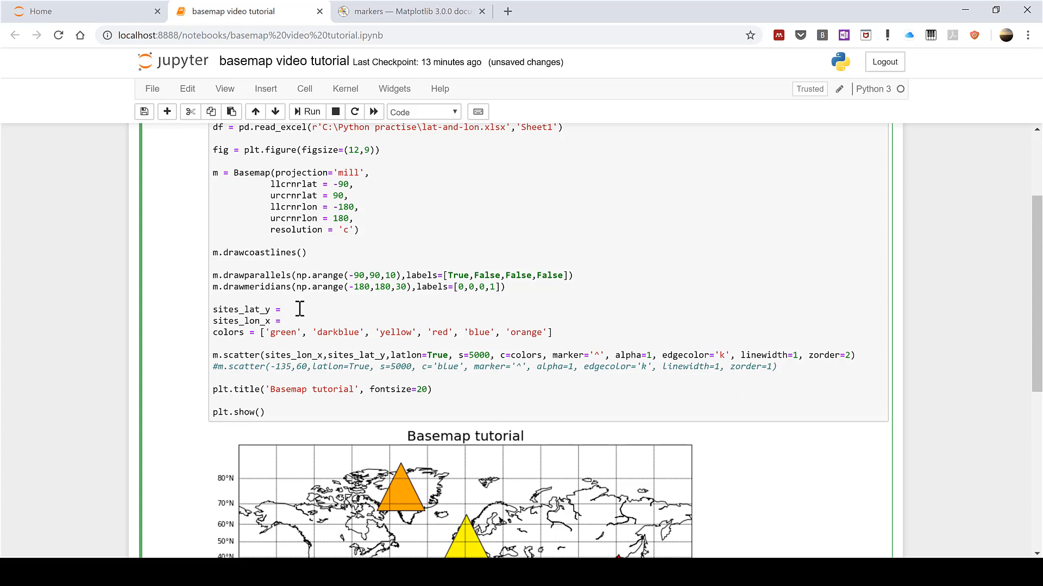
pyautogui.write('df[')
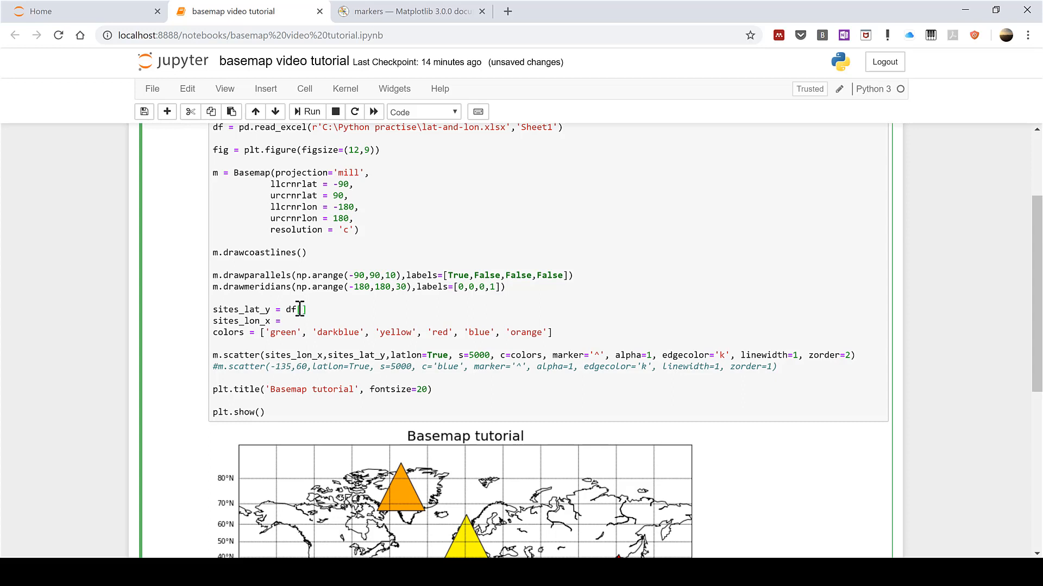
pyautogui.write("''")
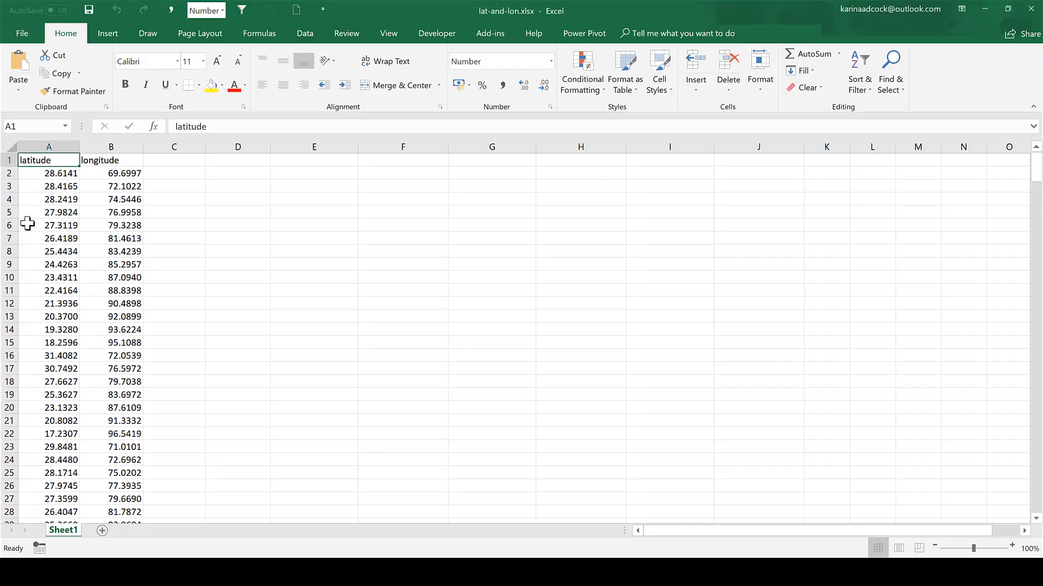
pyautogui.moveTo(55, 168)
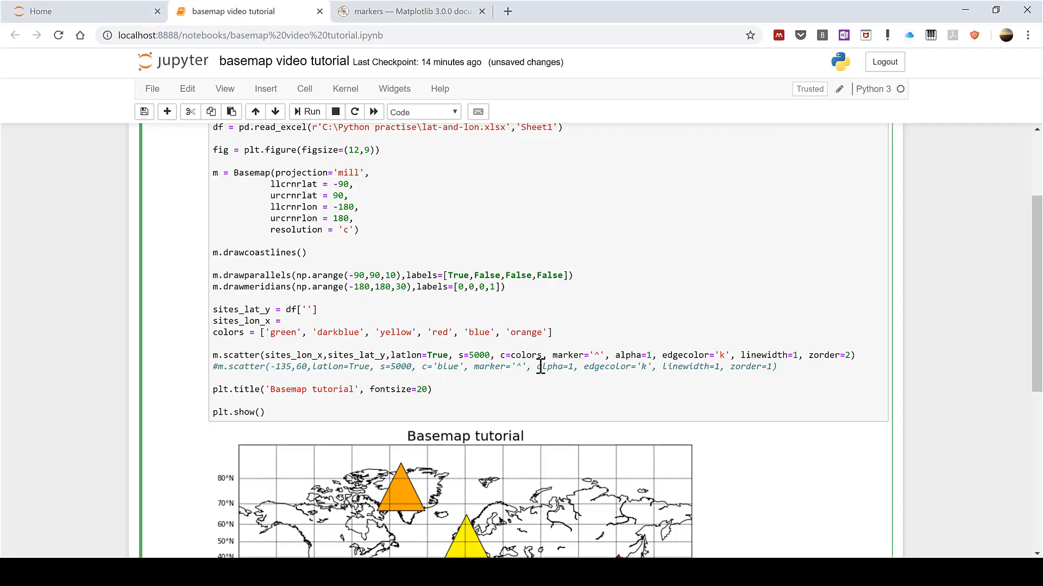
# Set sites_lat_y to df['latitude'].tolist(), sites_lon_x to df['longitude'].tolist(), and marker size 500.
pyautogui.write('latitude')
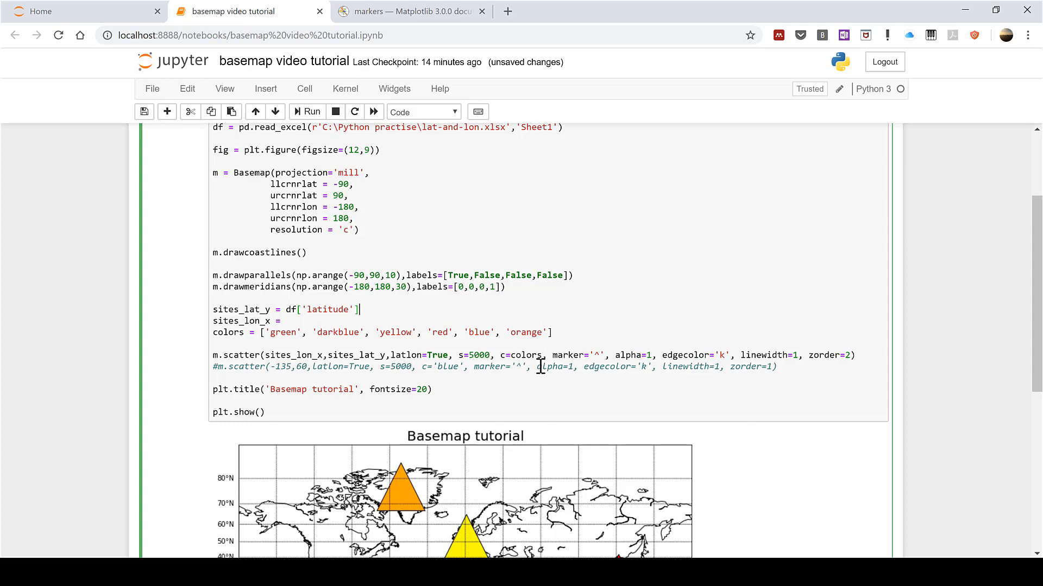
pyautogui.write('.tolist')
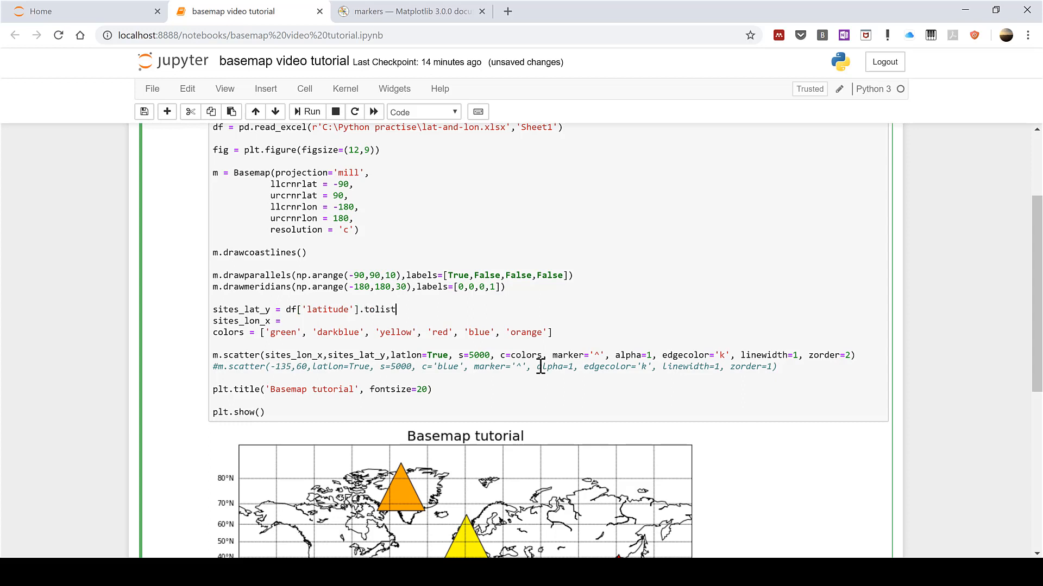
pyautogui.write('()')
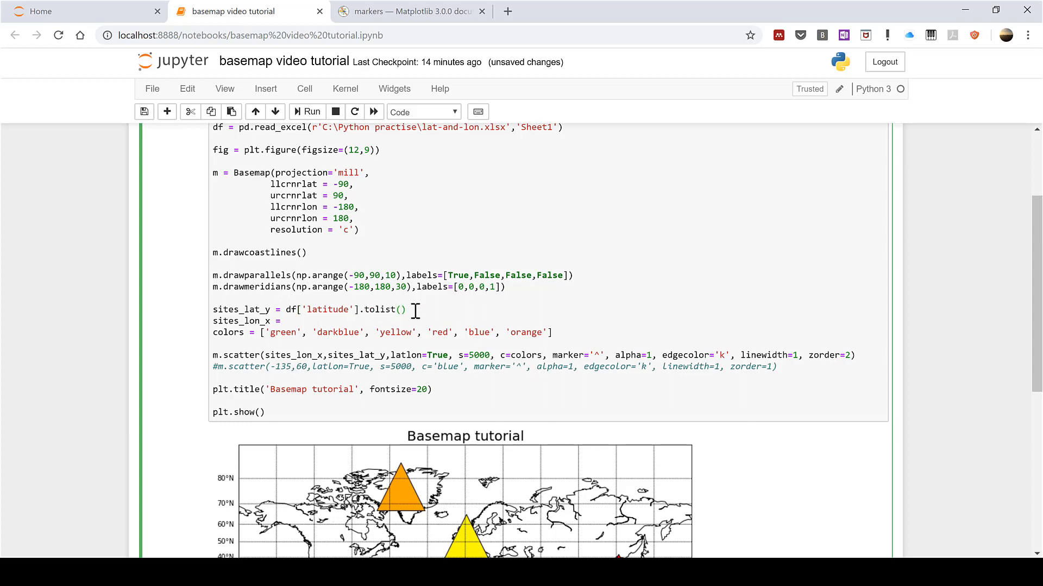
pyautogui.moveTo(415, 310)
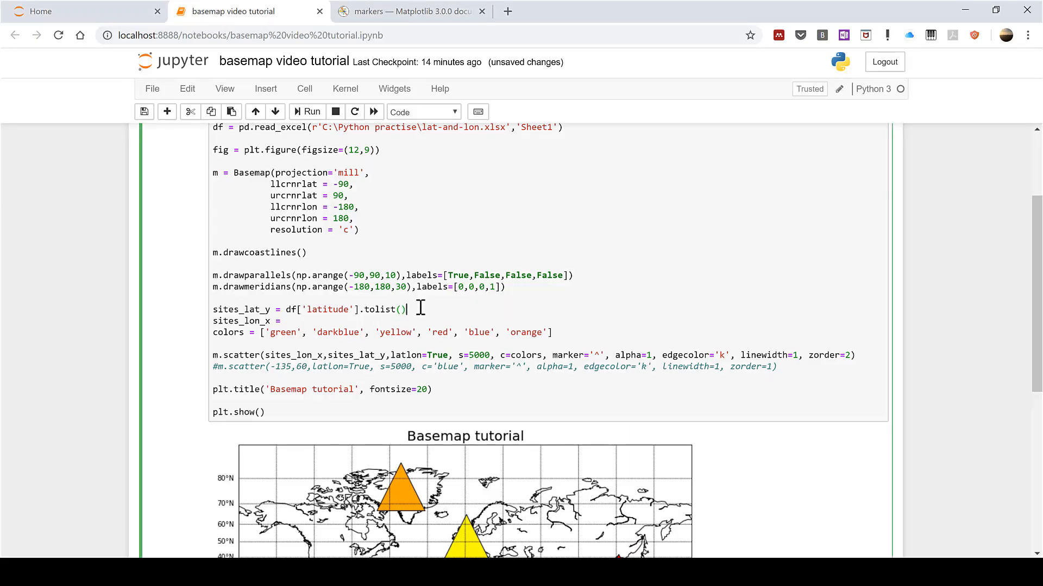
pyautogui.moveTo(406, 324)
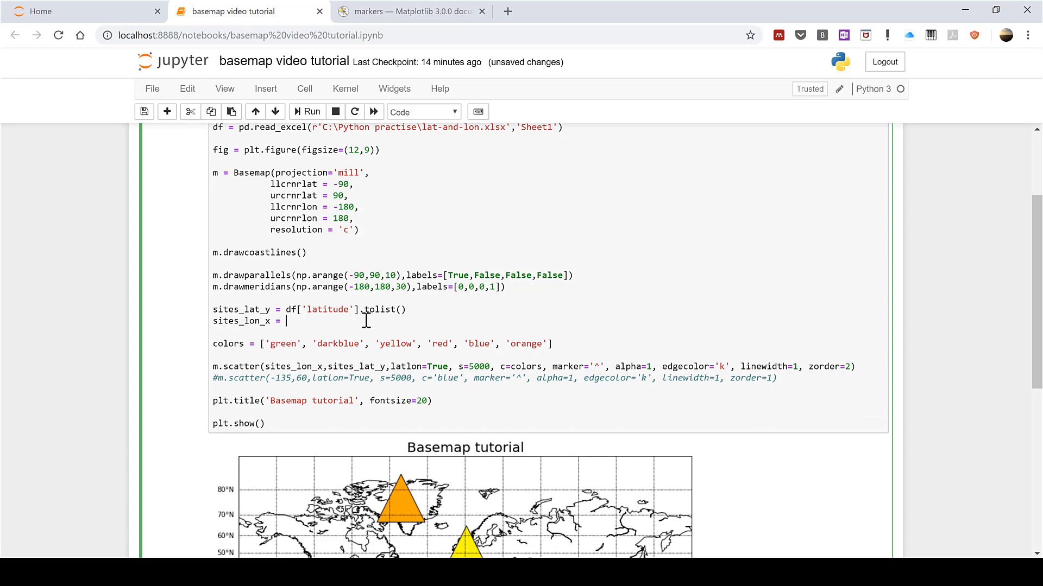
pyautogui.write("df['")
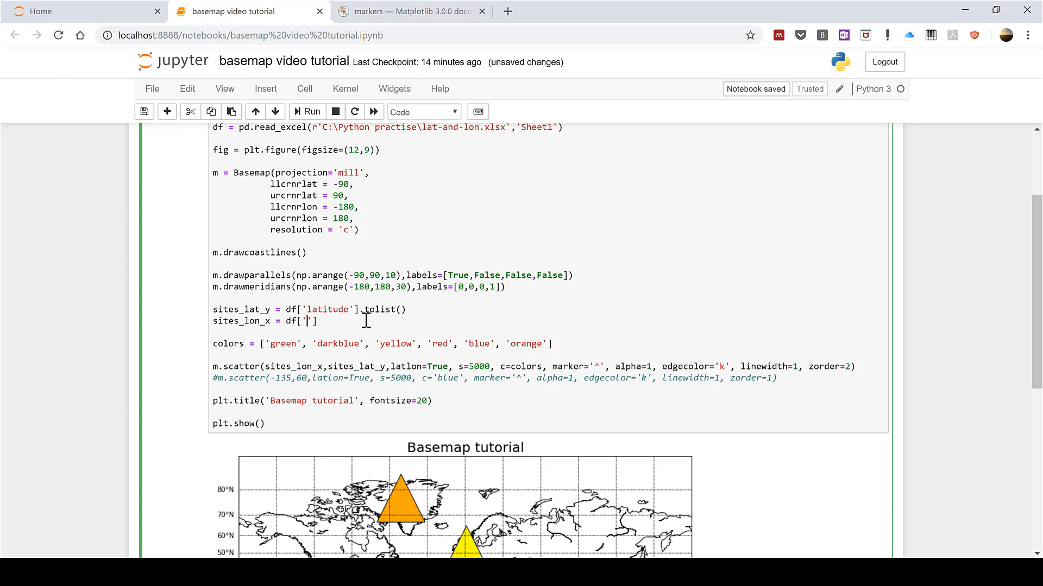
pyautogui.write('longitude')
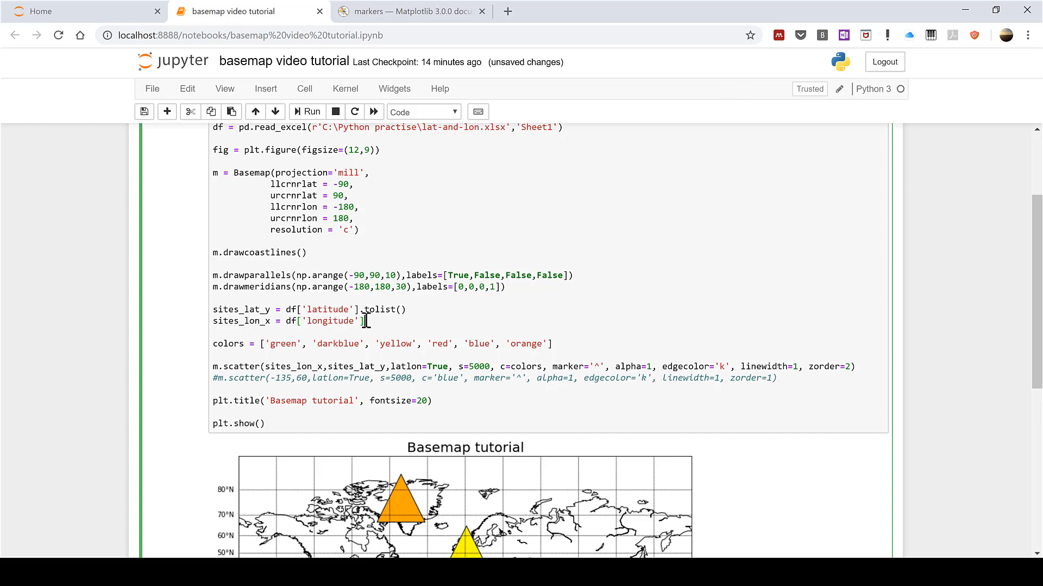
pyautogui.write('.tolist(')
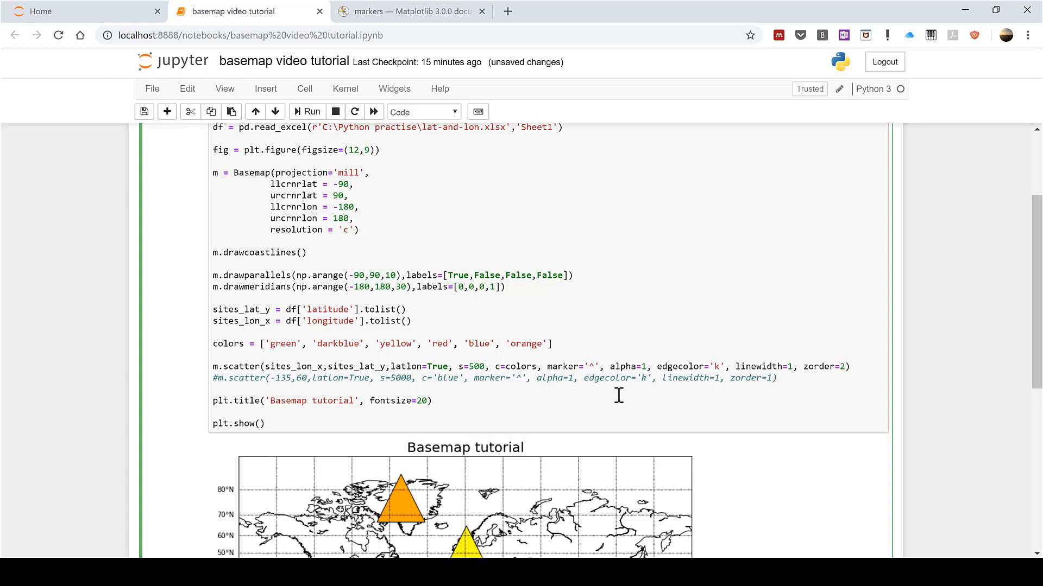
# Change the m.scatter marker from '^' to 'o'.
pyautogui.click(589, 366)
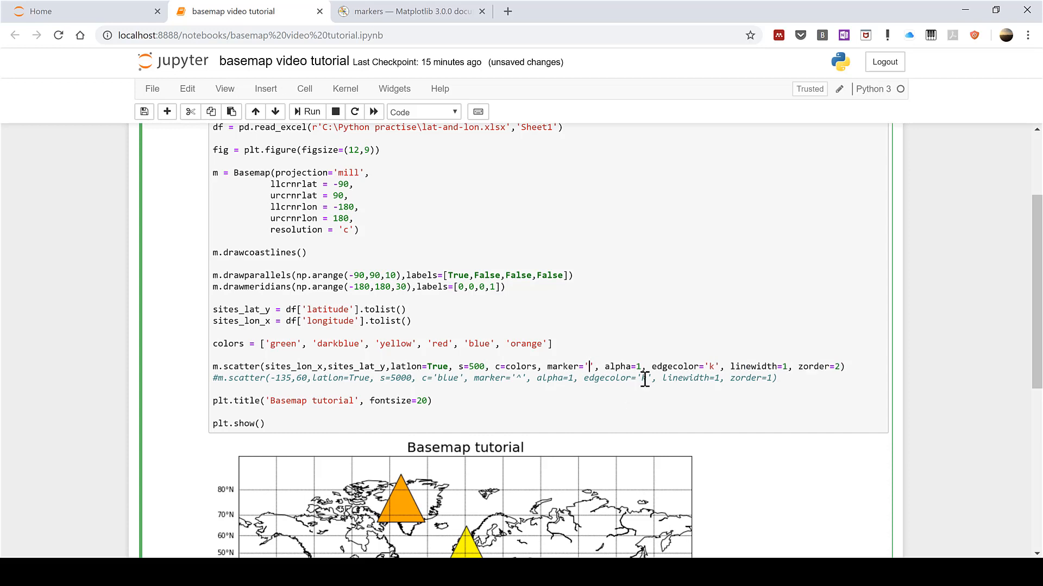
pyautogui.write('o')
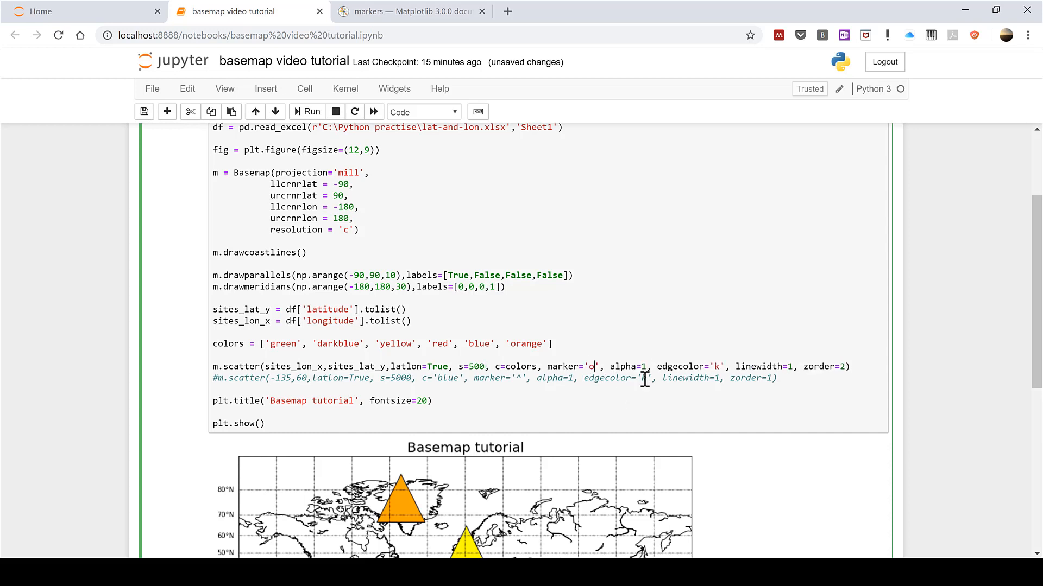
pyautogui.moveTo(321, 360)
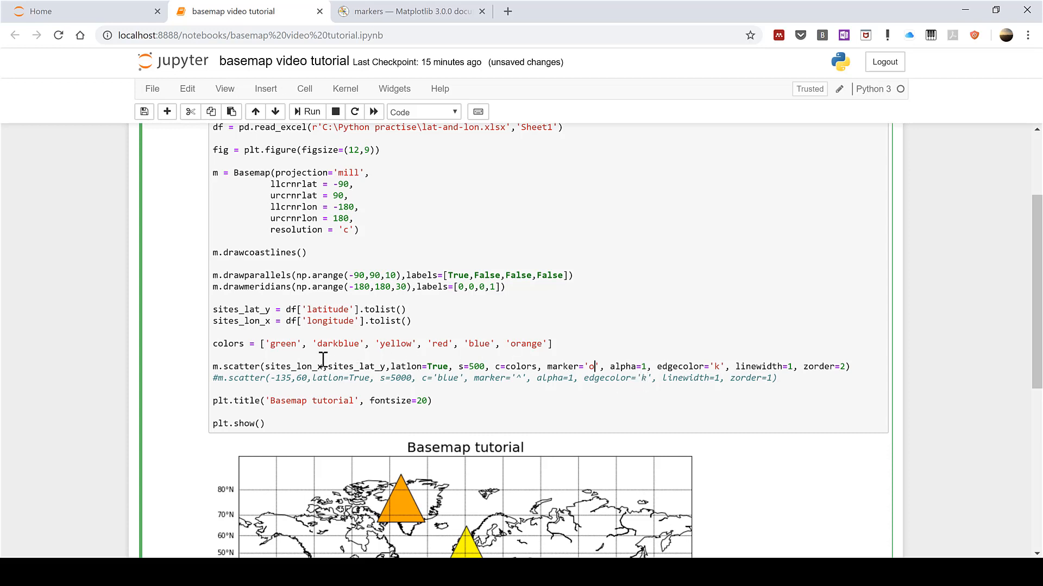
pyautogui.moveTo(482, 384)
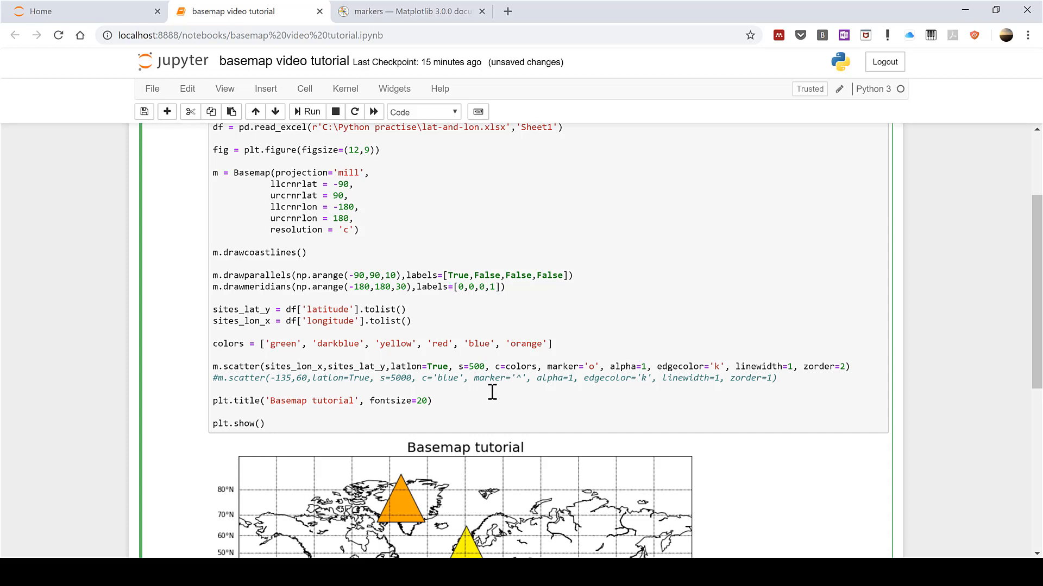
pyautogui.moveTo(287, 88)
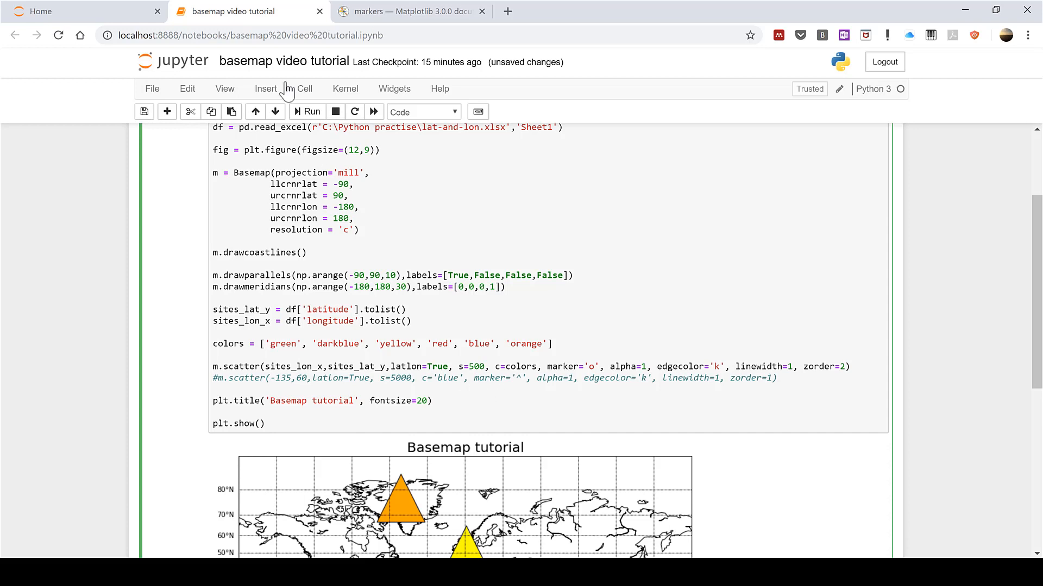
# Rerun the cell and scroll through the map of circles over Europe, Africa and South Asia.
pyautogui.click(306, 111)
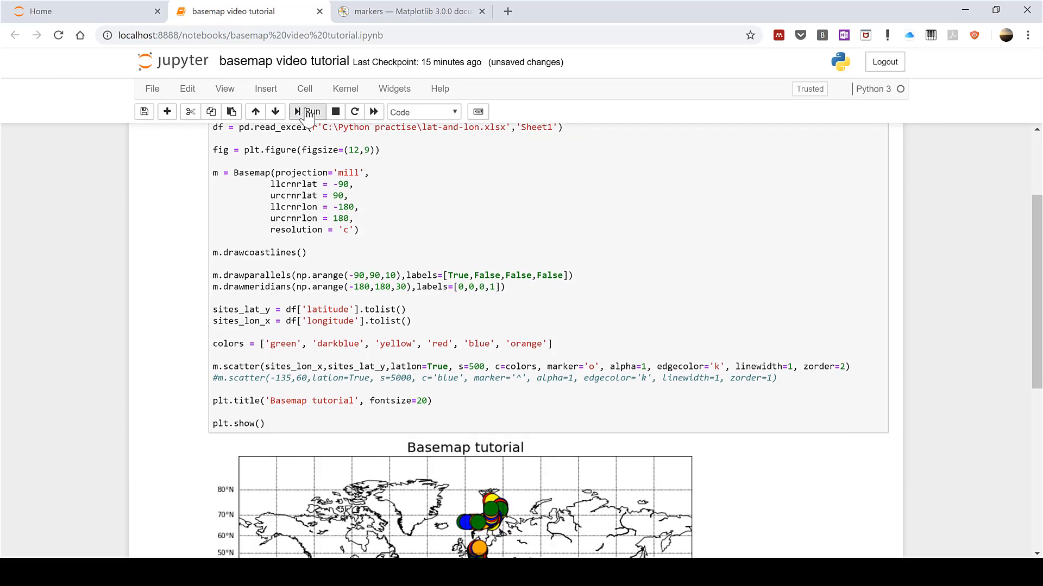
pyautogui.scroll(-3)
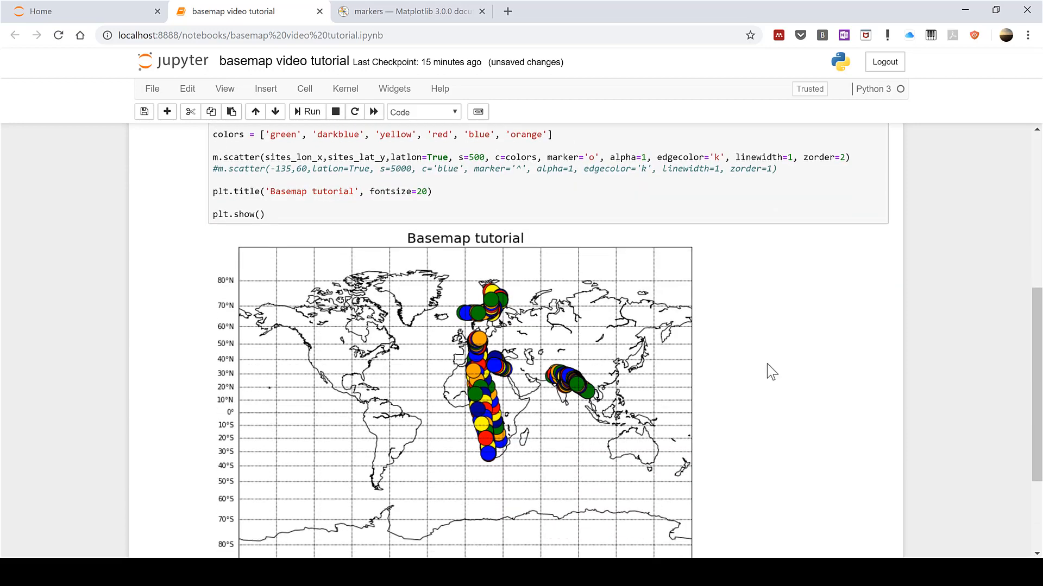
pyautogui.scroll(-3)
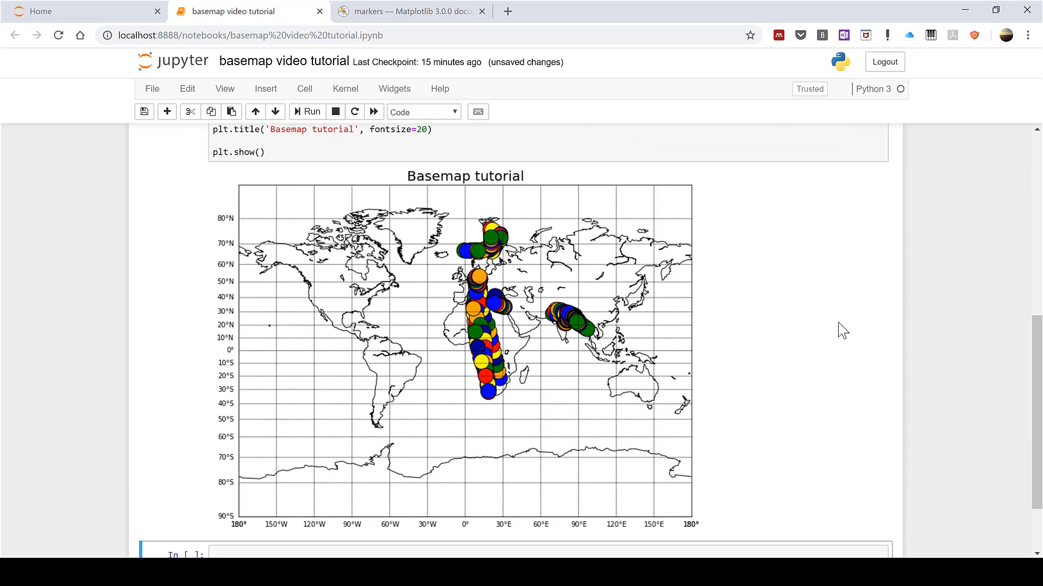
pyautogui.scroll(3)
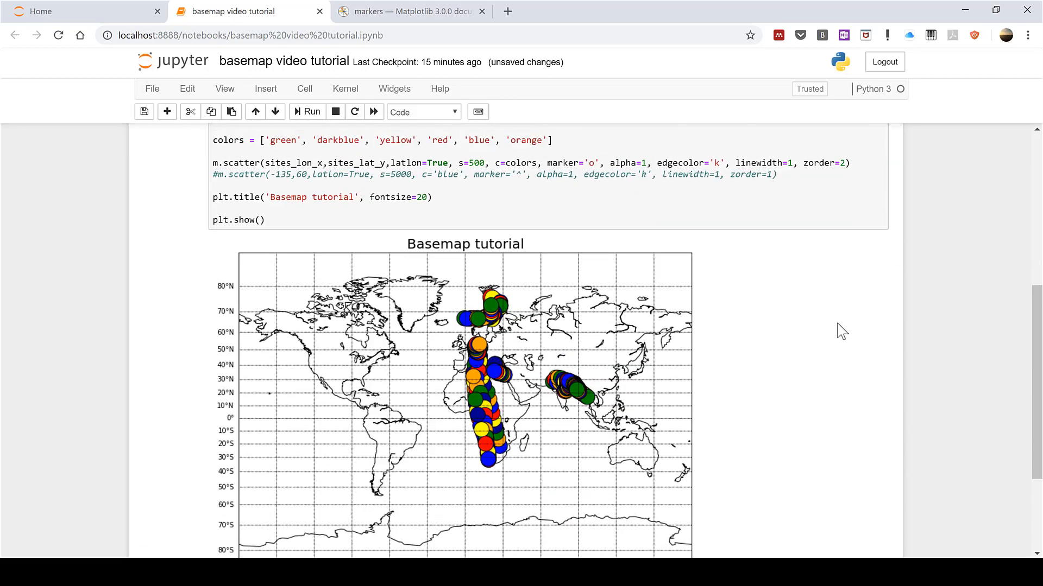
pyautogui.scroll(3)
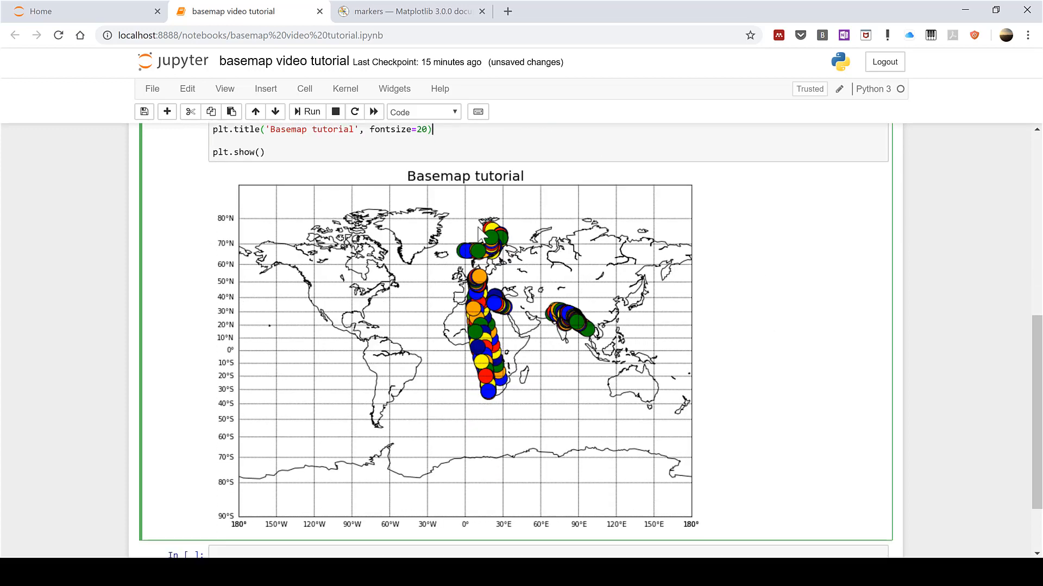
pyautogui.moveTo(871, 280)
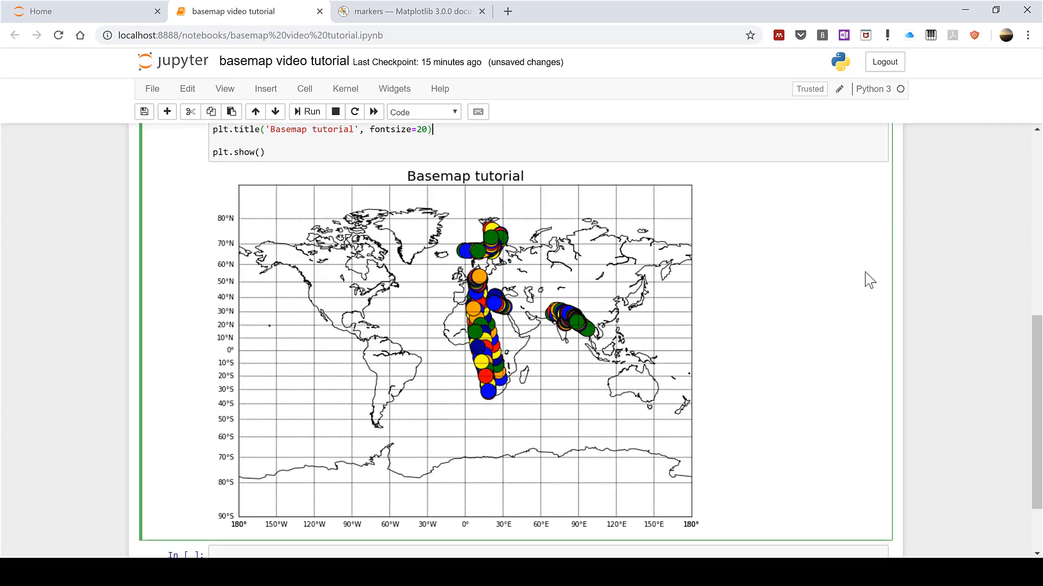